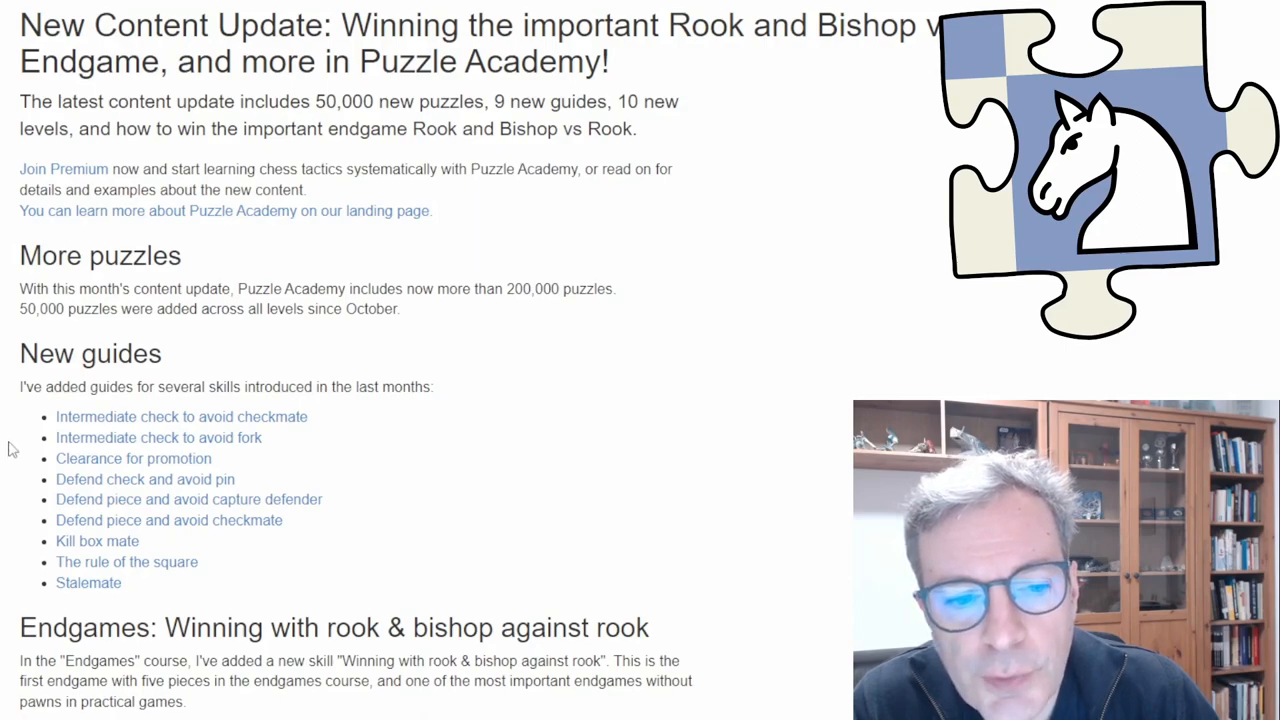
{"action": "mouse_move", "coordinate": [22, 528]}
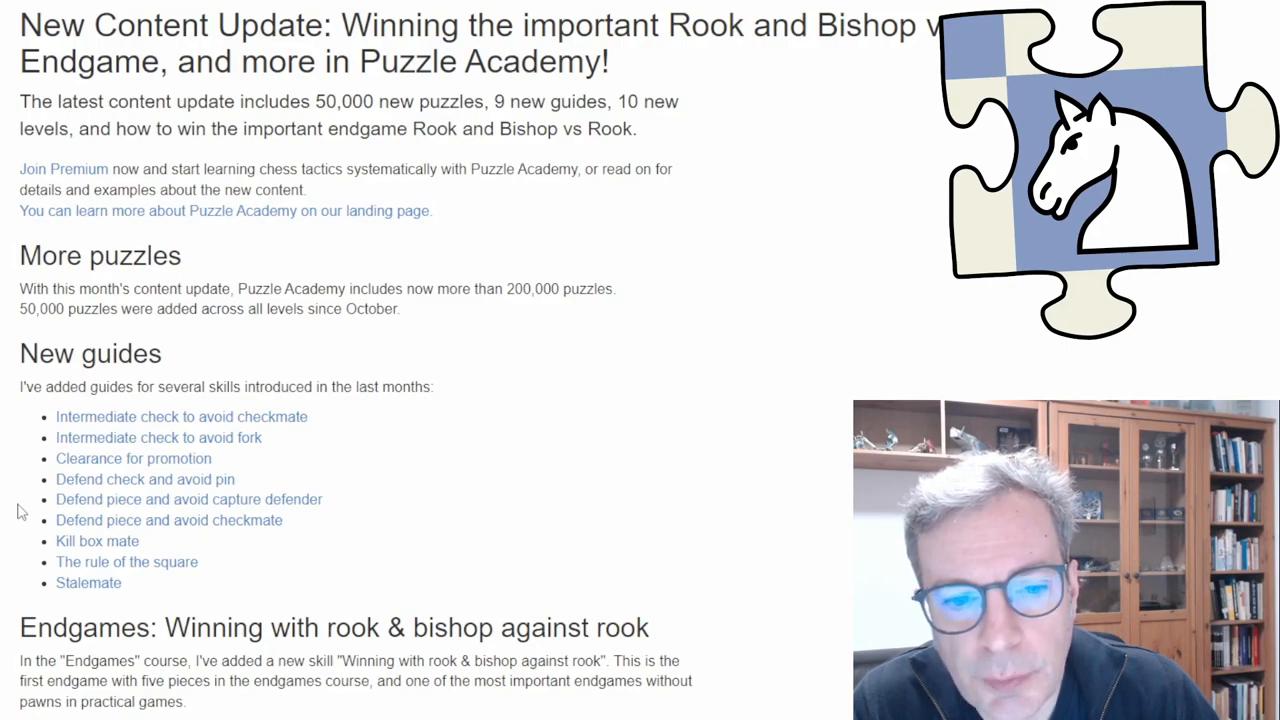
{"action": "mouse_move", "coordinate": [170, 422]}
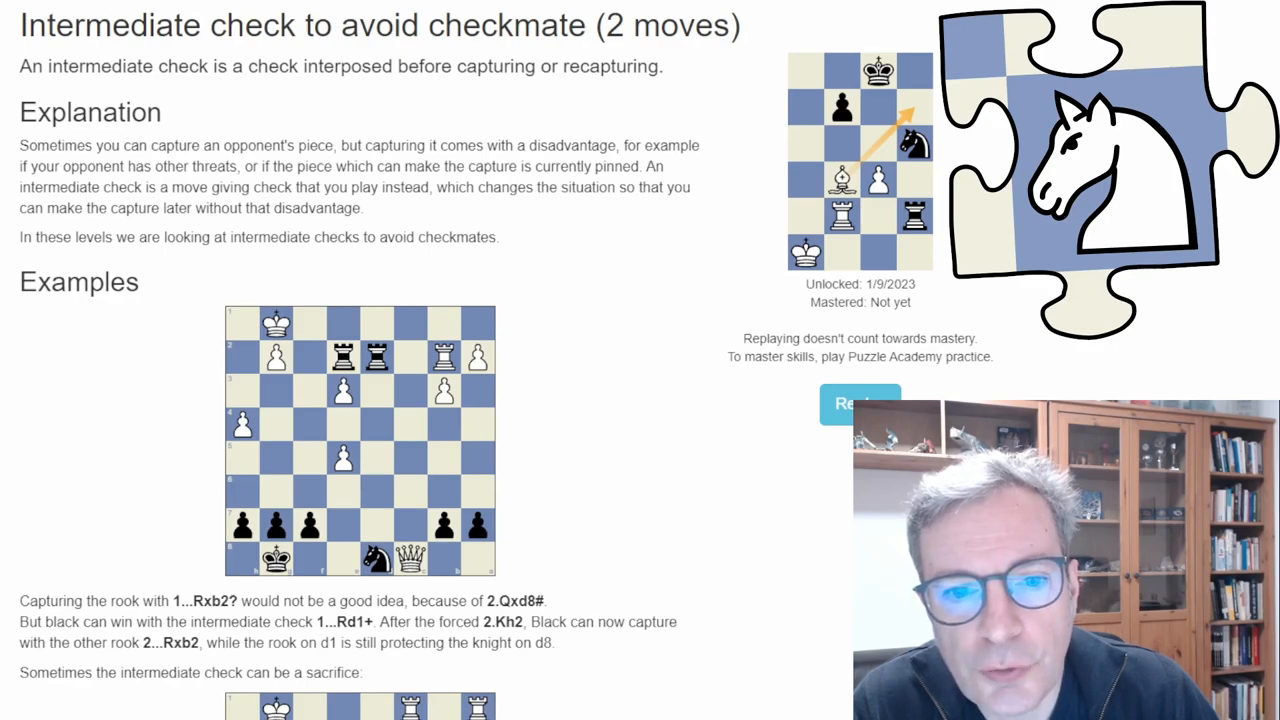
Scroll through the intermediate check guide's examples, visualization tip and related motifs.
{"action": "scroll", "scroll_direction": "down", "scroll_amount": 3}
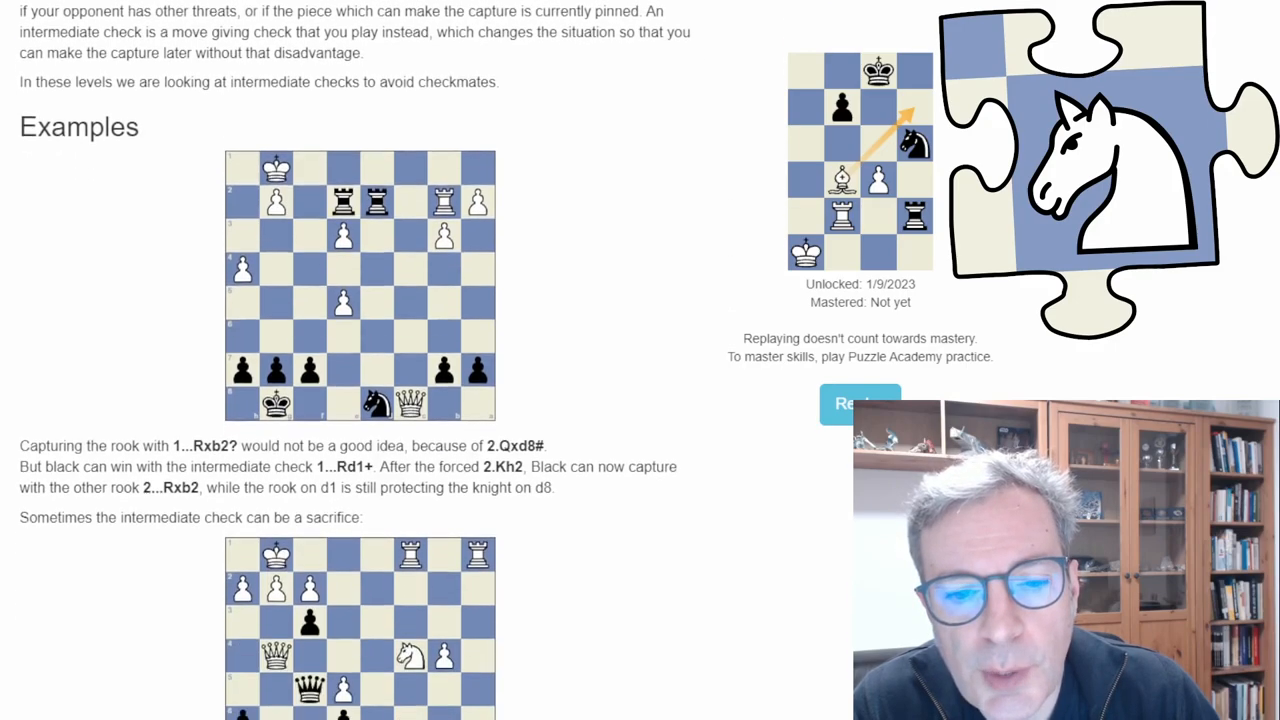
{"action": "scroll", "scroll_direction": "down", "scroll_amount": 3}
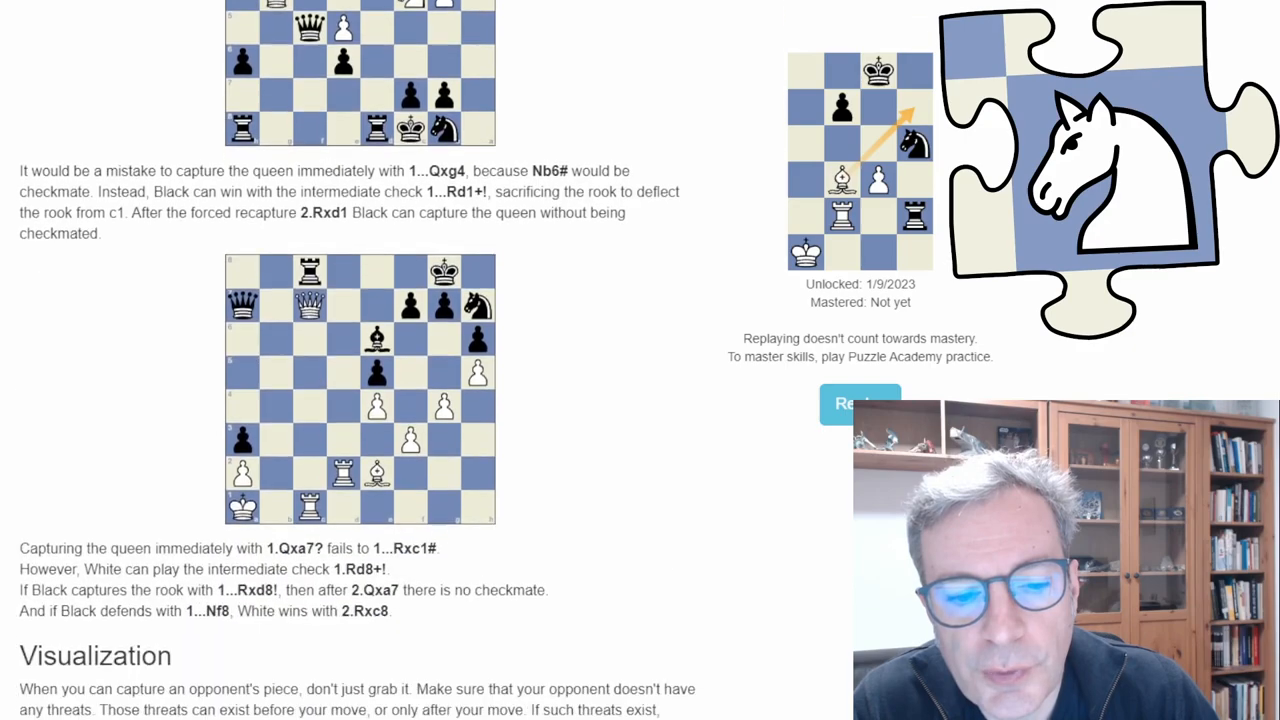
{"action": "scroll", "scroll_direction": "down", "scroll_amount": 3}
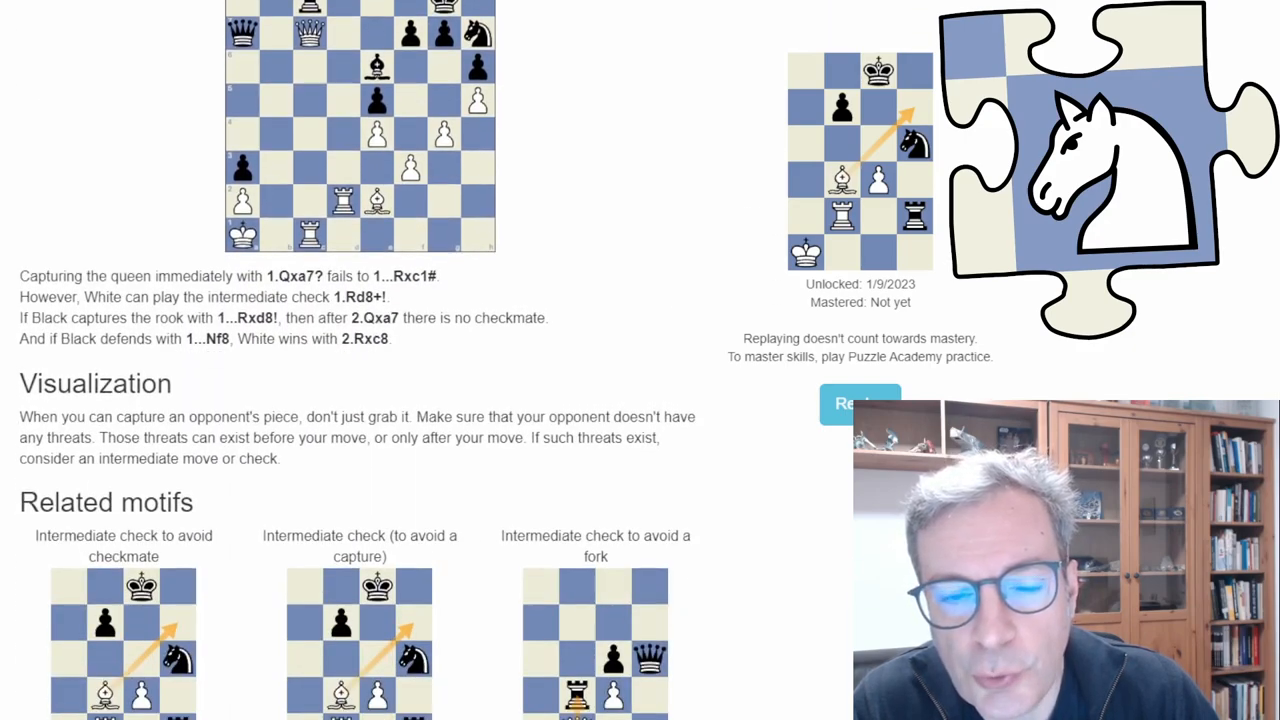
{"action": "scroll", "scroll_direction": "down", "scroll_amount": 3}
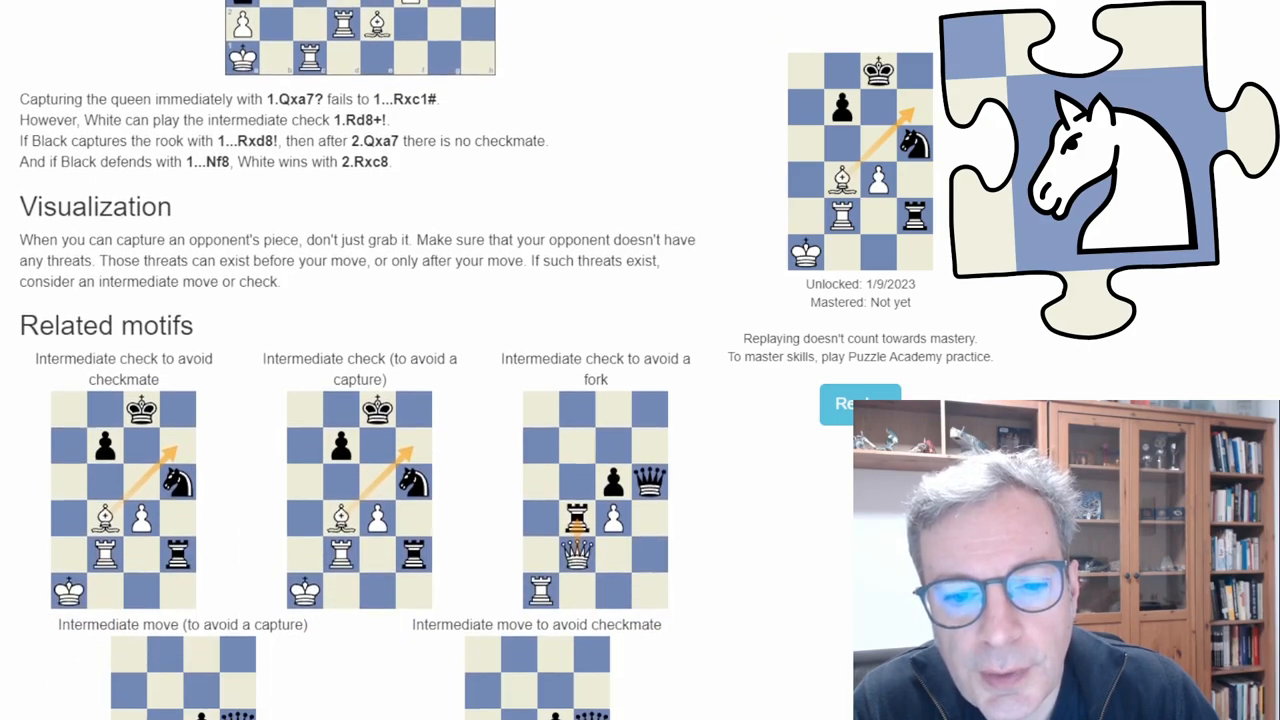
{"action": "scroll", "scroll_direction": "down", "scroll_amount": 3}
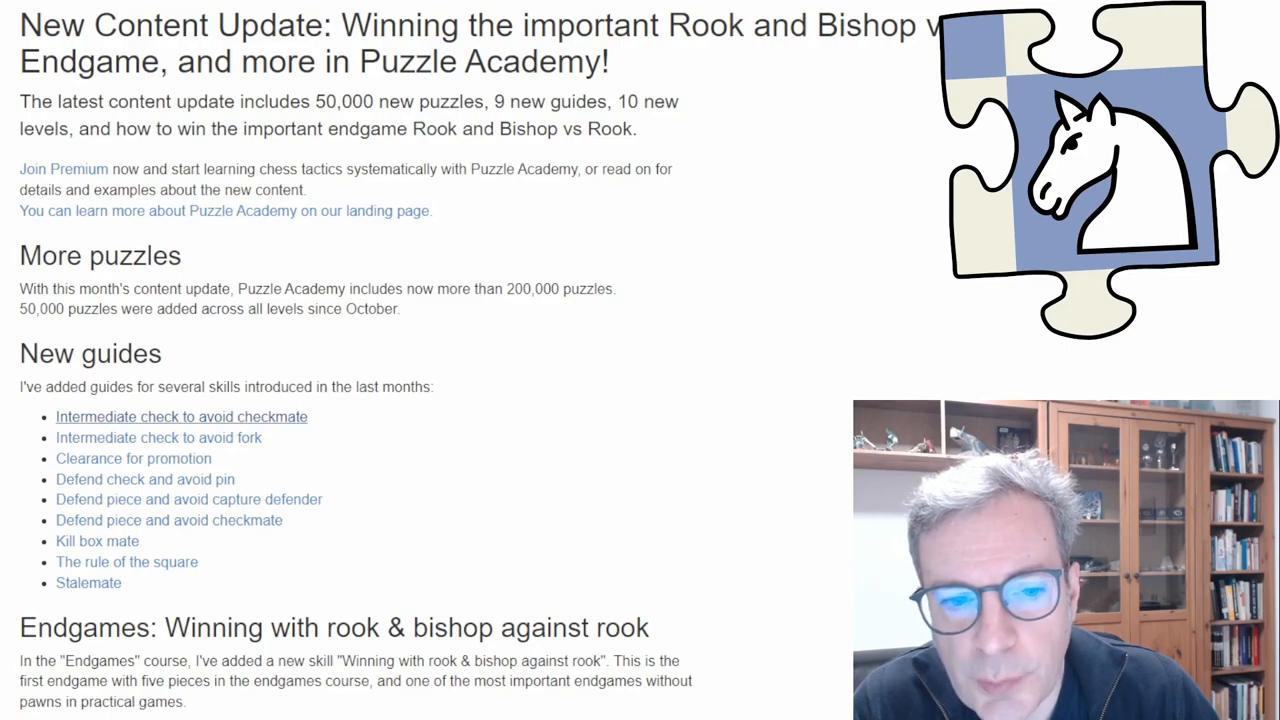
{"action": "scroll", "scroll_direction": "down", "scroll_amount": 3}
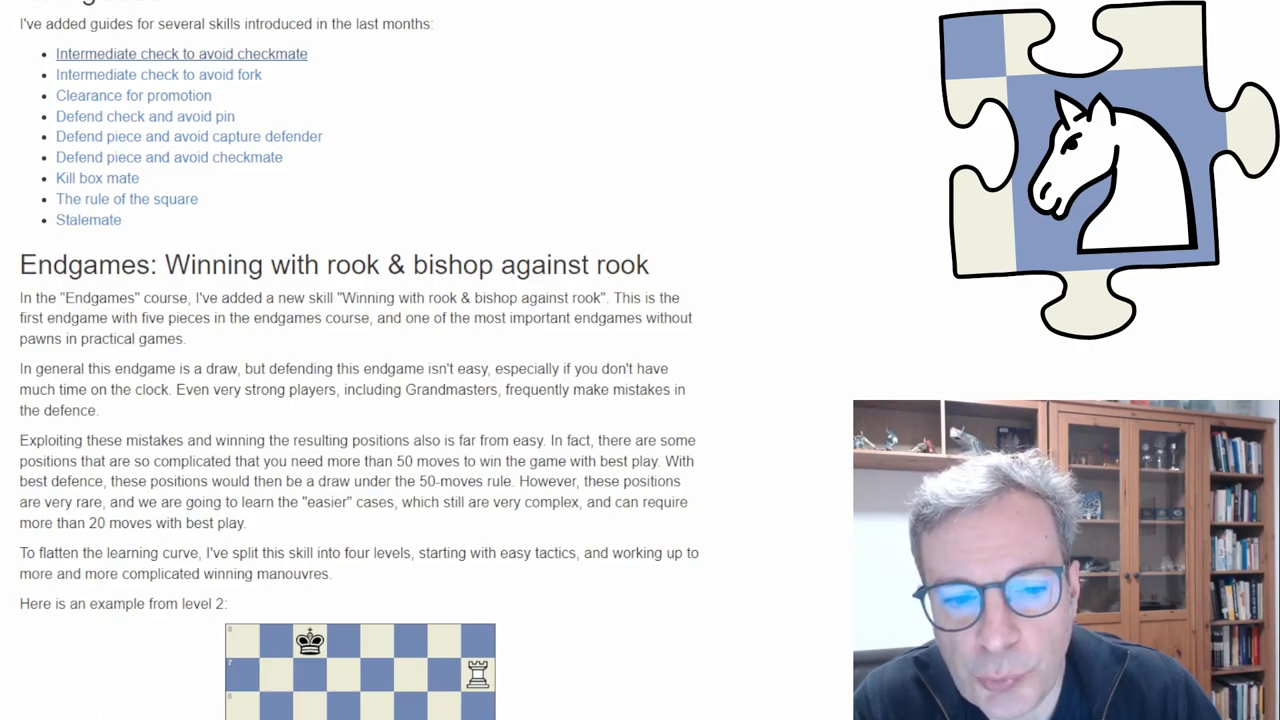
Scroll down until the level 2 rook and bishop example board is visible.
{"action": "scroll", "scroll_direction": "down", "scroll_amount": 3}
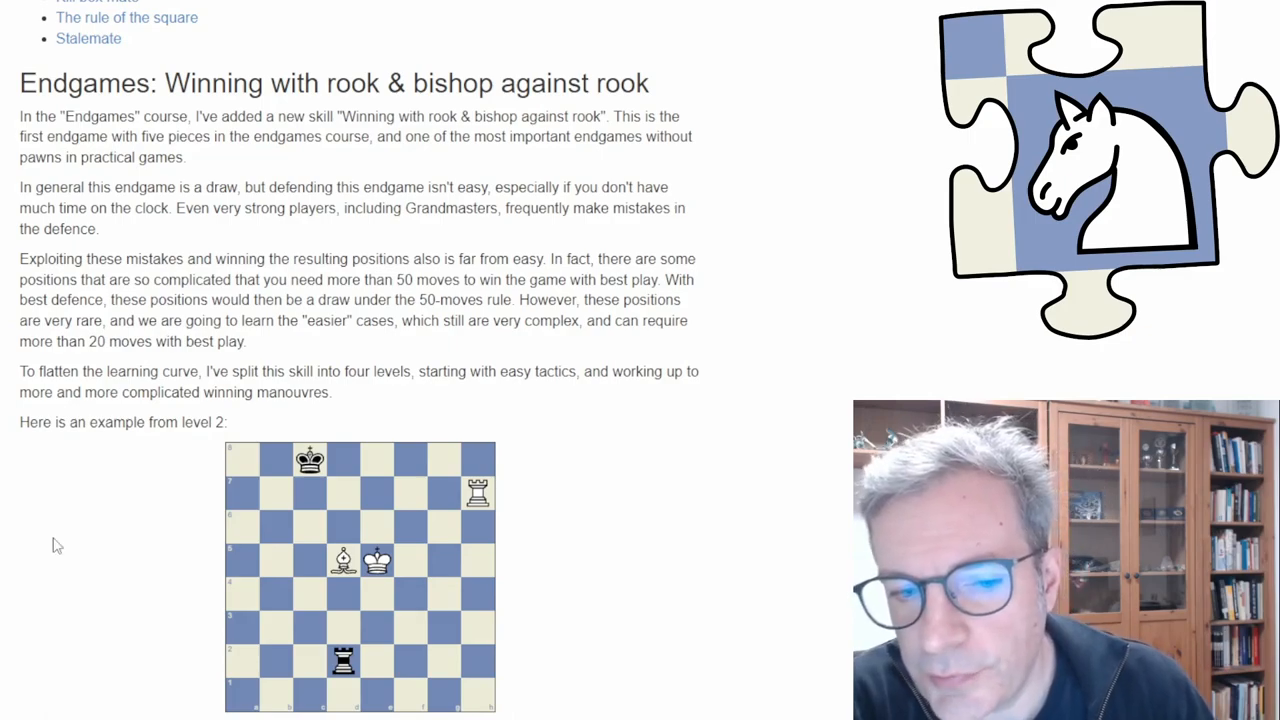
{"action": "mouse_move", "coordinate": [114, 558]}
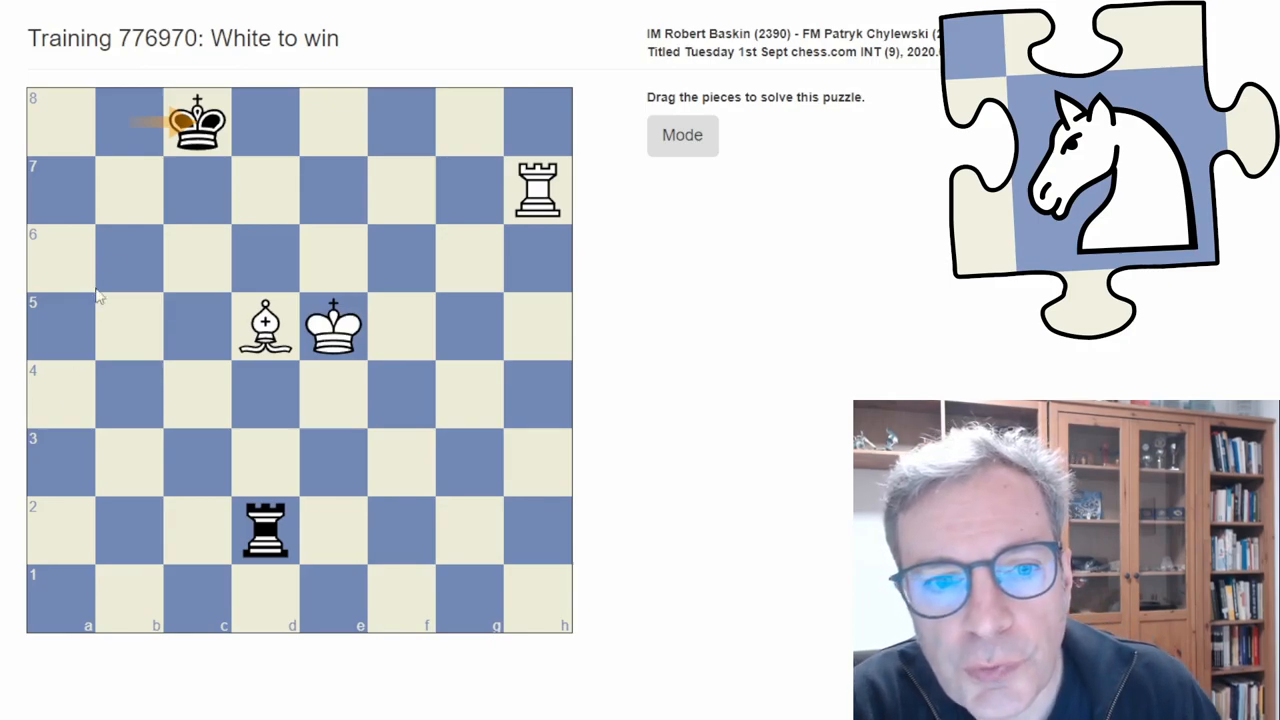
{"action": "mouse_move", "coordinate": [200, 147]}
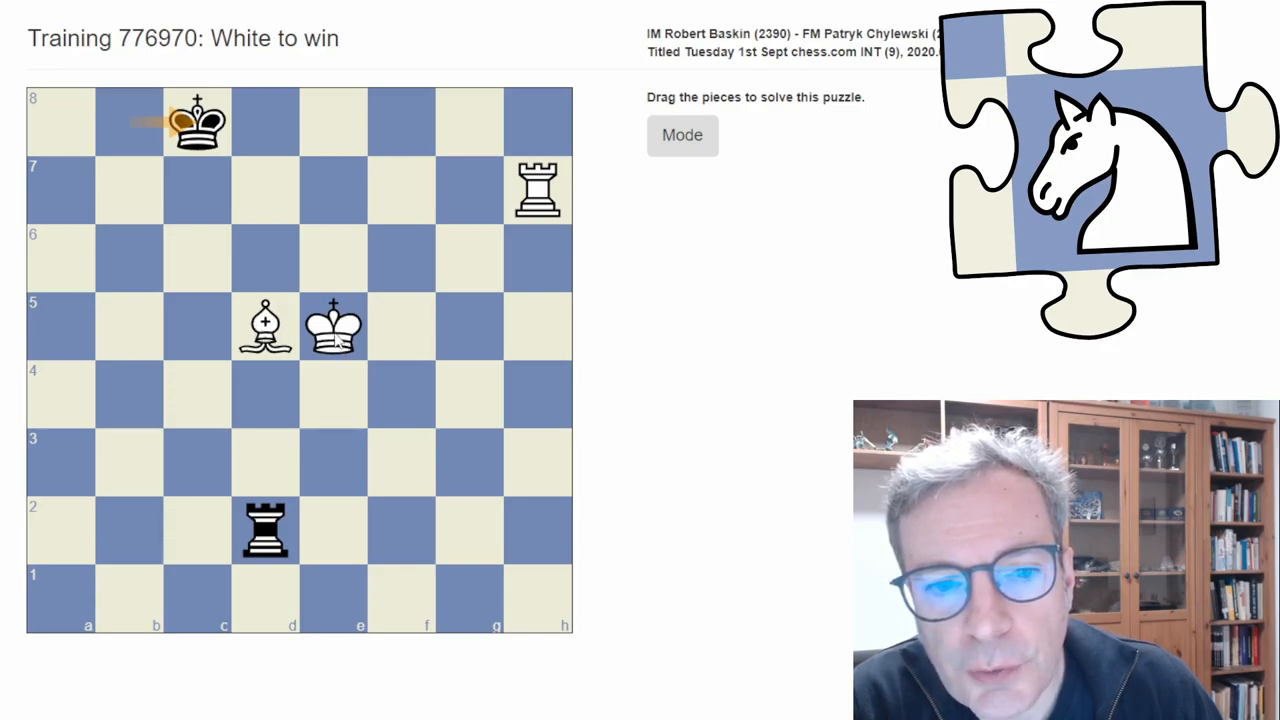
Play the white king from e5 to d6, then drag along the board's top rank.
{"action": "left_click_drag", "start_coordinate": [334, 326], "coordinate": [266, 258]}
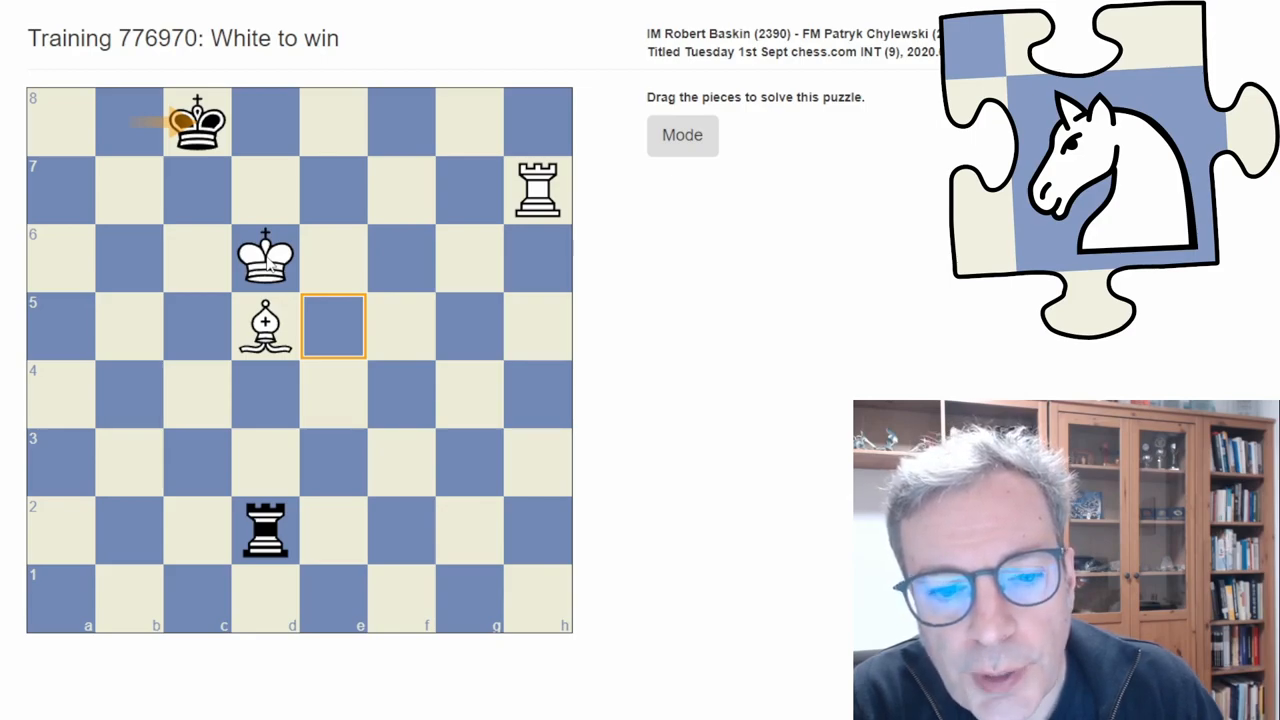
{"action": "left_click_drag", "start_coordinate": [197, 121], "coordinate": [128, 121]}
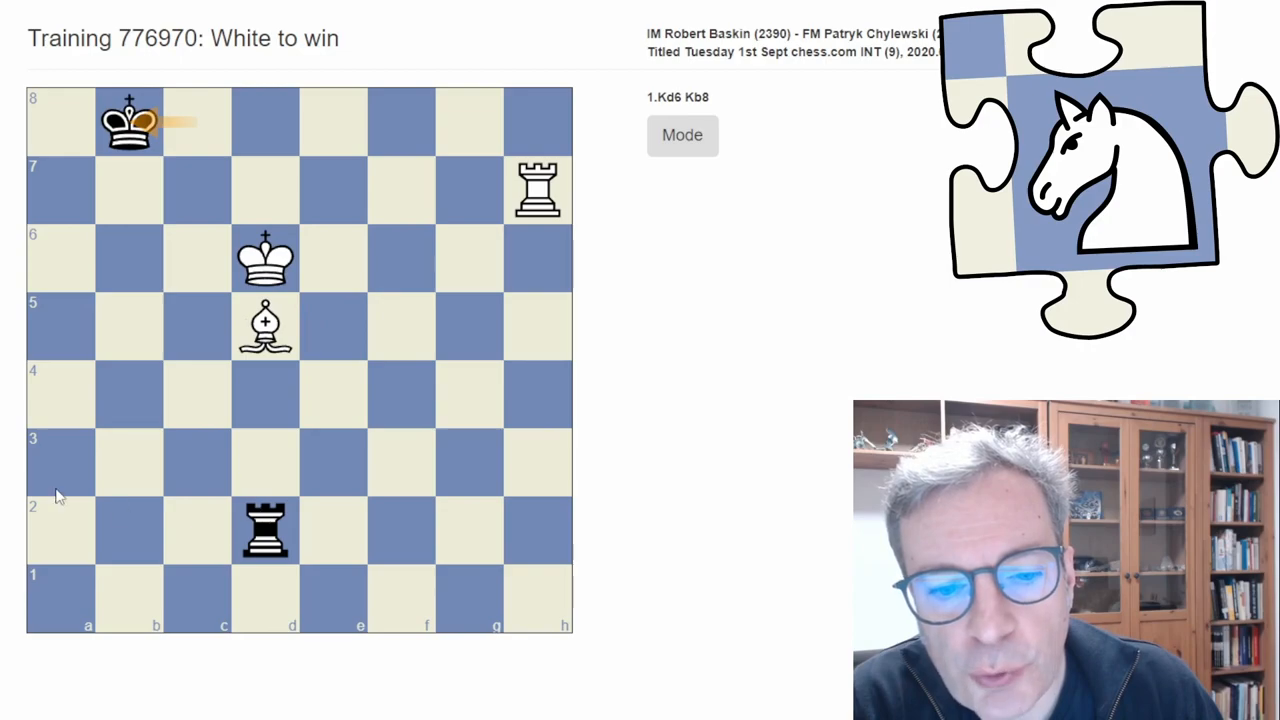
{"action": "mouse_move", "coordinate": [52, 494]}
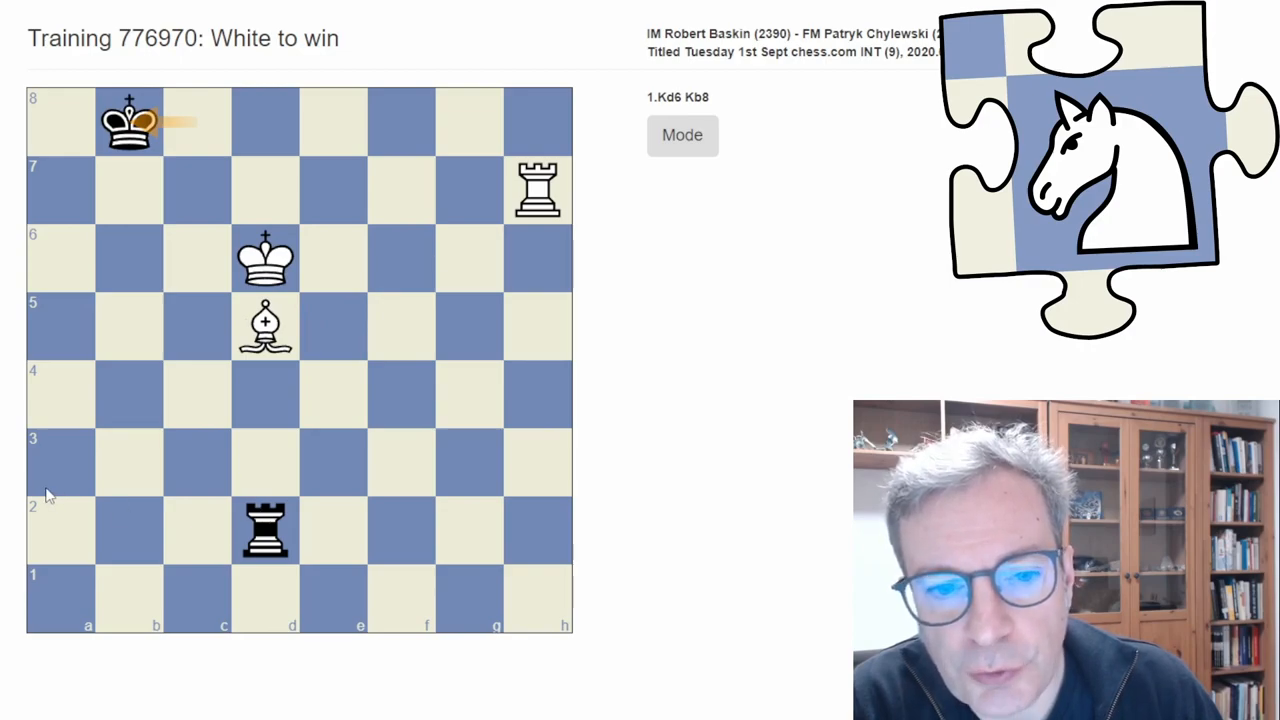
{"action": "mouse_move", "coordinate": [138, 512]}
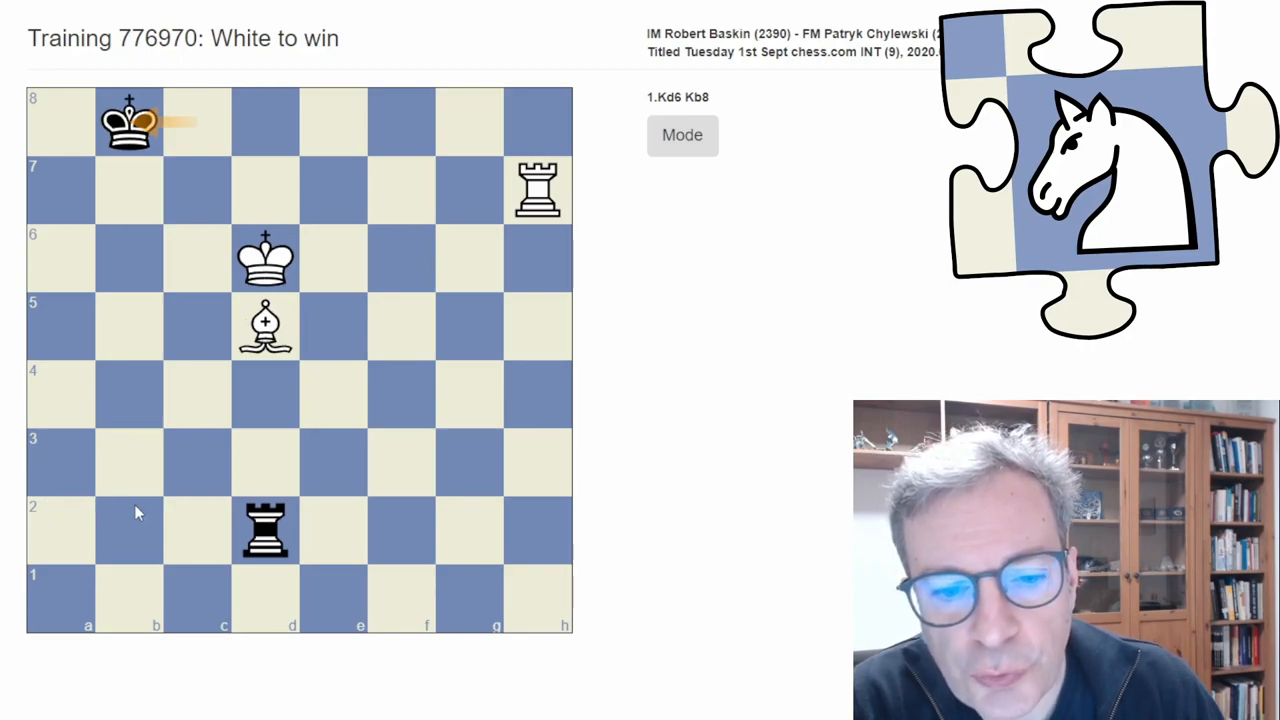
{"action": "mouse_move", "coordinate": [190, 195]}
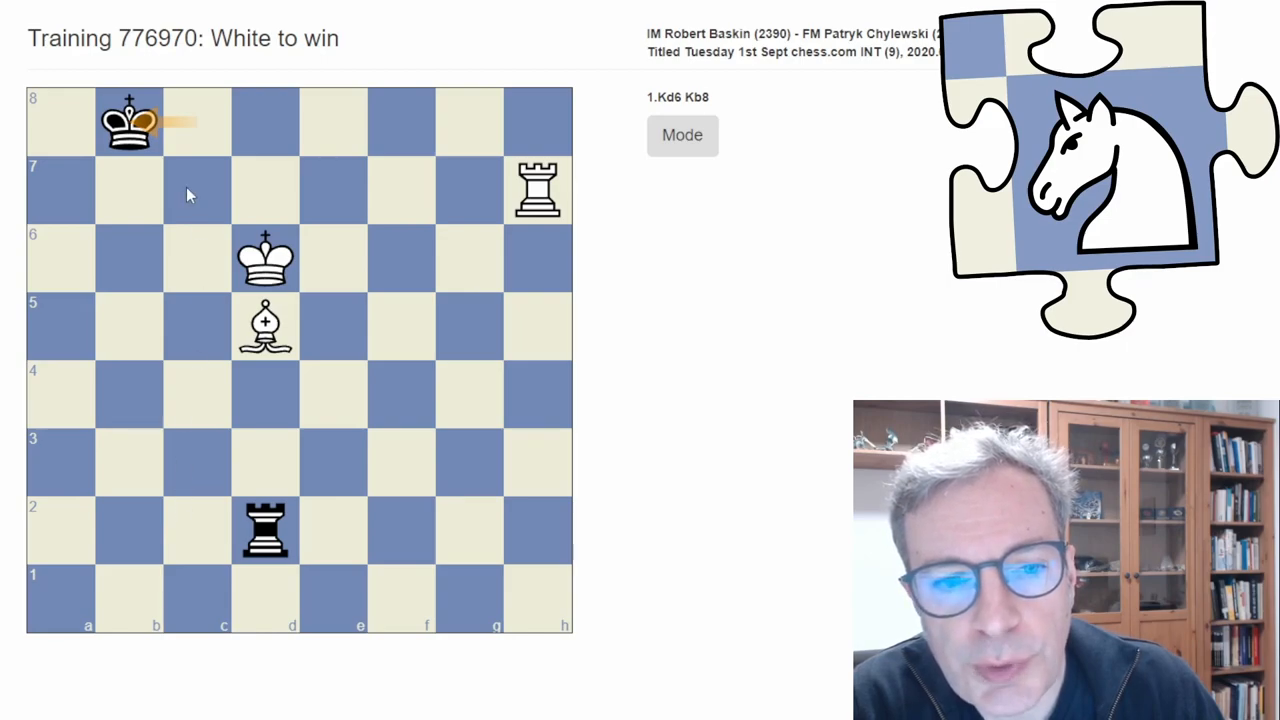
{"action": "mouse_move", "coordinate": [115, 465]}
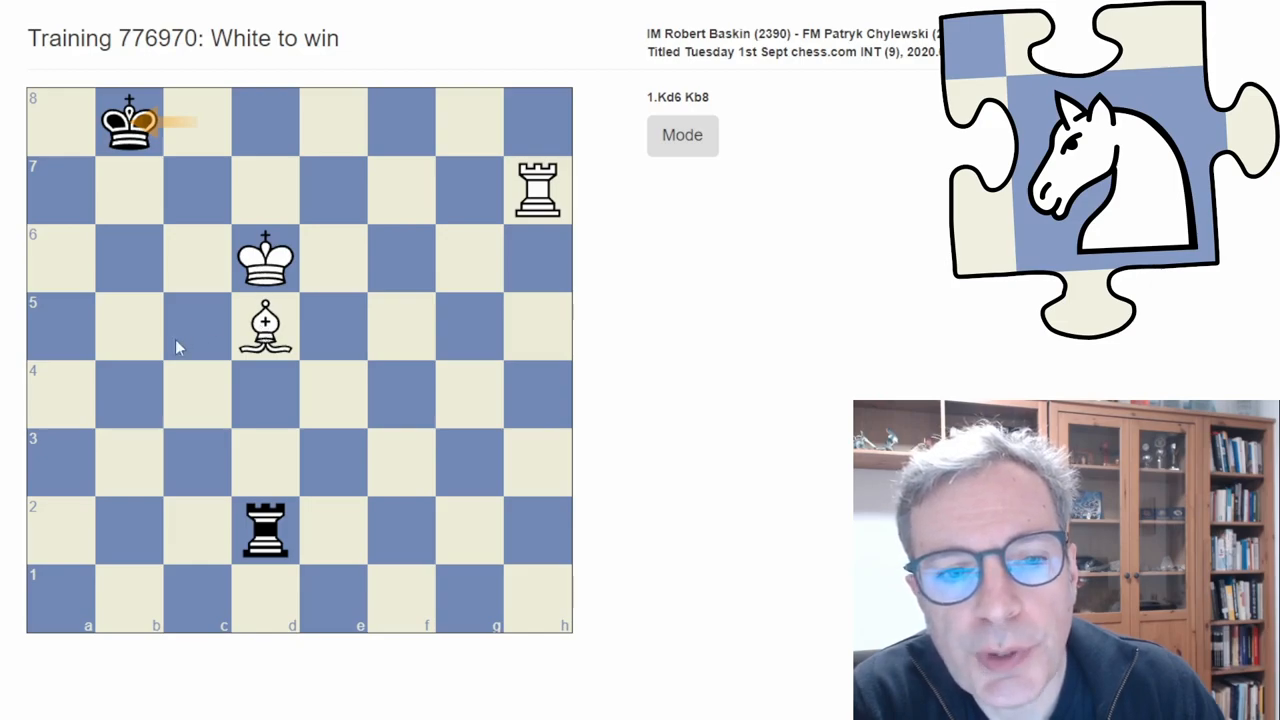
{"action": "mouse_move", "coordinate": [237, 307]}
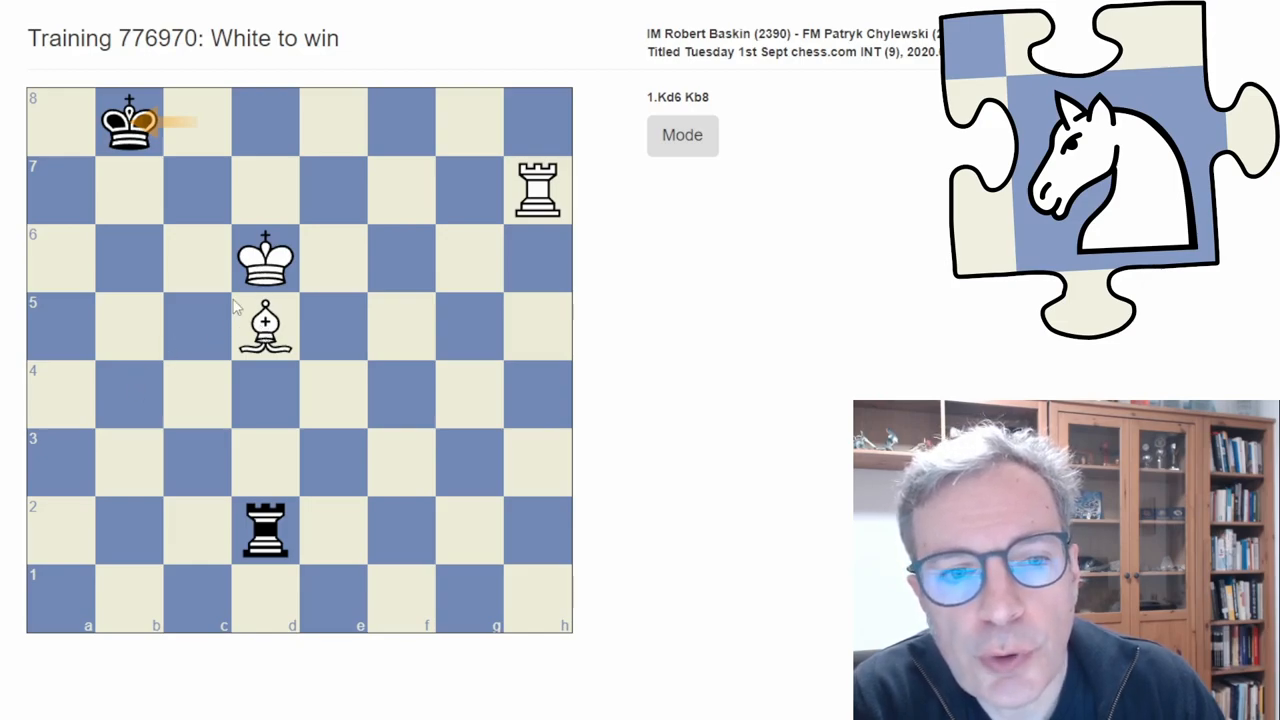
{"action": "mouse_move", "coordinate": [220, 225]}
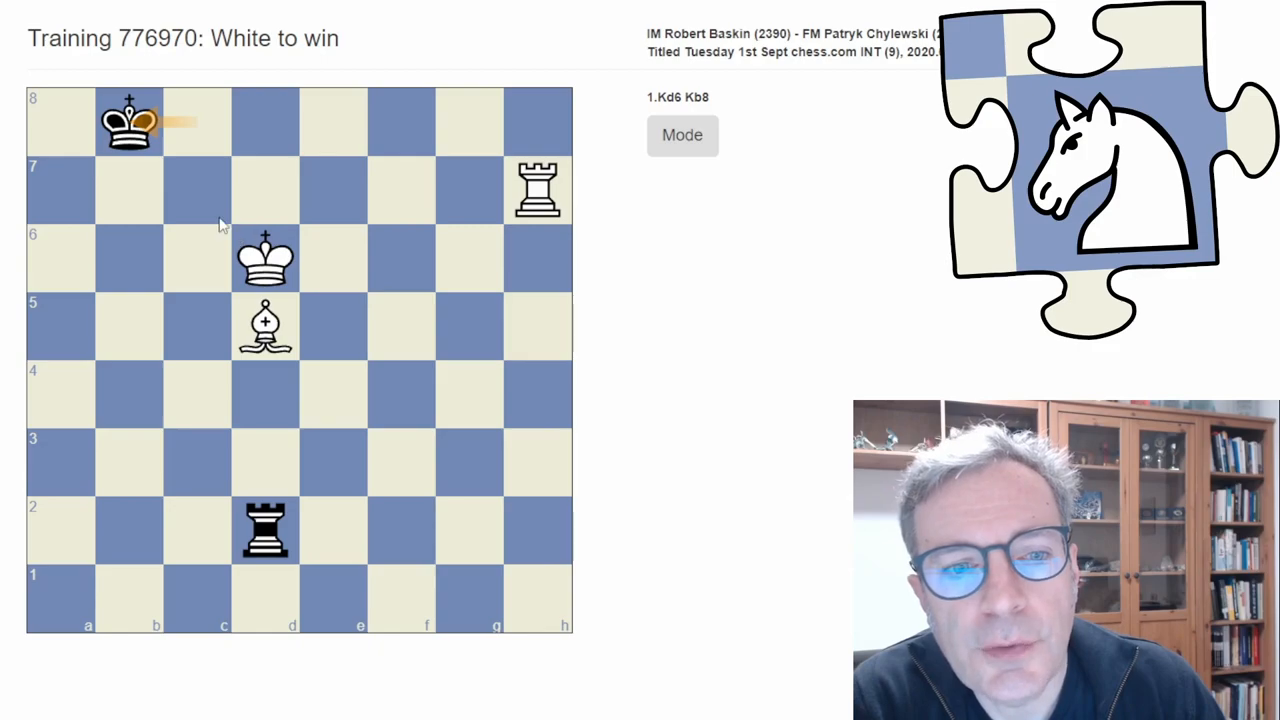
{"action": "mouse_move", "coordinate": [197, 153]}
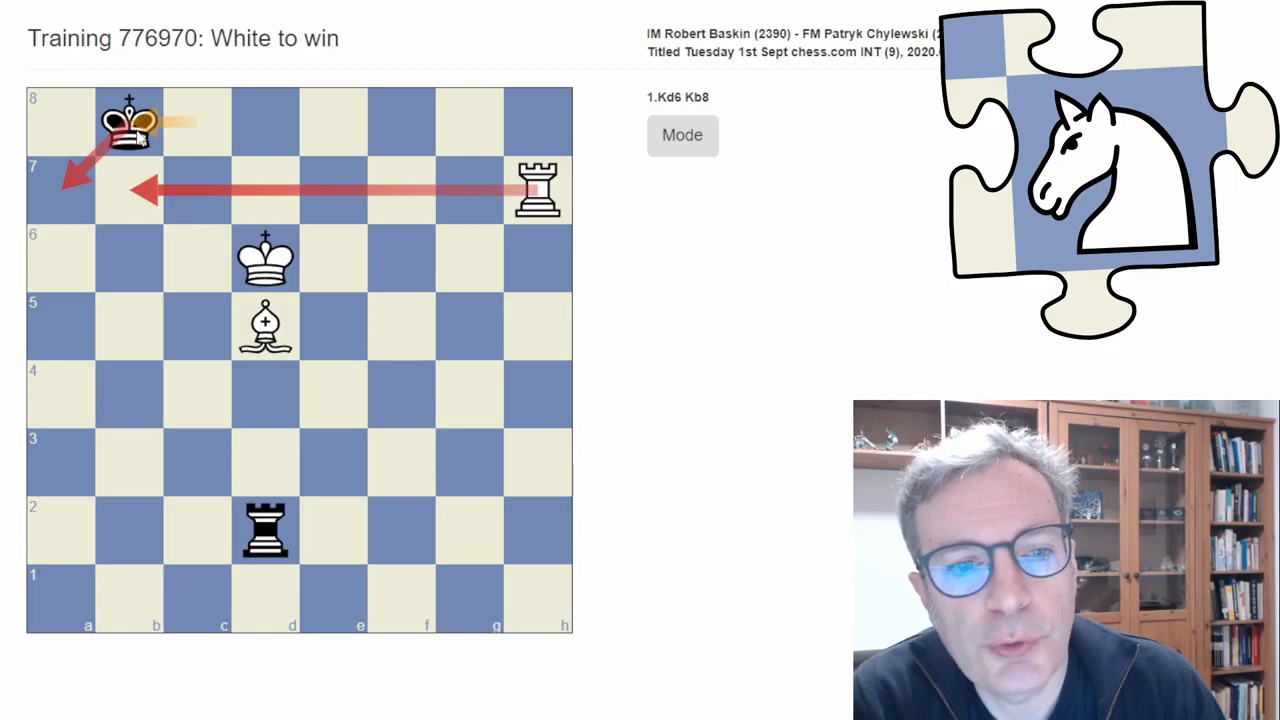
{"action": "mouse_move", "coordinate": [133, 182]}
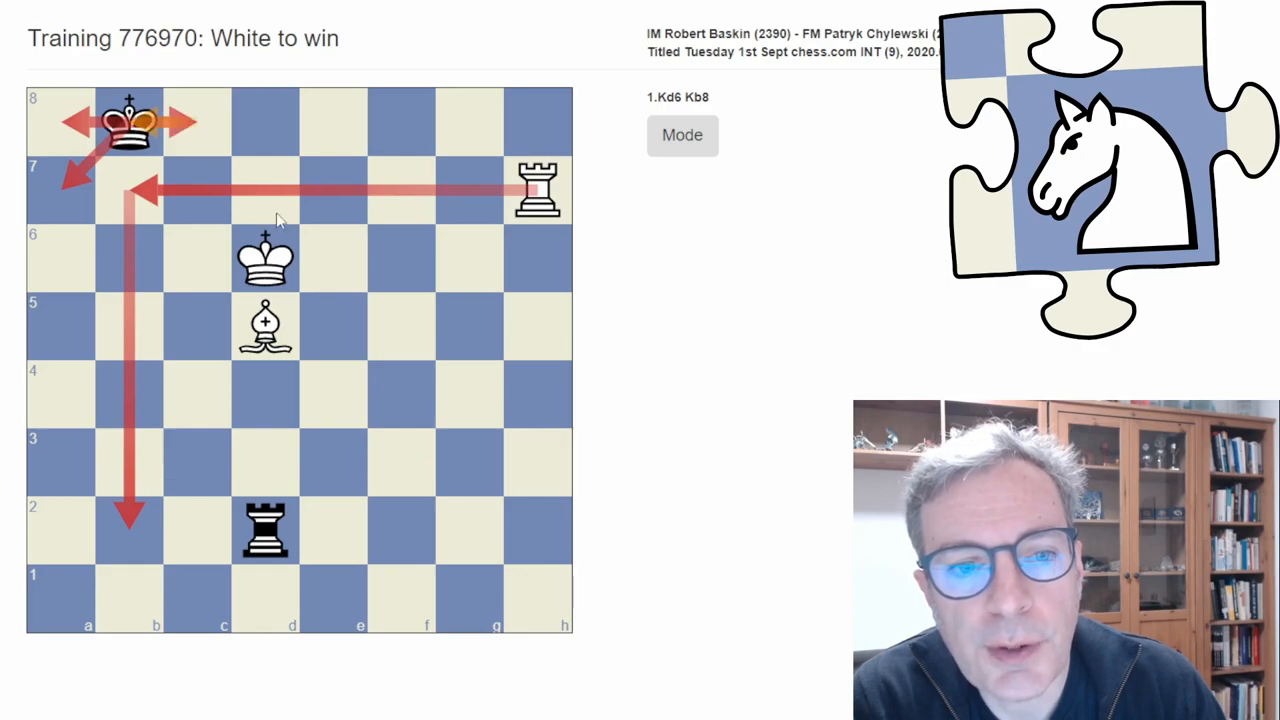
{"action": "mouse_move", "coordinate": [507, 272]}
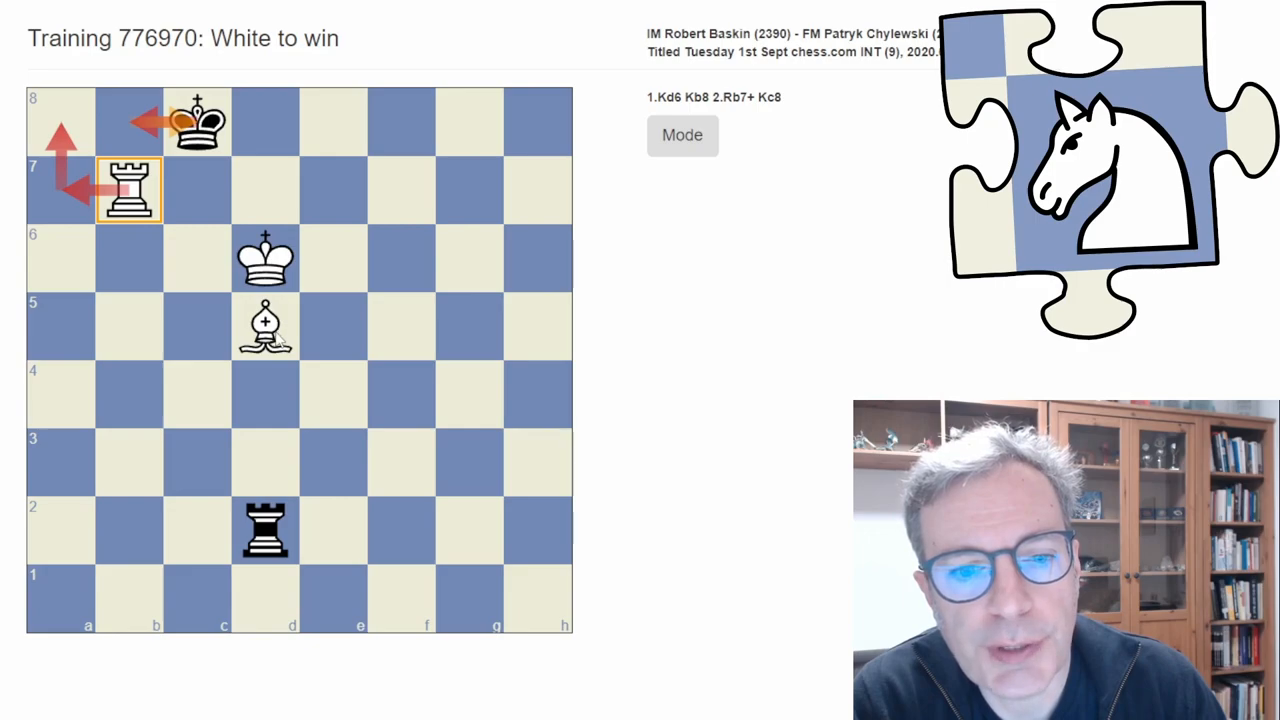
{"action": "mouse_move", "coordinate": [170, 307]}
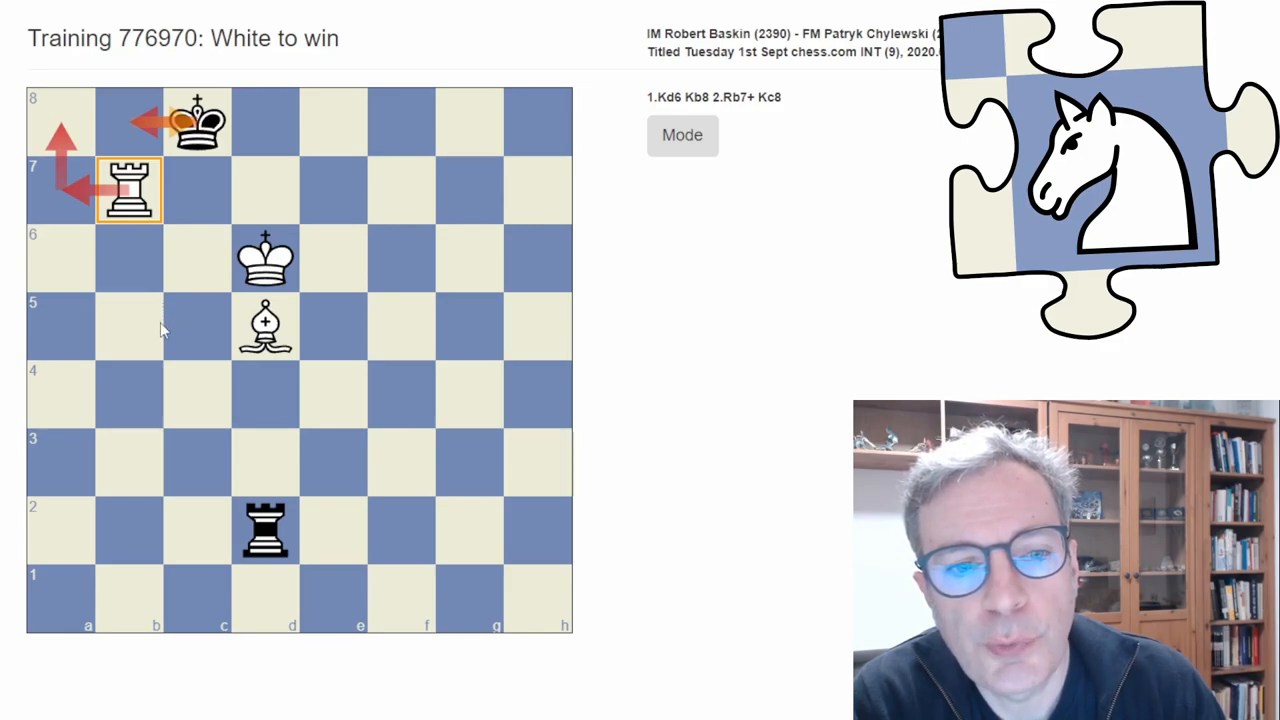
{"action": "mouse_move", "coordinate": [205, 460]}
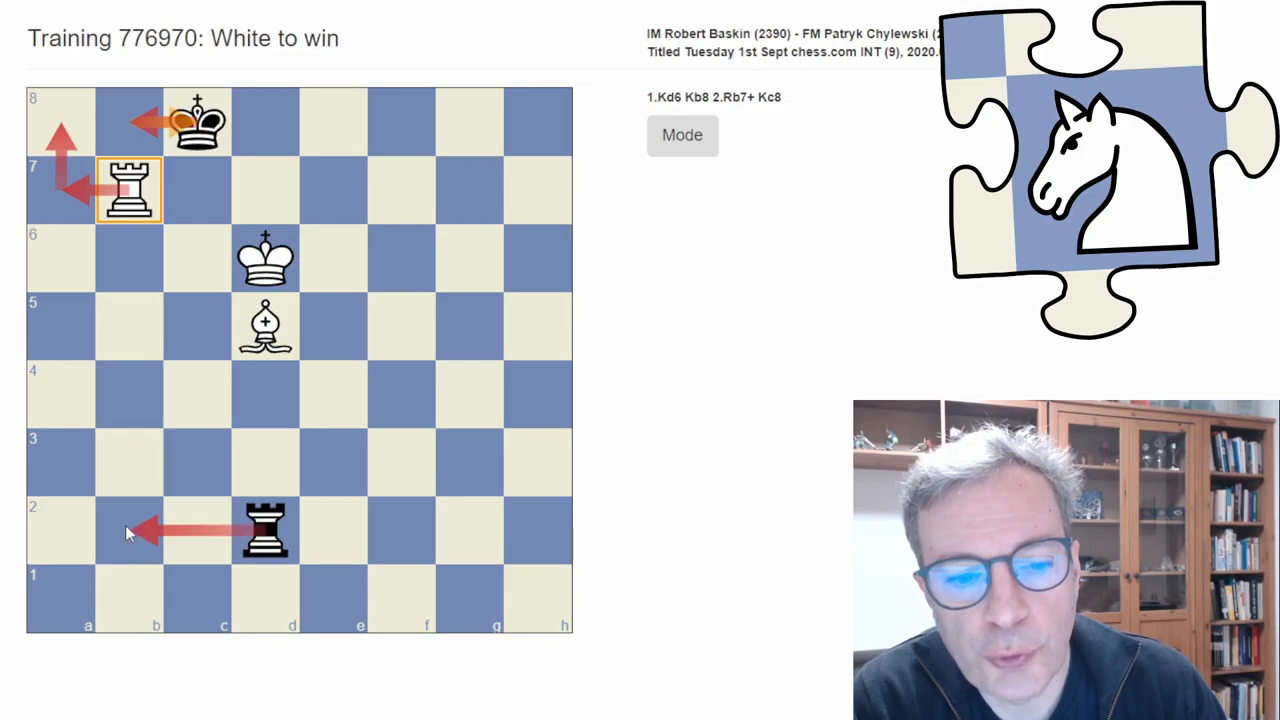
{"action": "mouse_move", "coordinate": [125, 508]}
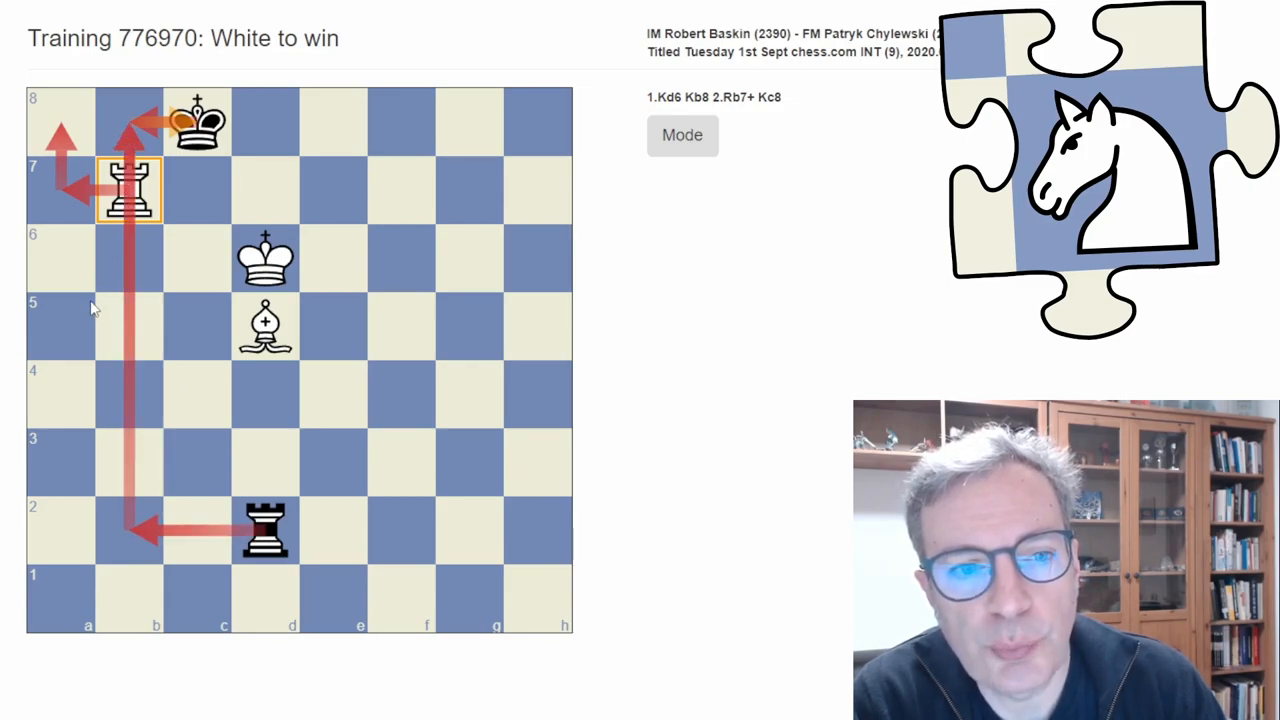
Swing the white rook from b7 over to a7.
{"action": "left_click_drag", "start_coordinate": [128, 190], "coordinate": [70, 190]}
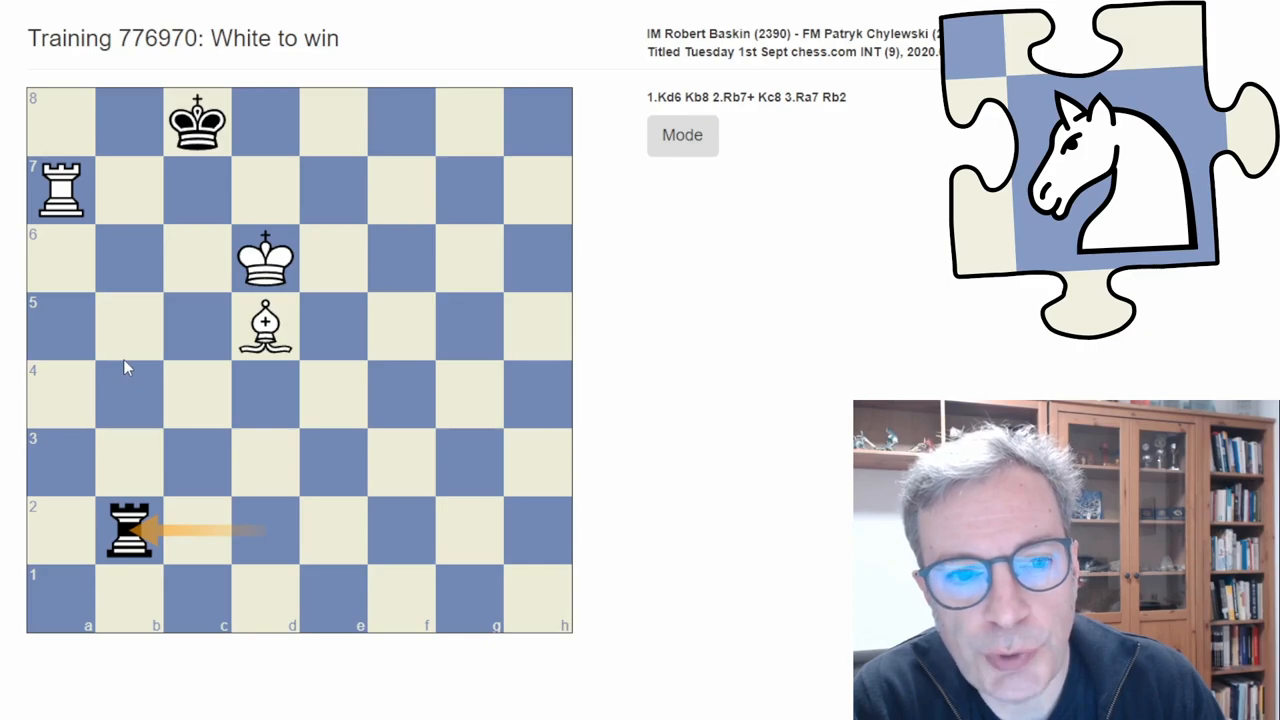
{"action": "mouse_move", "coordinate": [100, 373]}
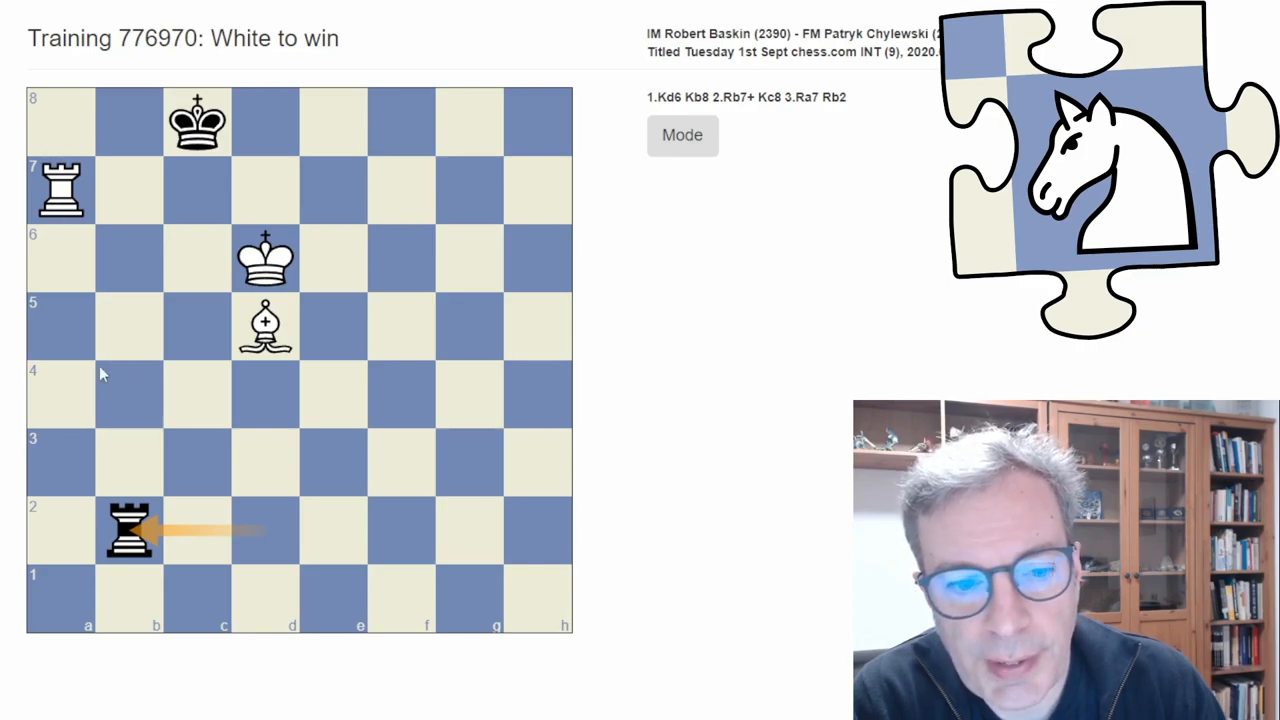
{"action": "mouse_move", "coordinate": [70, 257]}
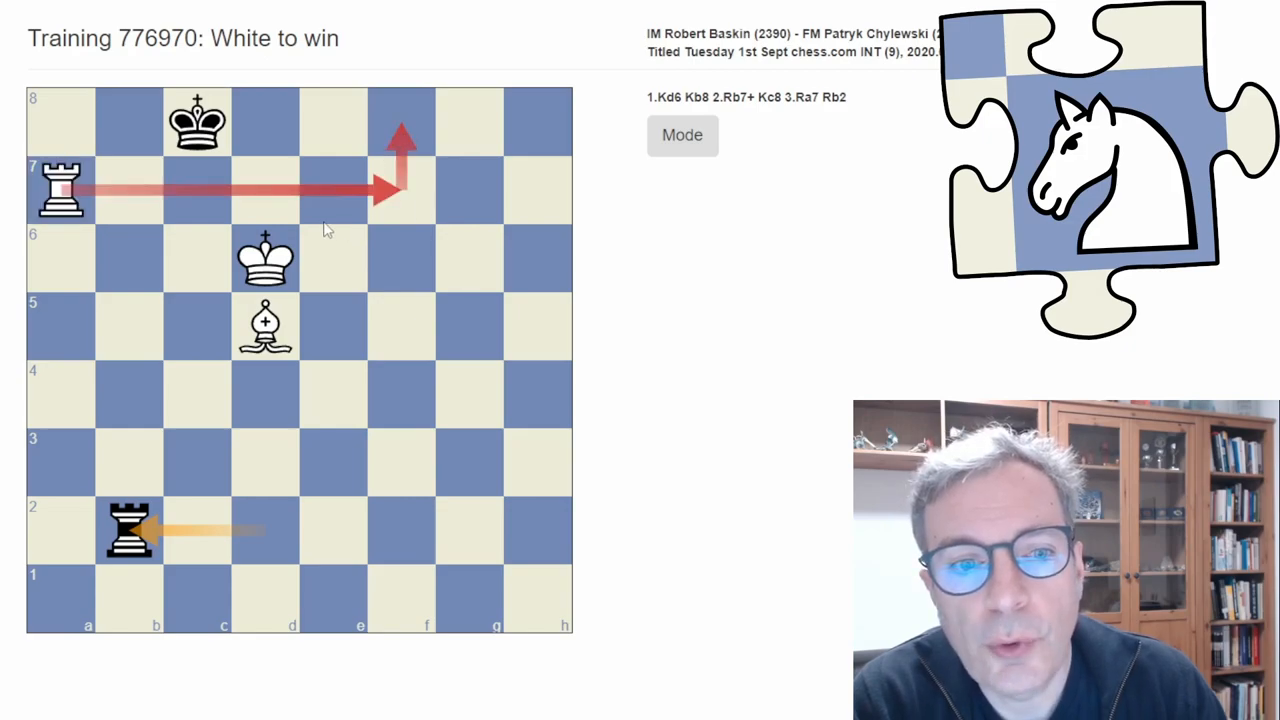
{"action": "mouse_move", "coordinate": [212, 189]}
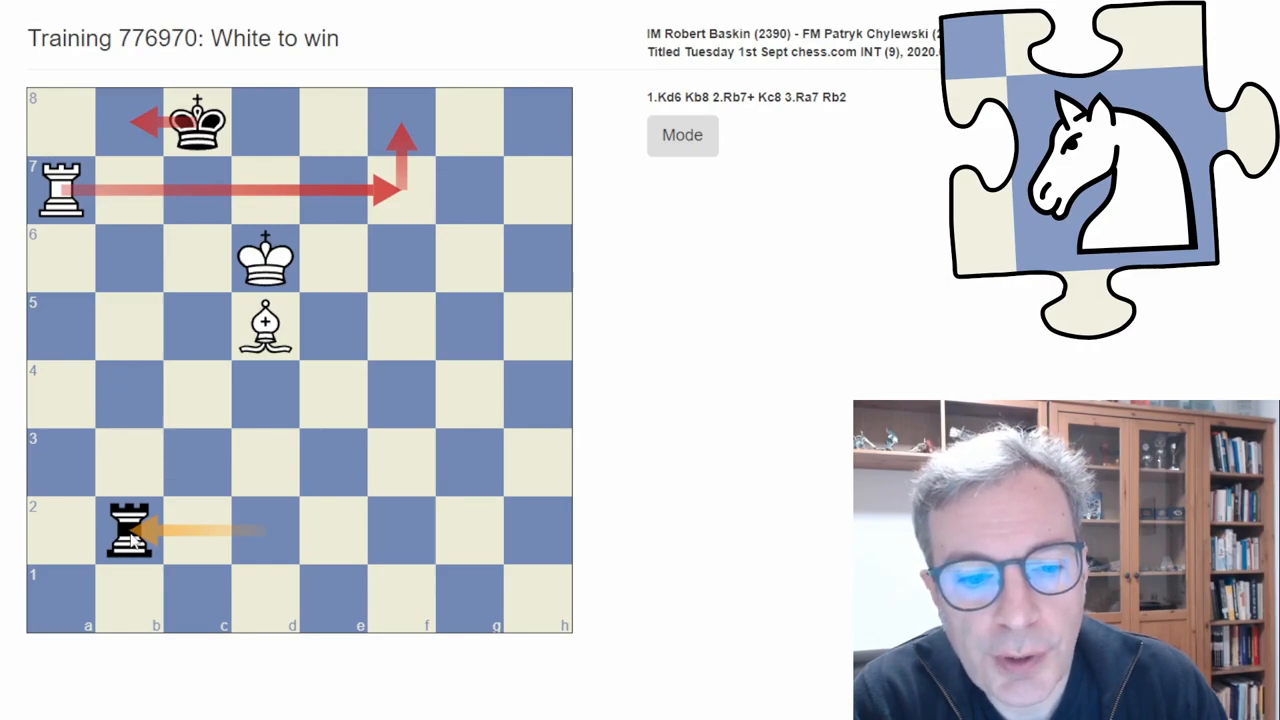
{"action": "mouse_move", "coordinate": [183, 491]}
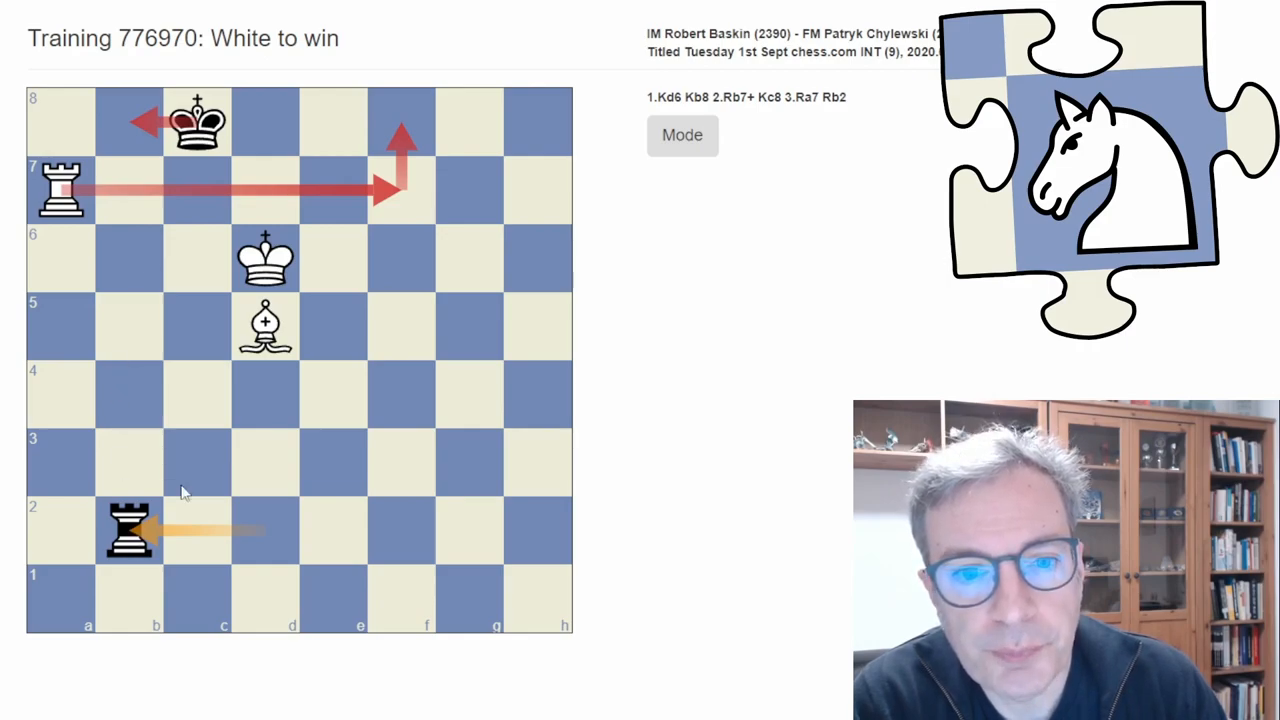
{"action": "mouse_move", "coordinate": [390, 210]}
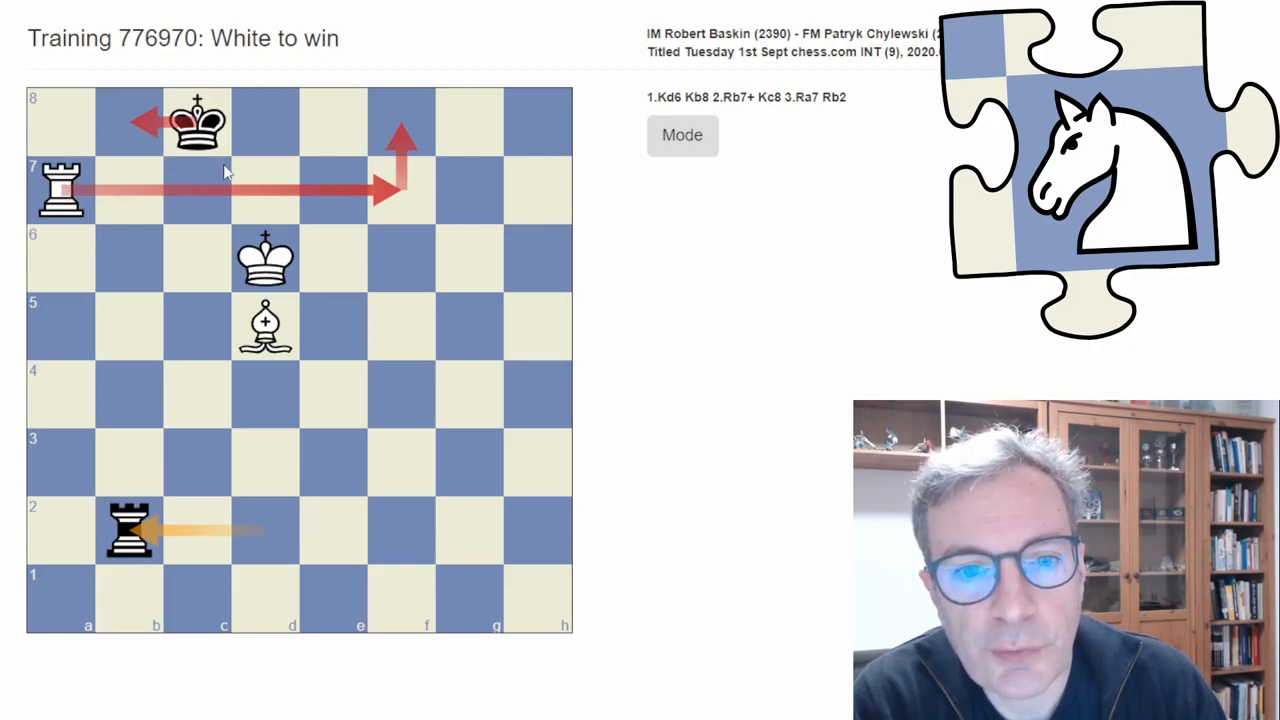
{"action": "mouse_move", "coordinate": [70, 128]}
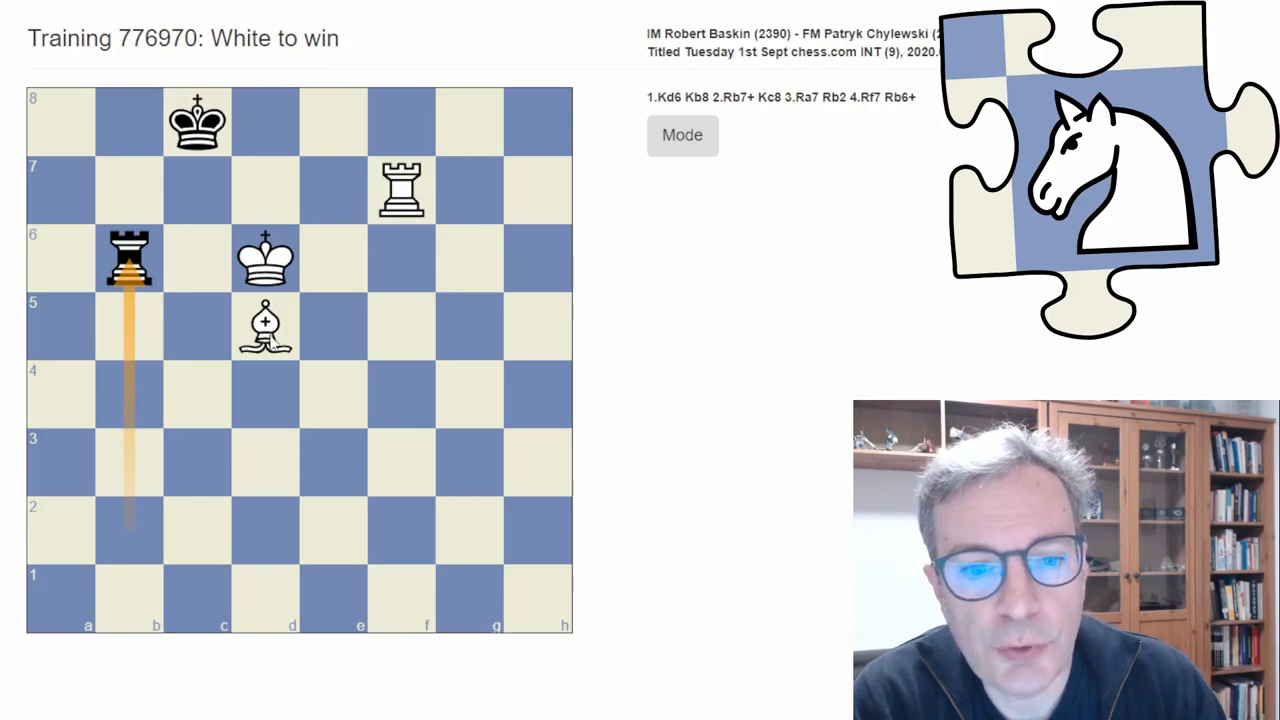
Block the rook check by bringing the bishop to c6.
{"action": "left_click_drag", "start_coordinate": [265, 325], "coordinate": [197, 258]}
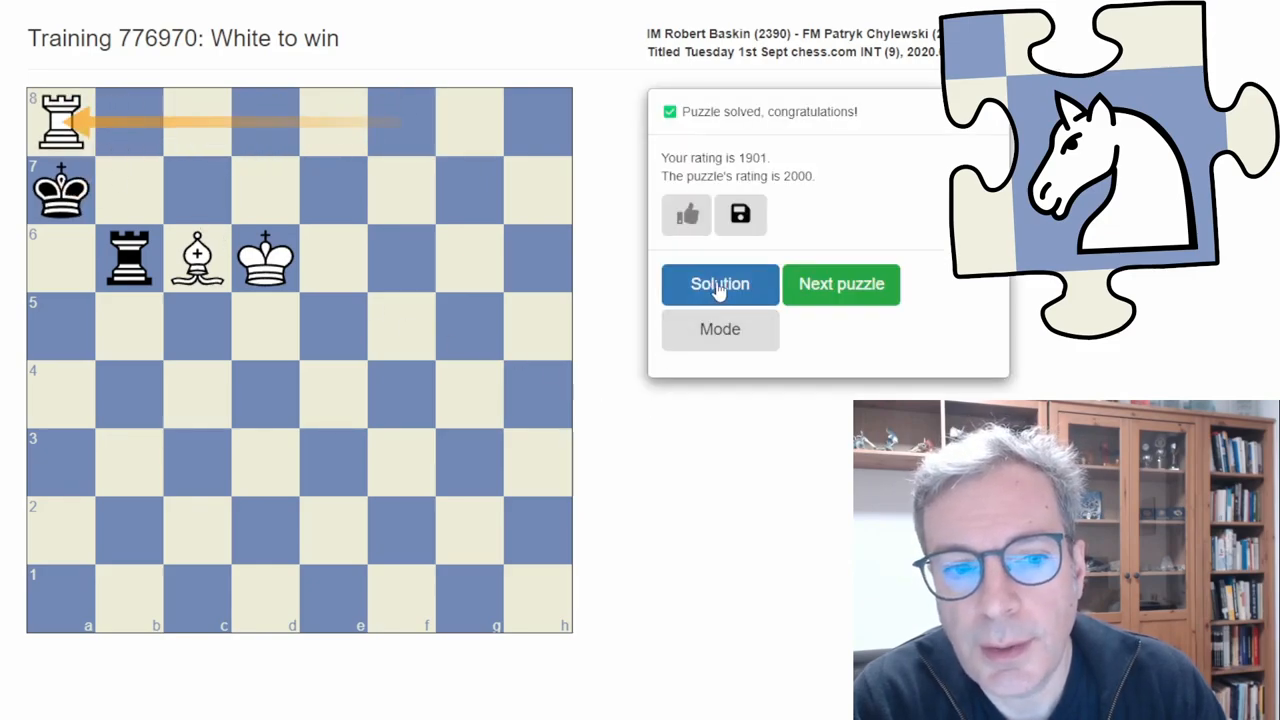
Show the full solution, then capture the black rook on b2 and scroll down.
{"action": "left_click", "coordinate": [720, 284]}
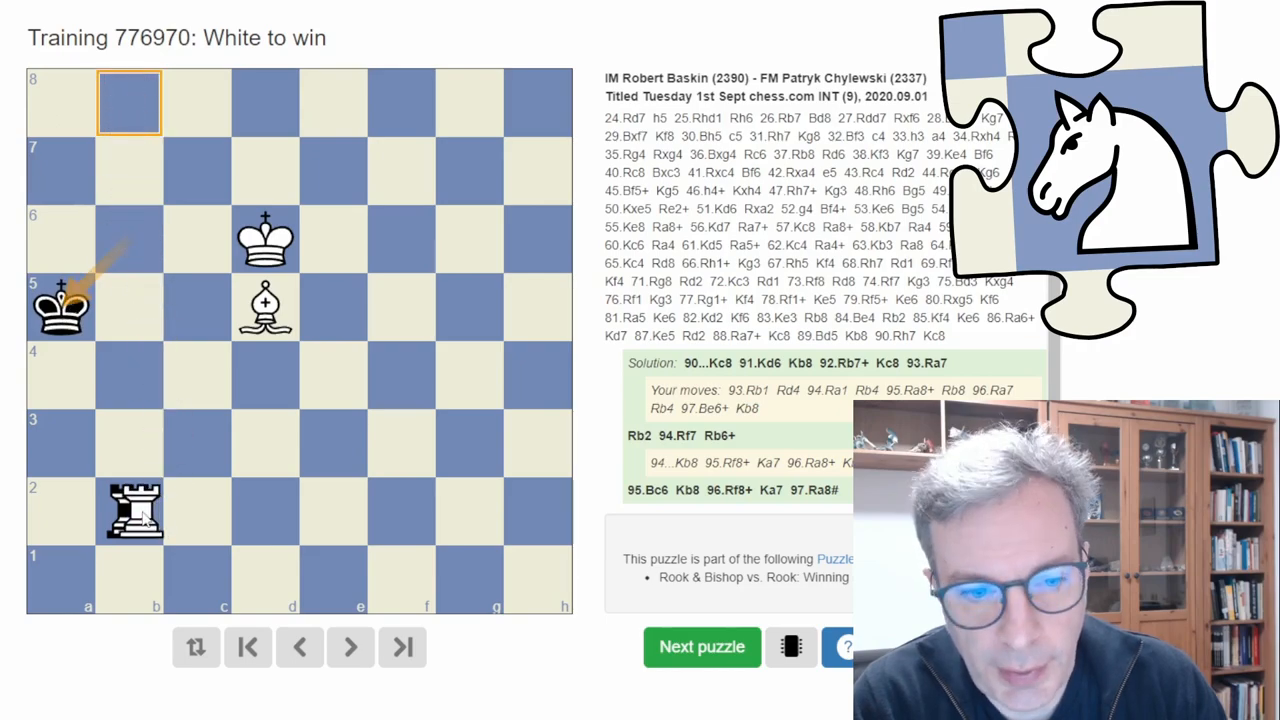
{"action": "left_click_drag", "start_coordinate": [133, 510], "coordinate": [133, 100]}
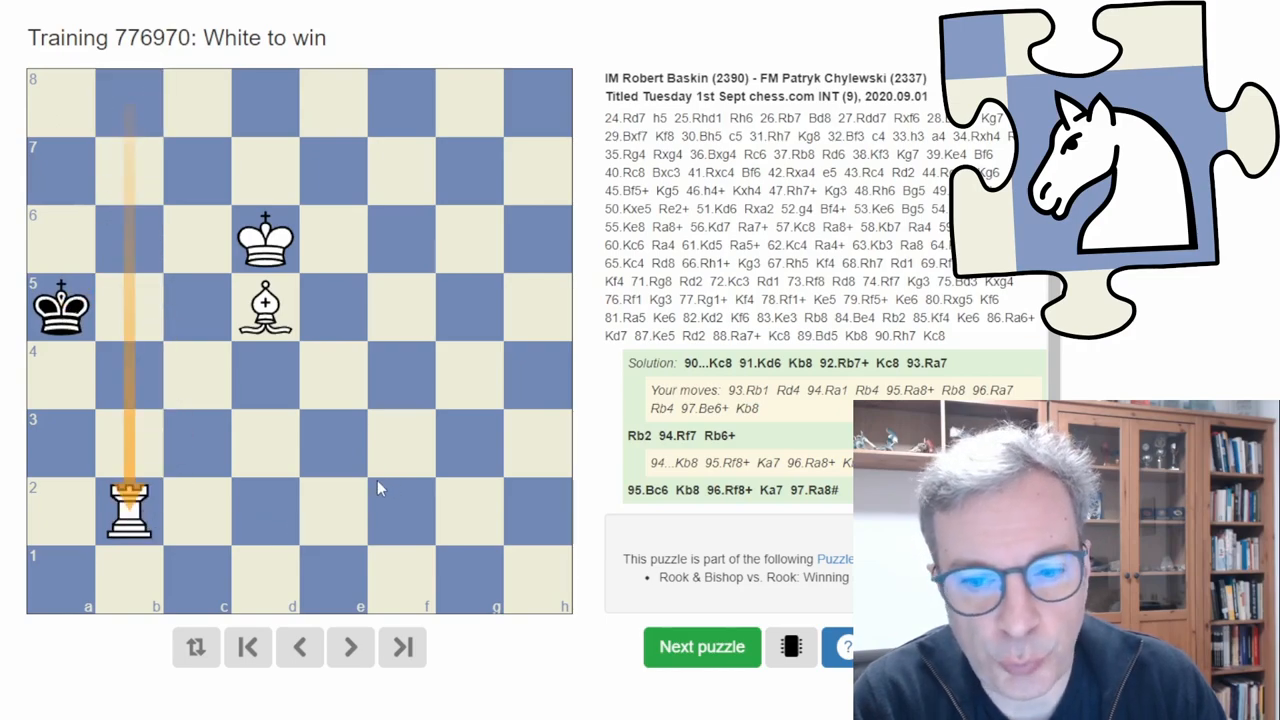
{"action": "scroll", "scroll_direction": "down", "scroll_amount": 3}
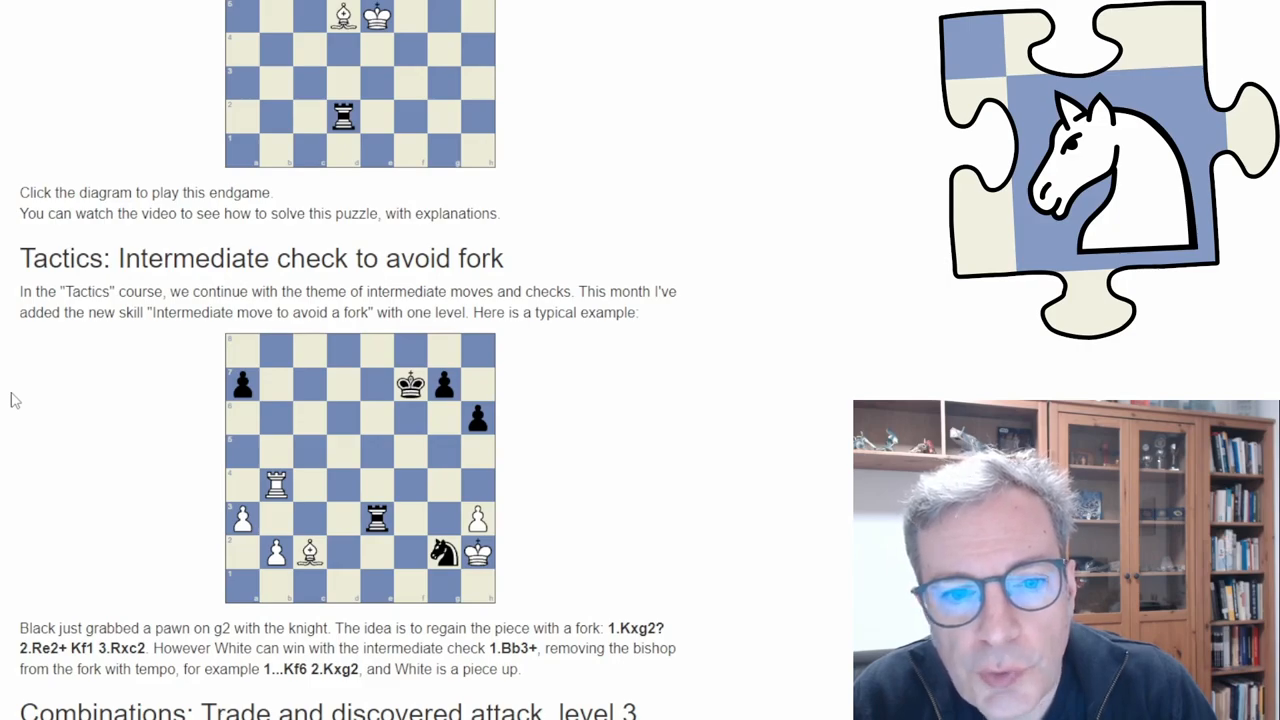
{"action": "mouse_move", "coordinate": [90, 425]}
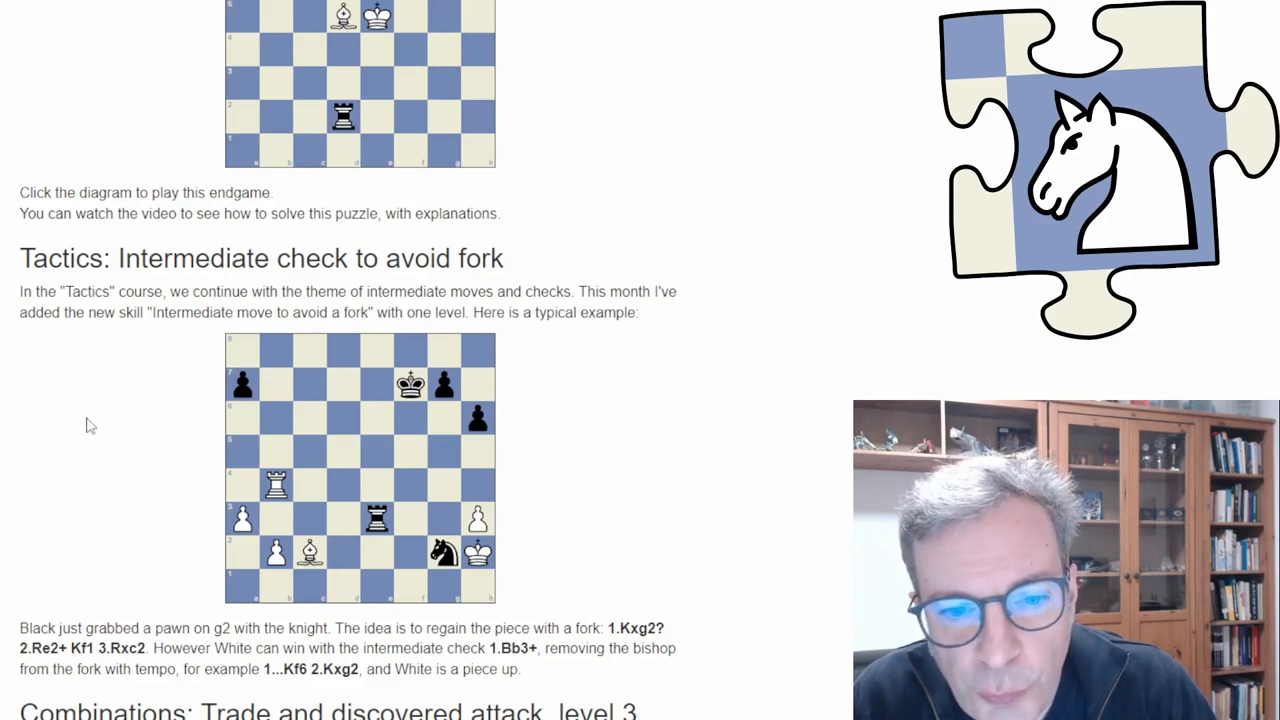
{"action": "mouse_move", "coordinate": [348, 460]}
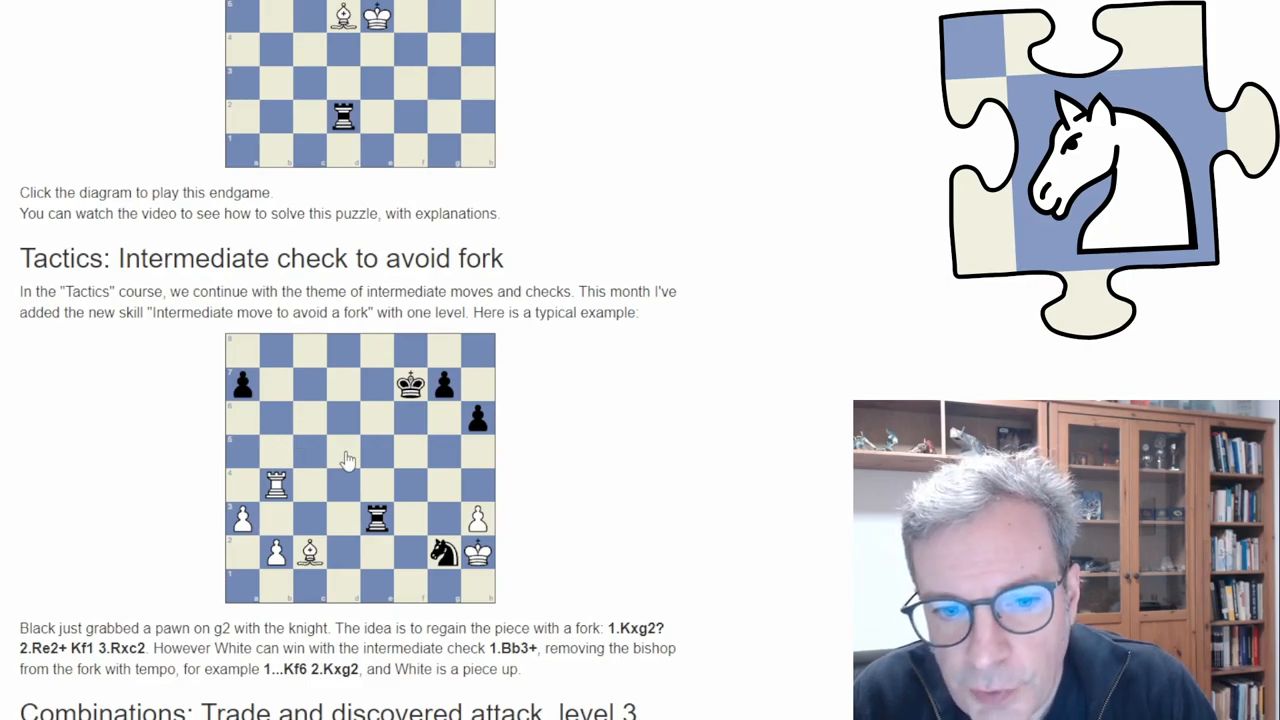
Open the intermediate check example diagram as puzzle 447336, White to win.
{"action": "left_click", "coordinate": [360, 467]}
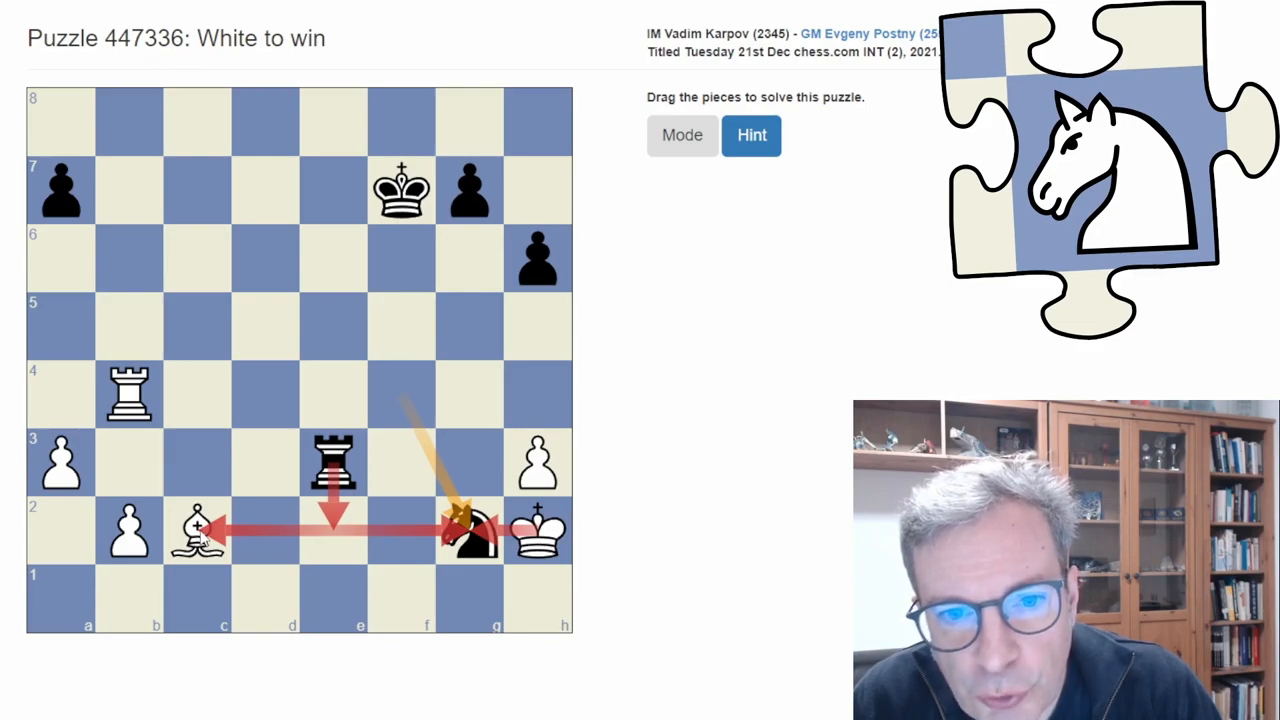
Play Bb3+ and Kxg2, show the solution, then return to the newsletter.
{"action": "left_click", "coordinate": [751, 135]}
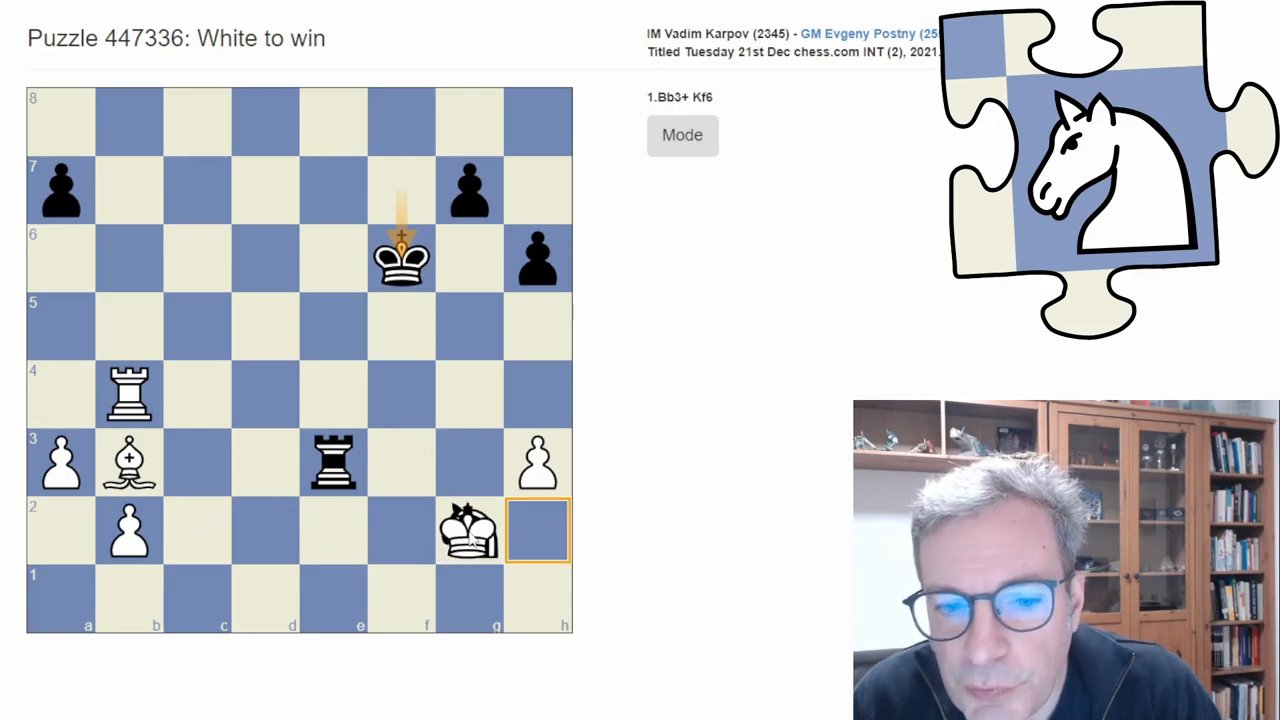
{"action": "left_click", "coordinate": [538, 530]}
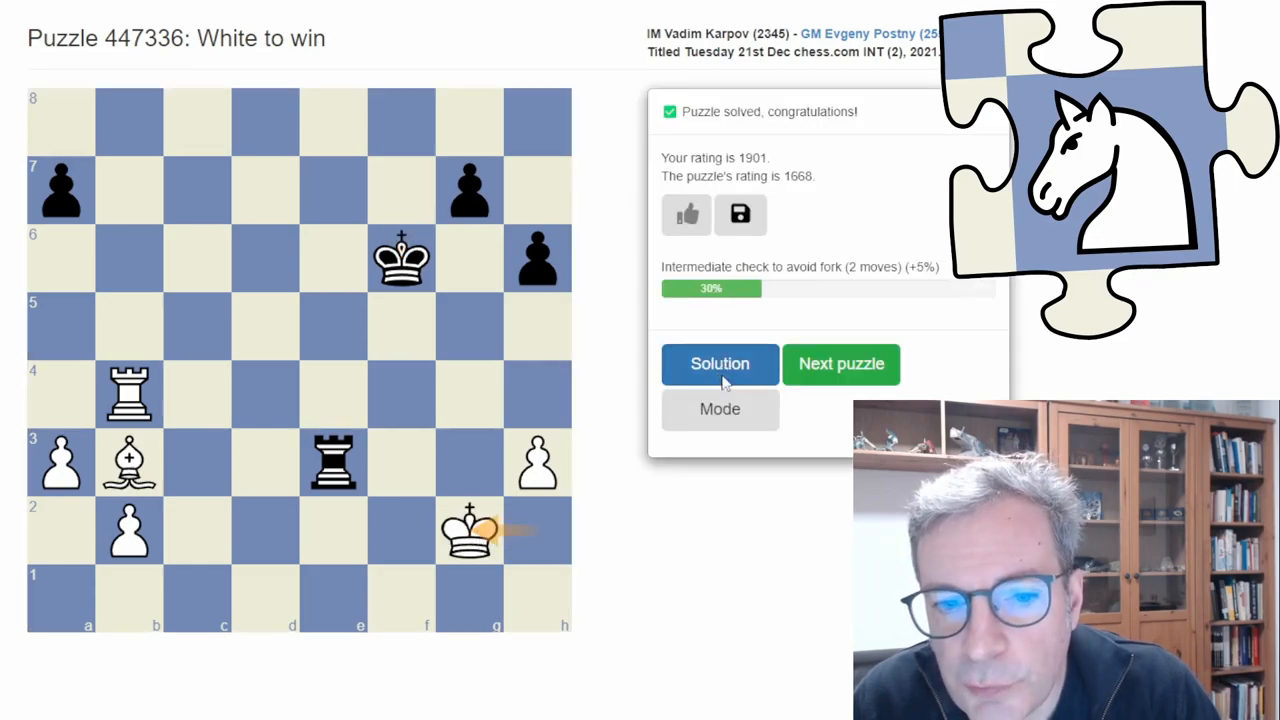
{"action": "left_click", "coordinate": [720, 363]}
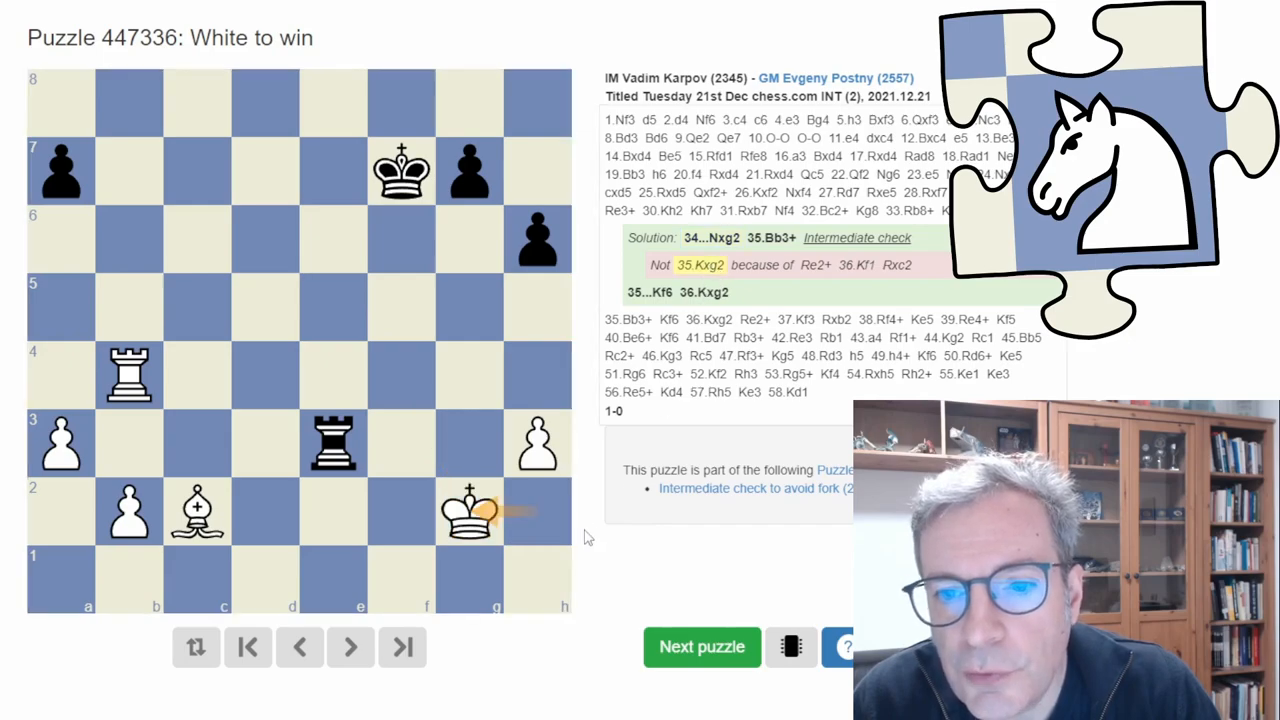
{"action": "left_click", "coordinate": [350, 647]}
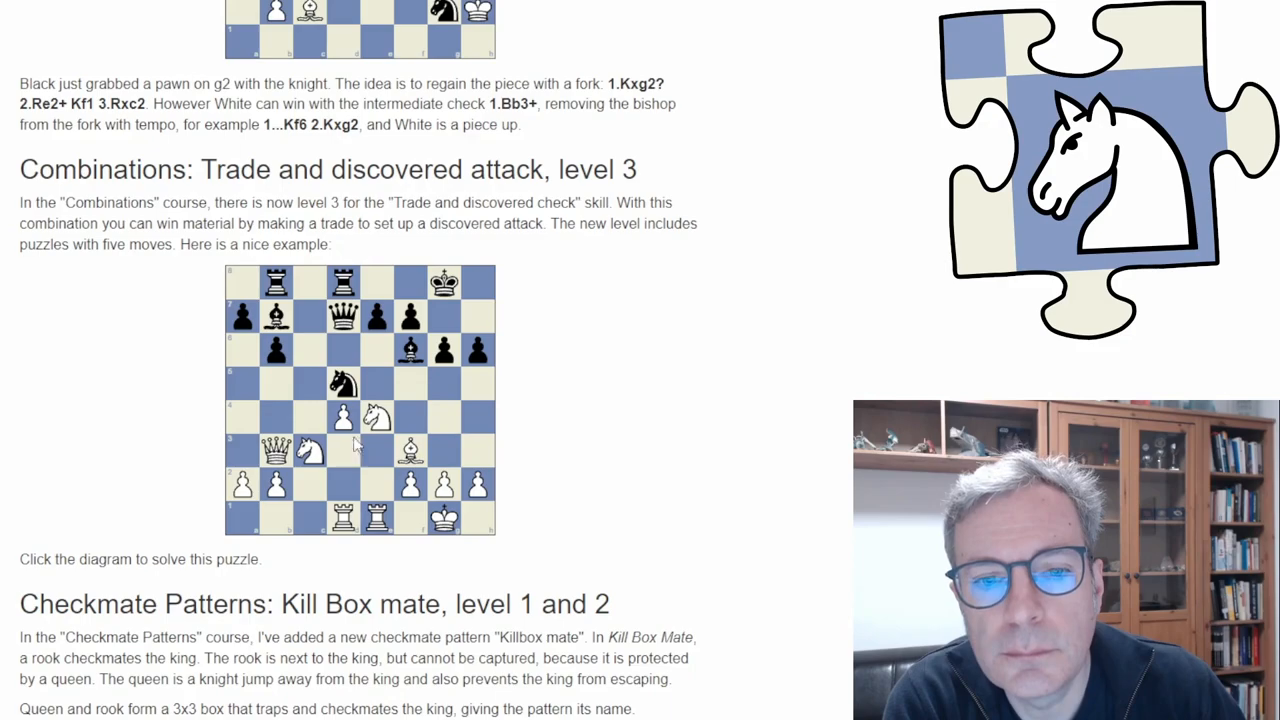
Open the Combinations section's example diagram as puzzle 576714, White to win.
{"action": "left_click", "coordinate": [360, 400]}
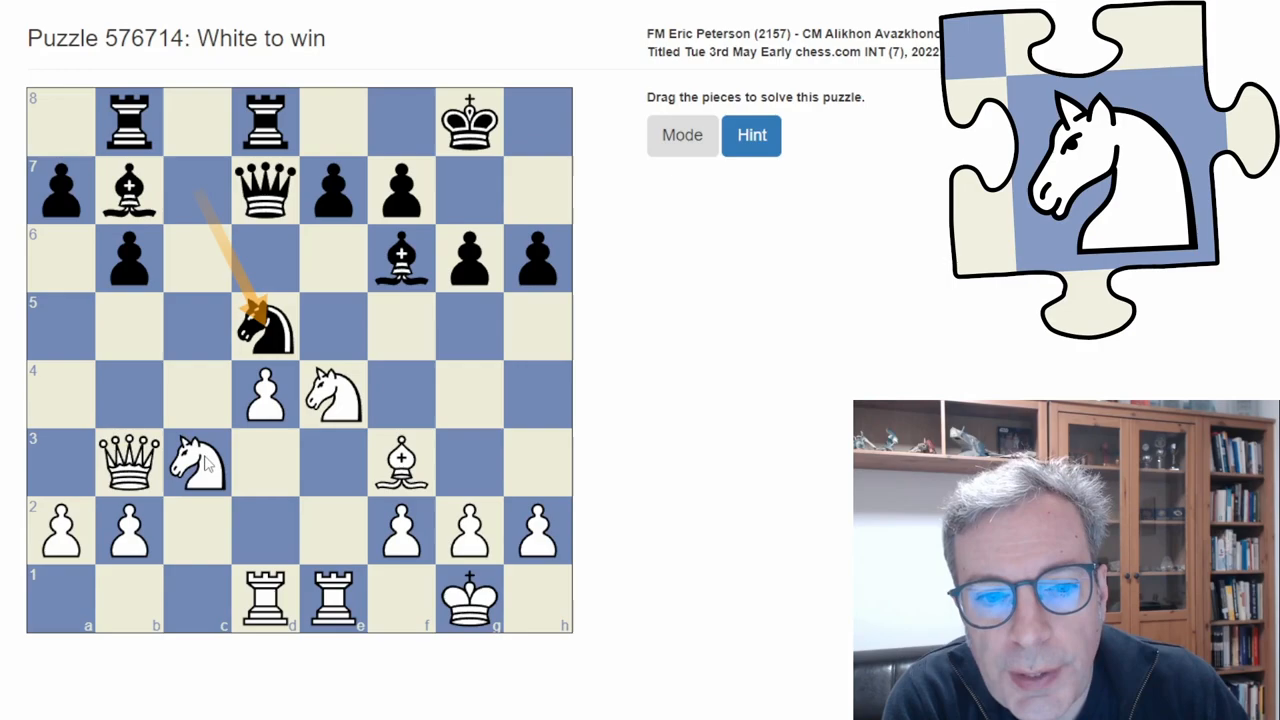
Capture on d5 with knight, then bishop, then queen, winning Black's queen.
{"action": "left_click_drag", "start_coordinate": [197, 461], "coordinate": [266, 325]}
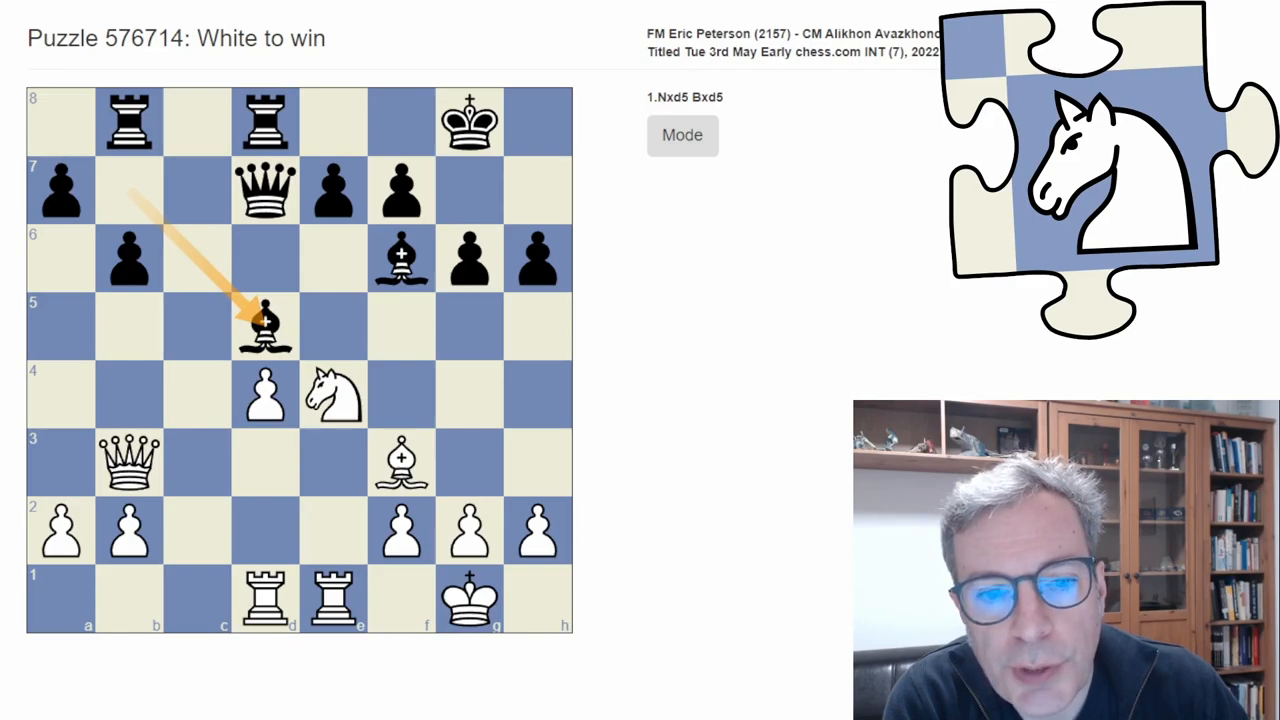
{"action": "mouse_move", "coordinate": [33, 378]}
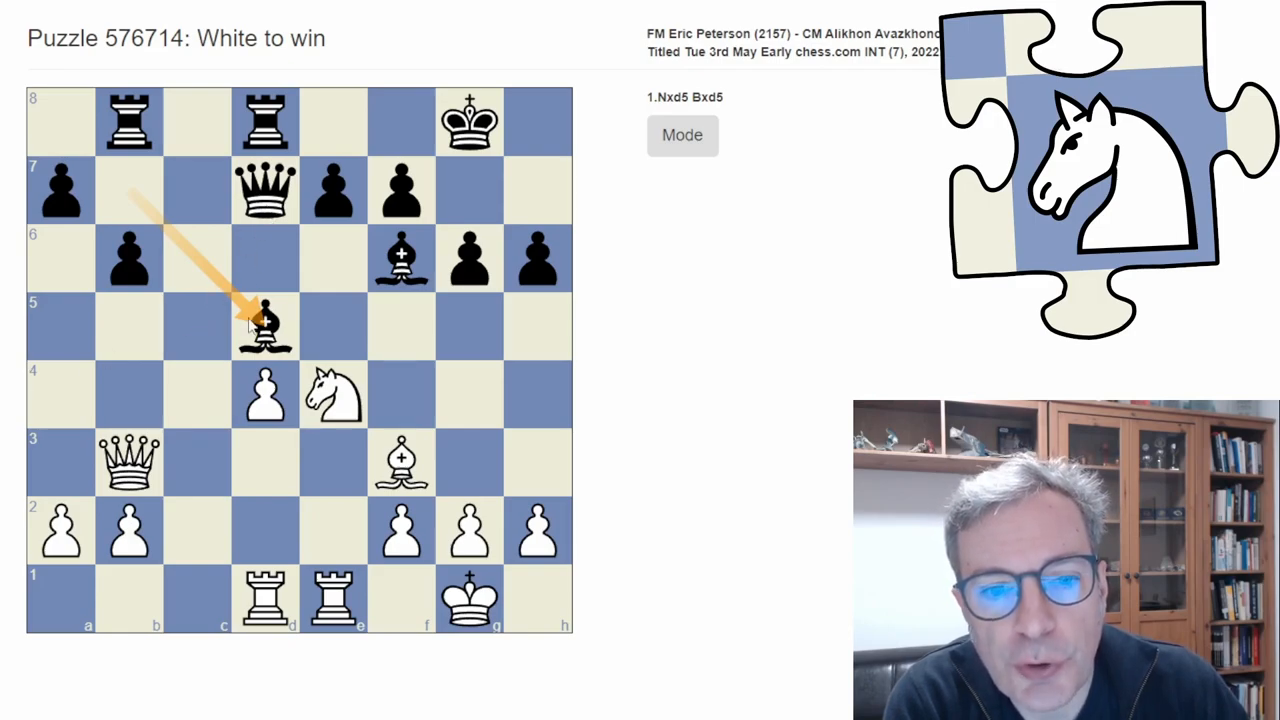
{"action": "mouse_move", "coordinate": [340, 400]}
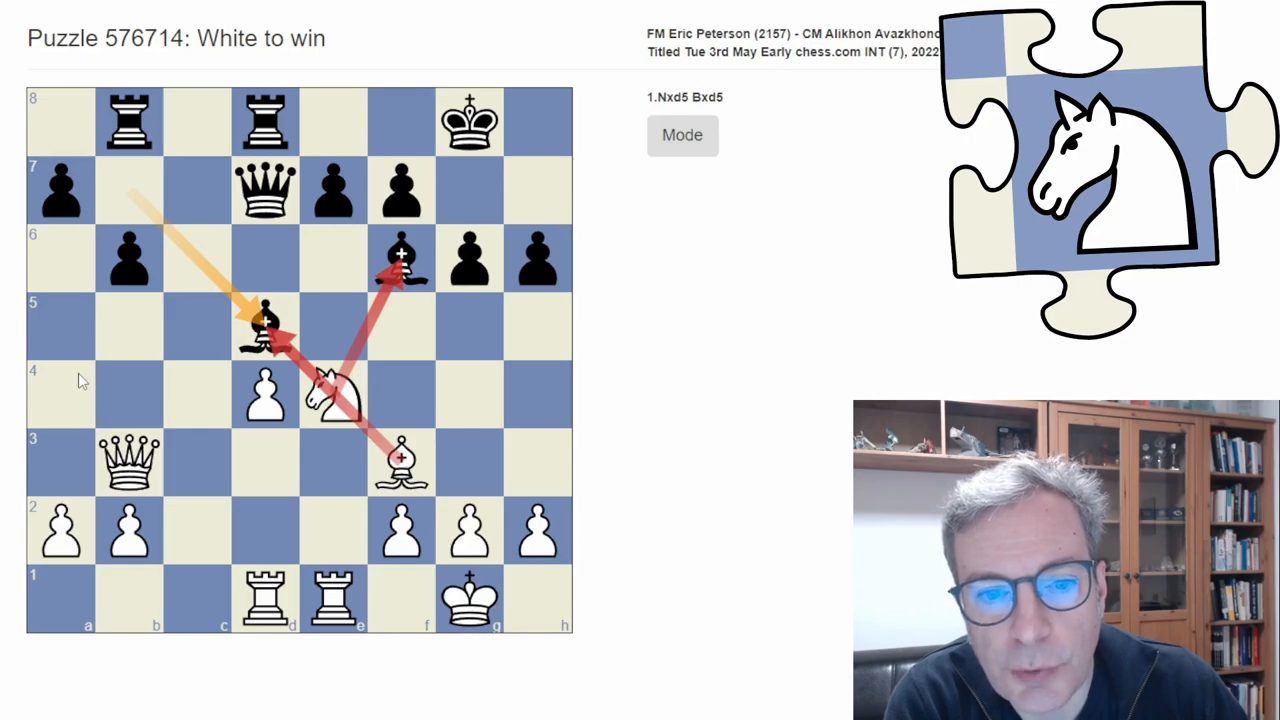
{"action": "mouse_move", "coordinate": [98, 374]}
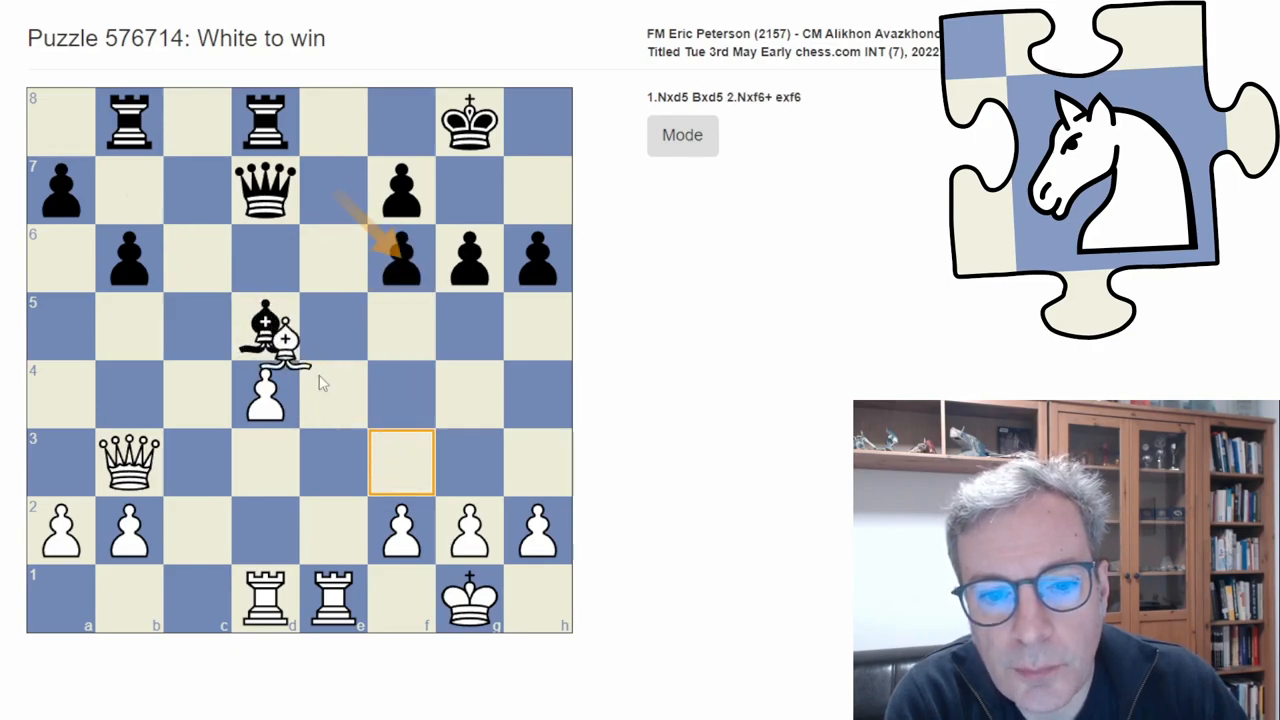
{"action": "left_click_drag", "start_coordinate": [265, 325], "coordinate": [402, 462]}
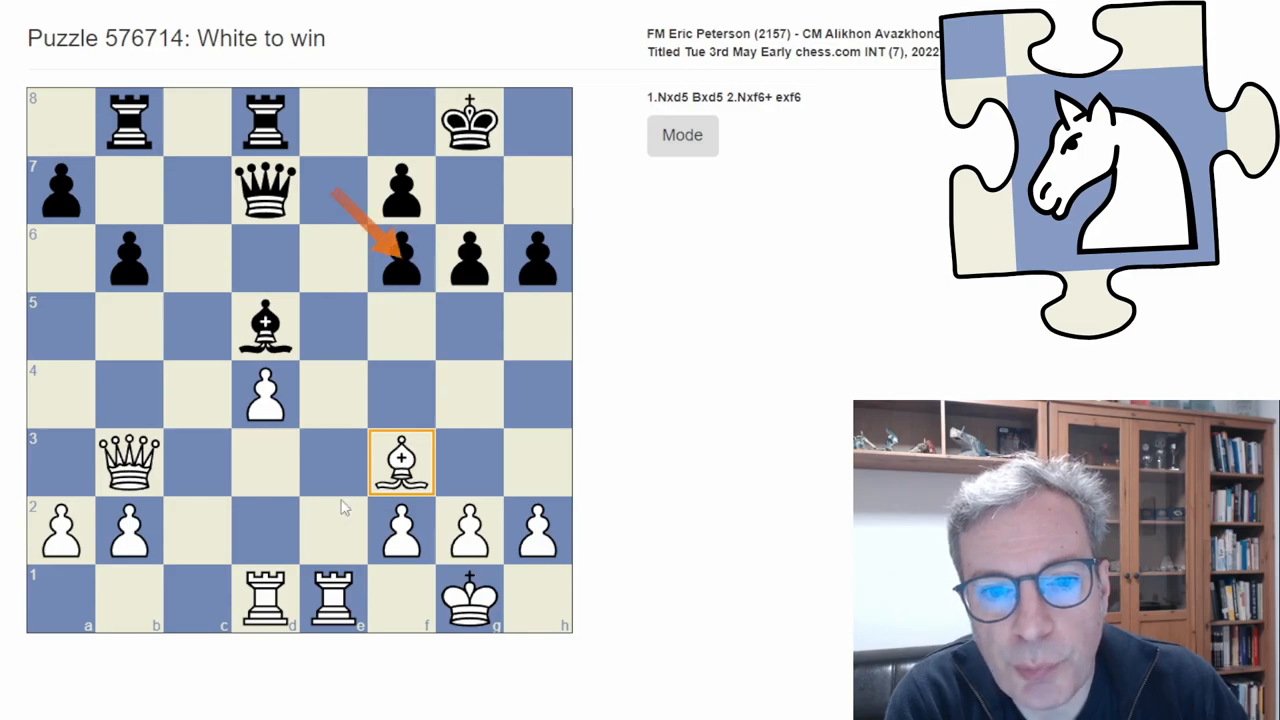
{"action": "mouse_move", "coordinate": [335, 118]}
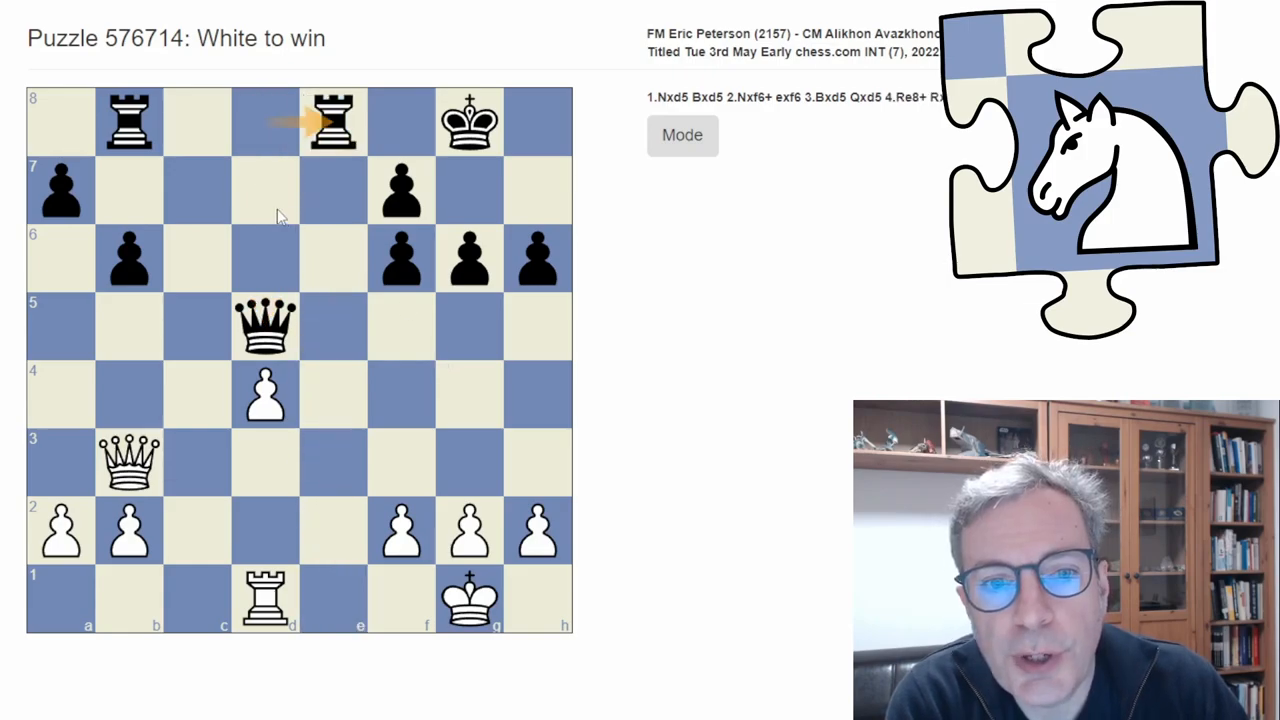
{"action": "mouse_move", "coordinate": [290, 133]}
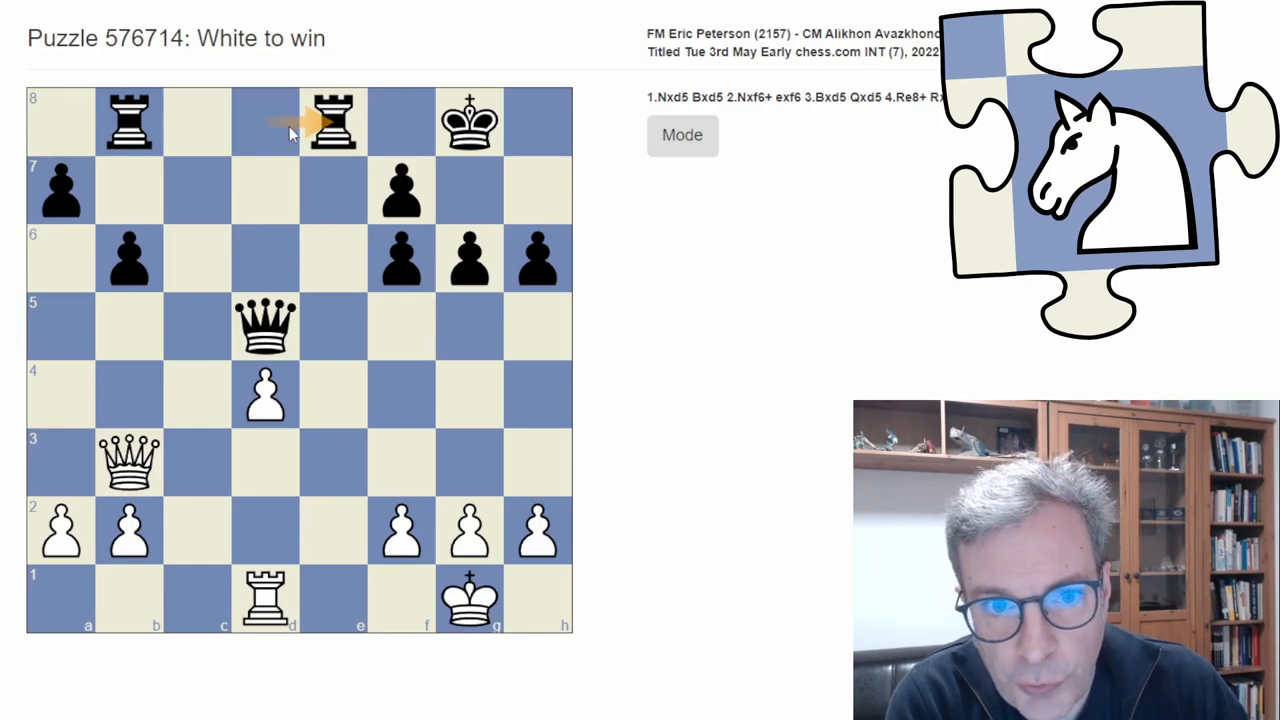
{"action": "left_click_drag", "start_coordinate": [265, 120], "coordinate": [265, 320]}
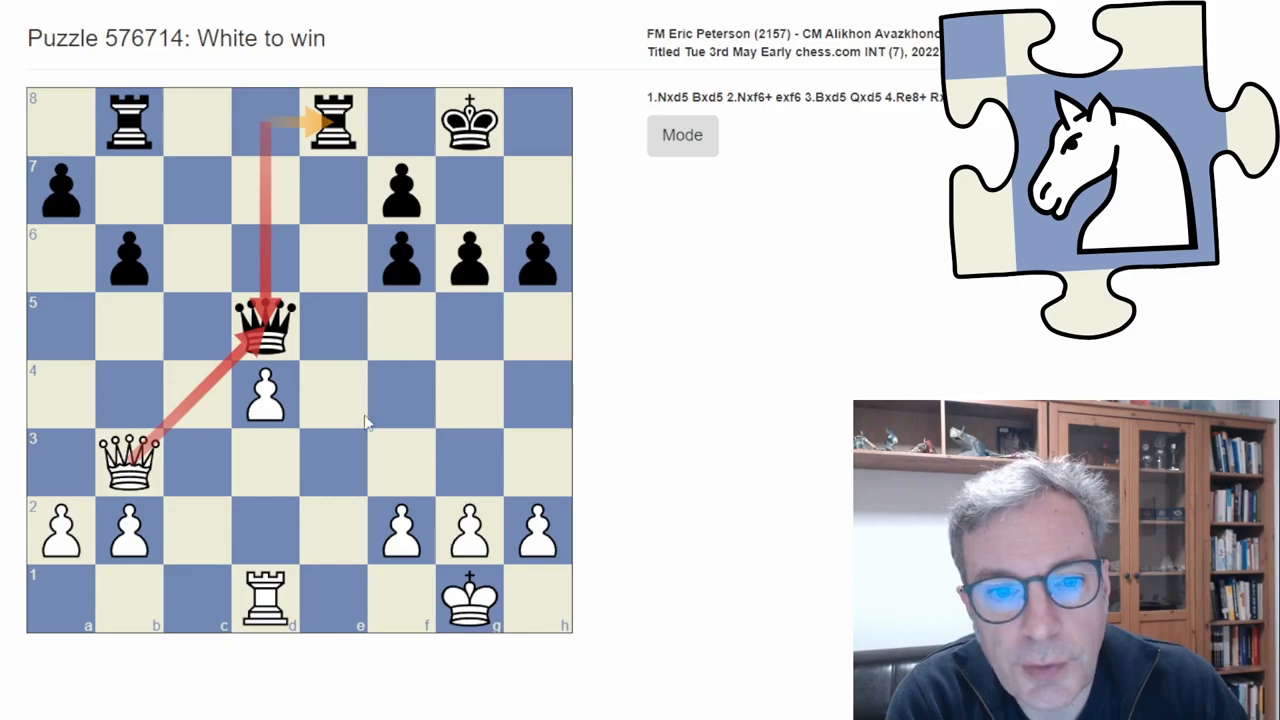
{"action": "mouse_move", "coordinate": [440, 395]}
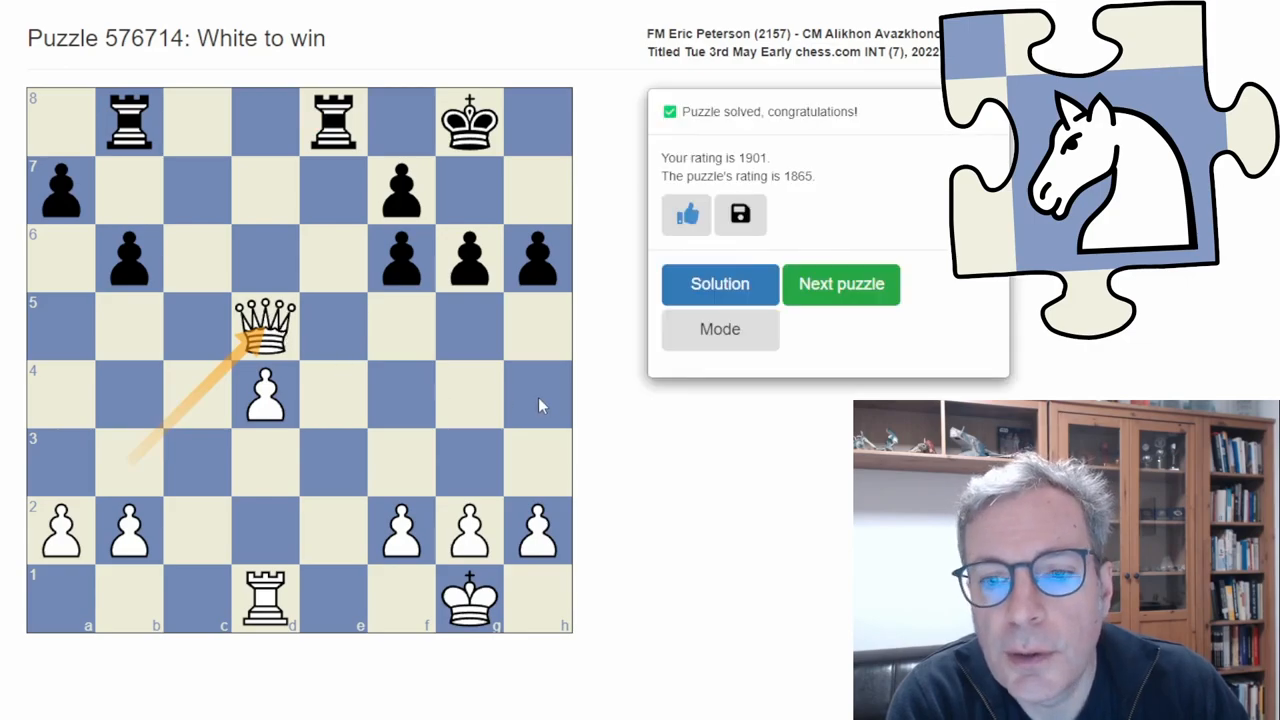
Show puzzle 576714's annotated solution and step forward through its moves.
{"action": "left_click", "coordinate": [719, 283]}
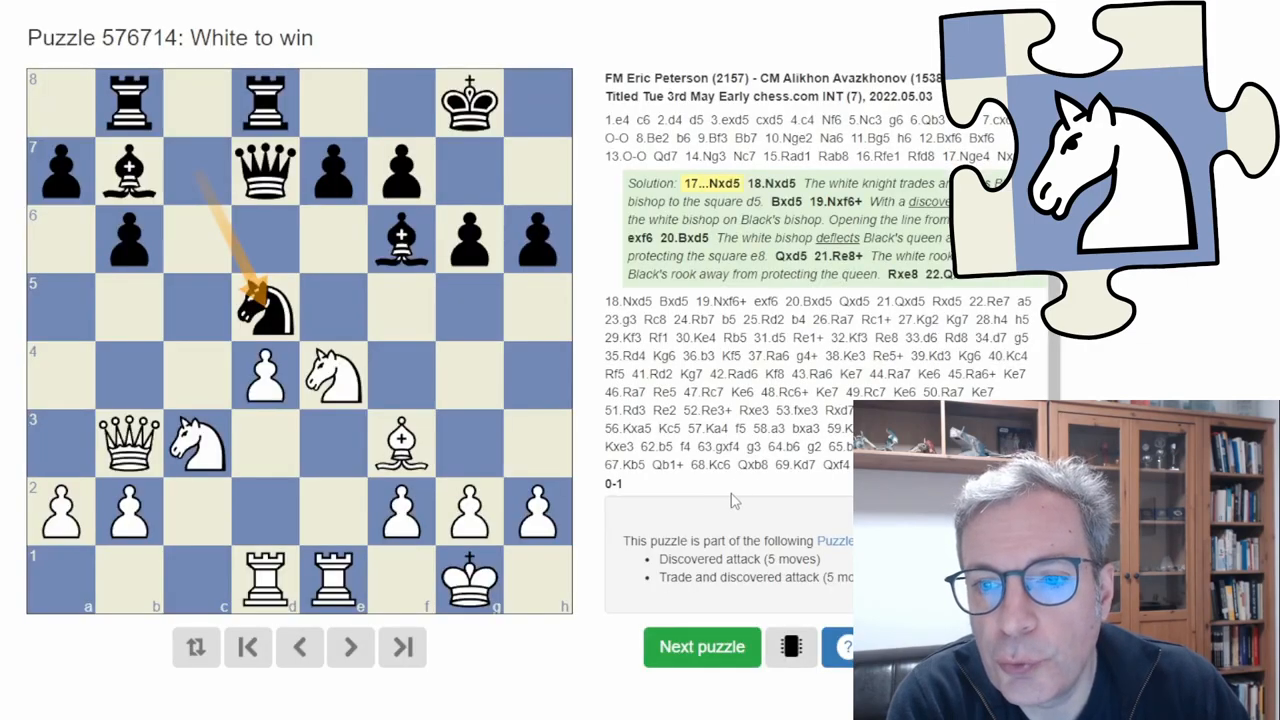
{"action": "mouse_move", "coordinate": [725, 492]}
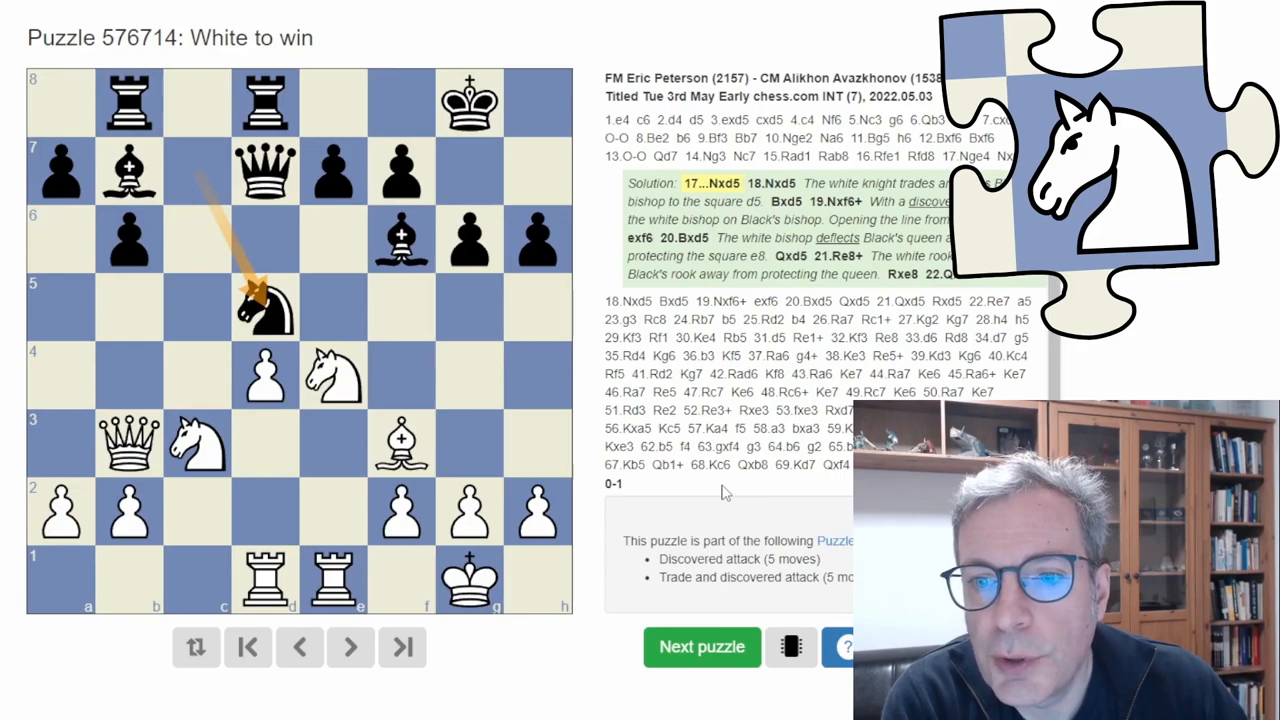
{"action": "mouse_move", "coordinate": [770, 470]}
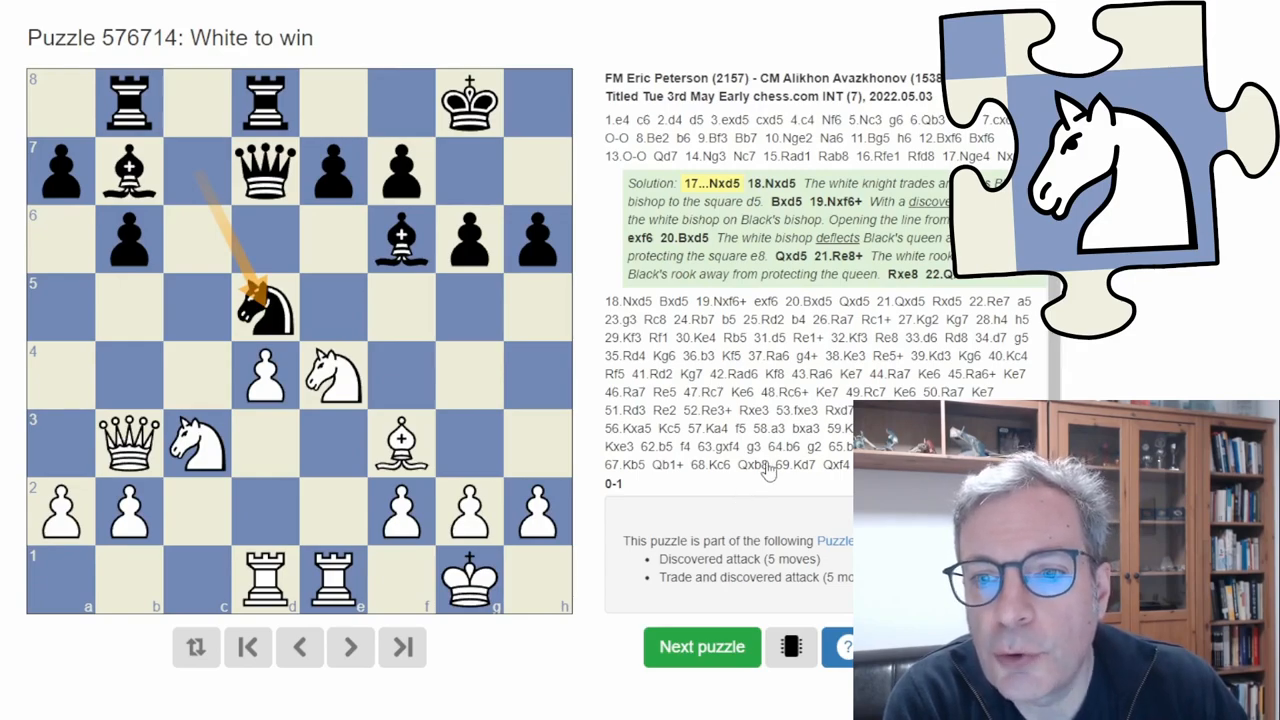
{"action": "mouse_move", "coordinate": [770, 470]}
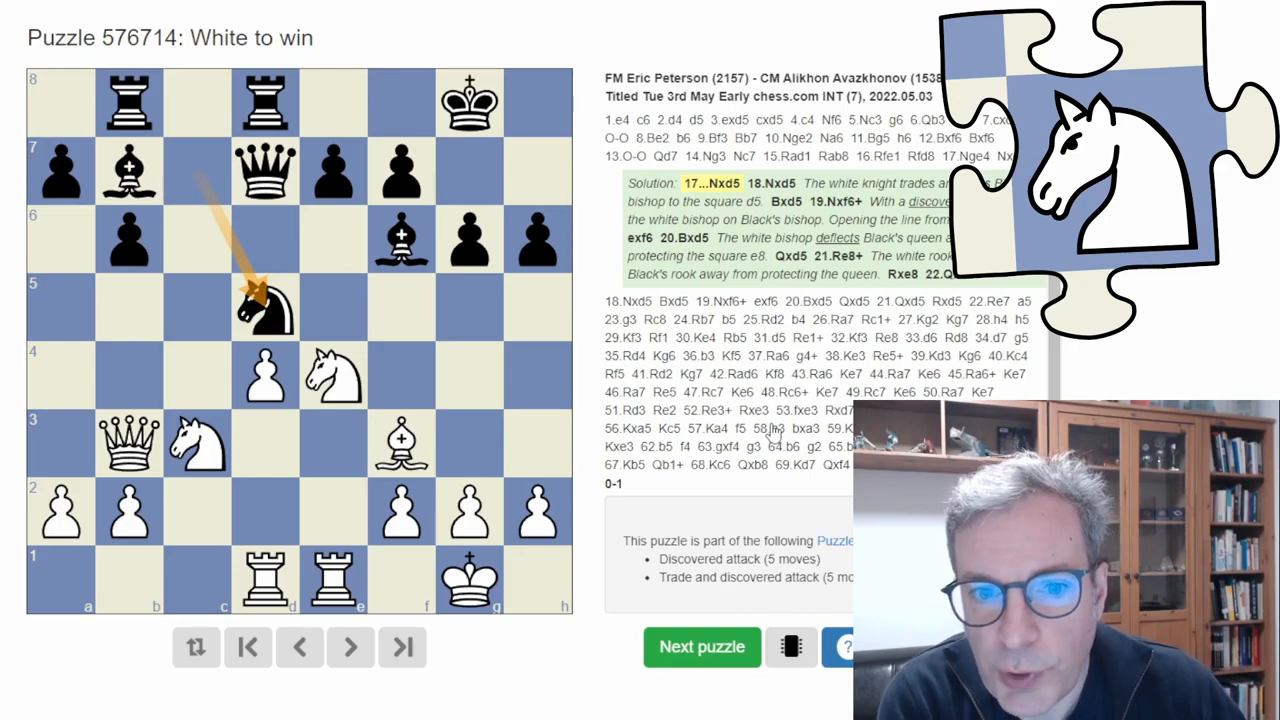
{"action": "mouse_move", "coordinate": [772, 432]}
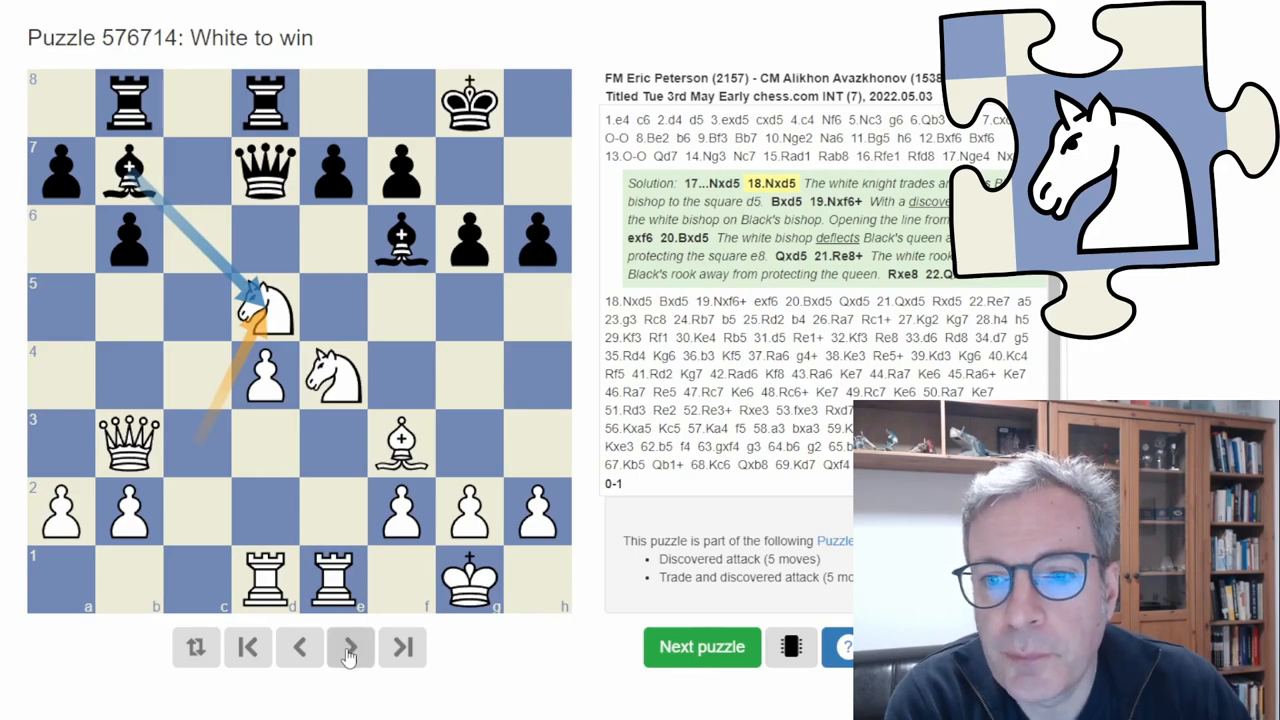
{"action": "left_click", "coordinate": [350, 647]}
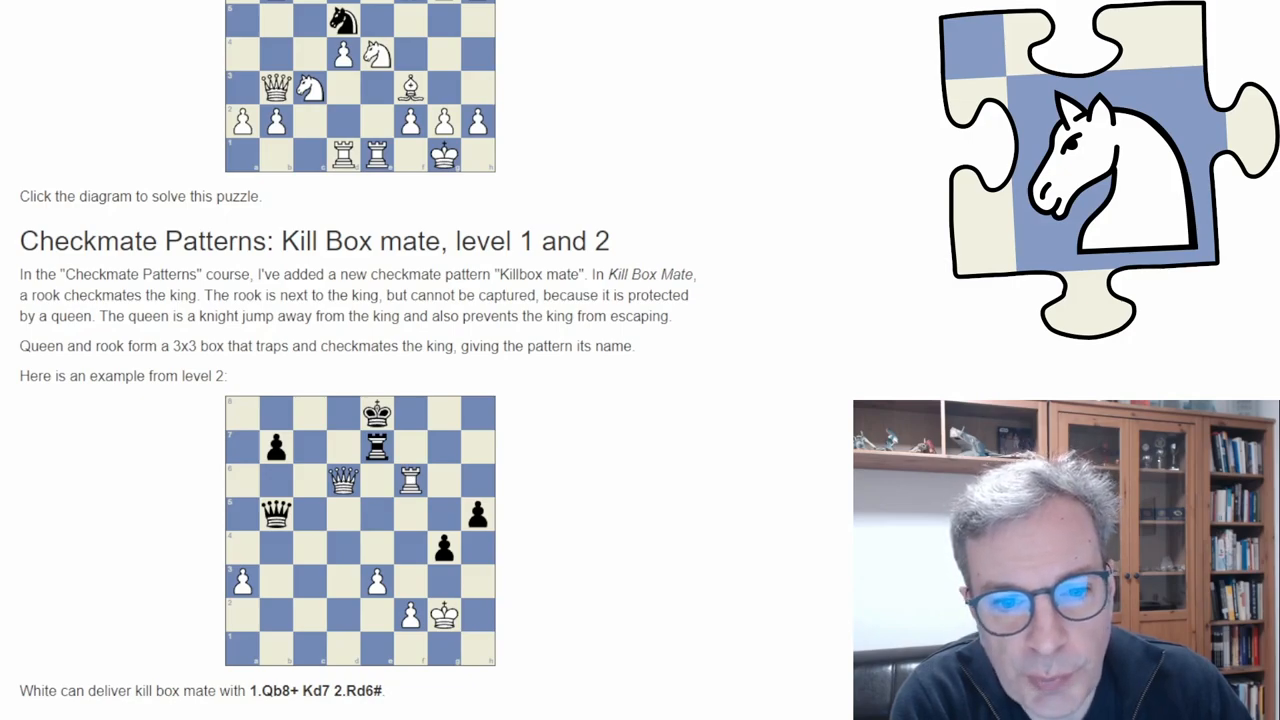
{"action": "mouse_move", "coordinate": [102, 494]}
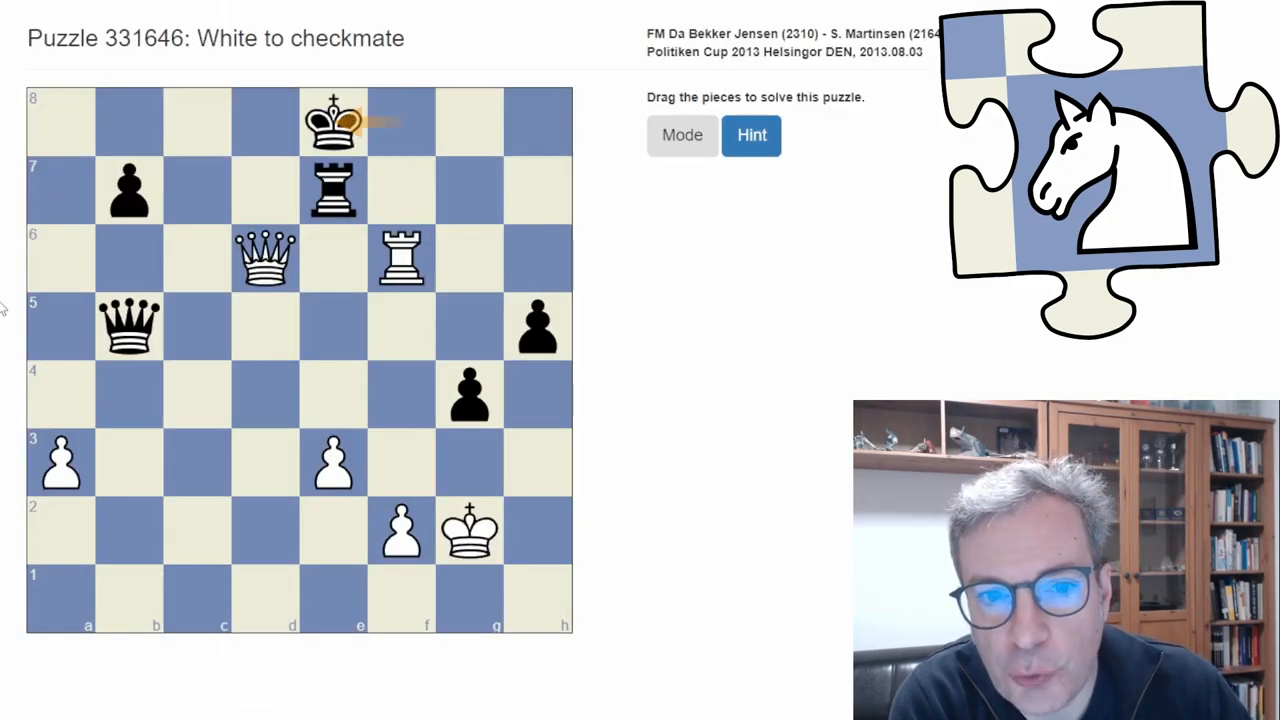
Mate with 1.Qb8+ Kd7 2.Rd6# and display the annotated Killbox mate solution.
{"action": "left_click_drag", "start_coordinate": [265, 258], "coordinate": [129, 120]}
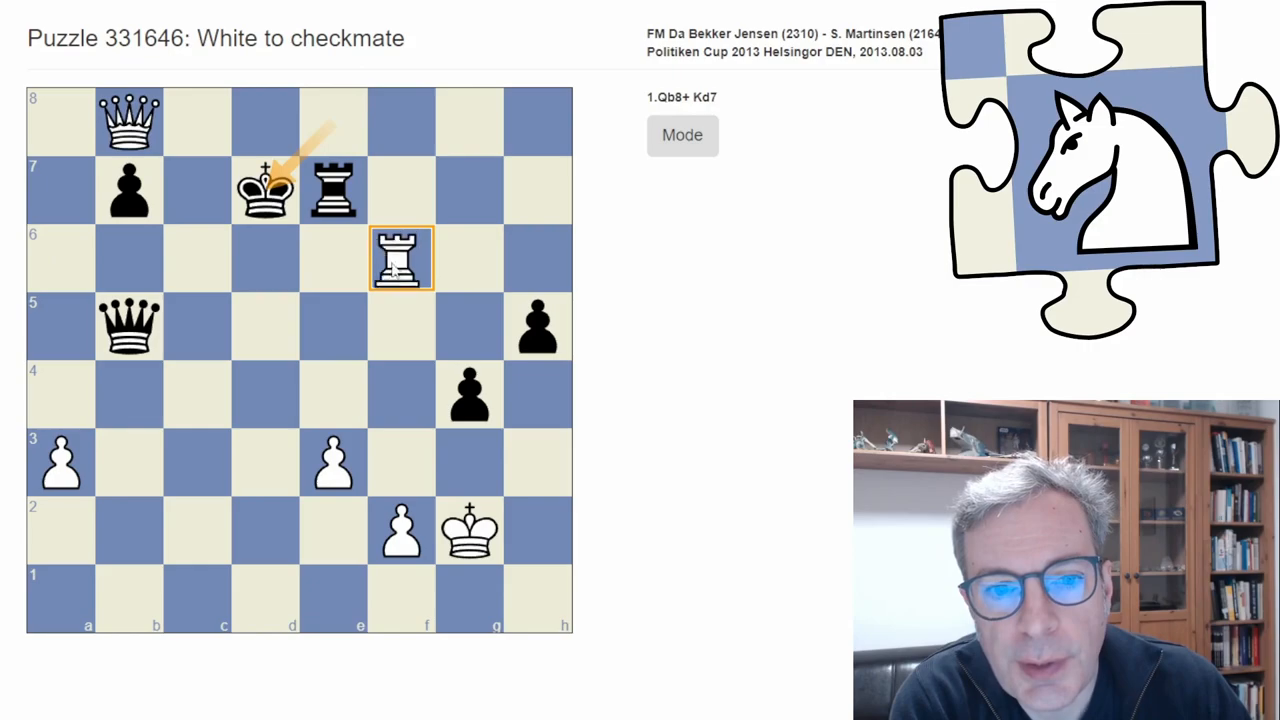
{"action": "left_click_drag", "start_coordinate": [402, 258], "coordinate": [266, 258]}
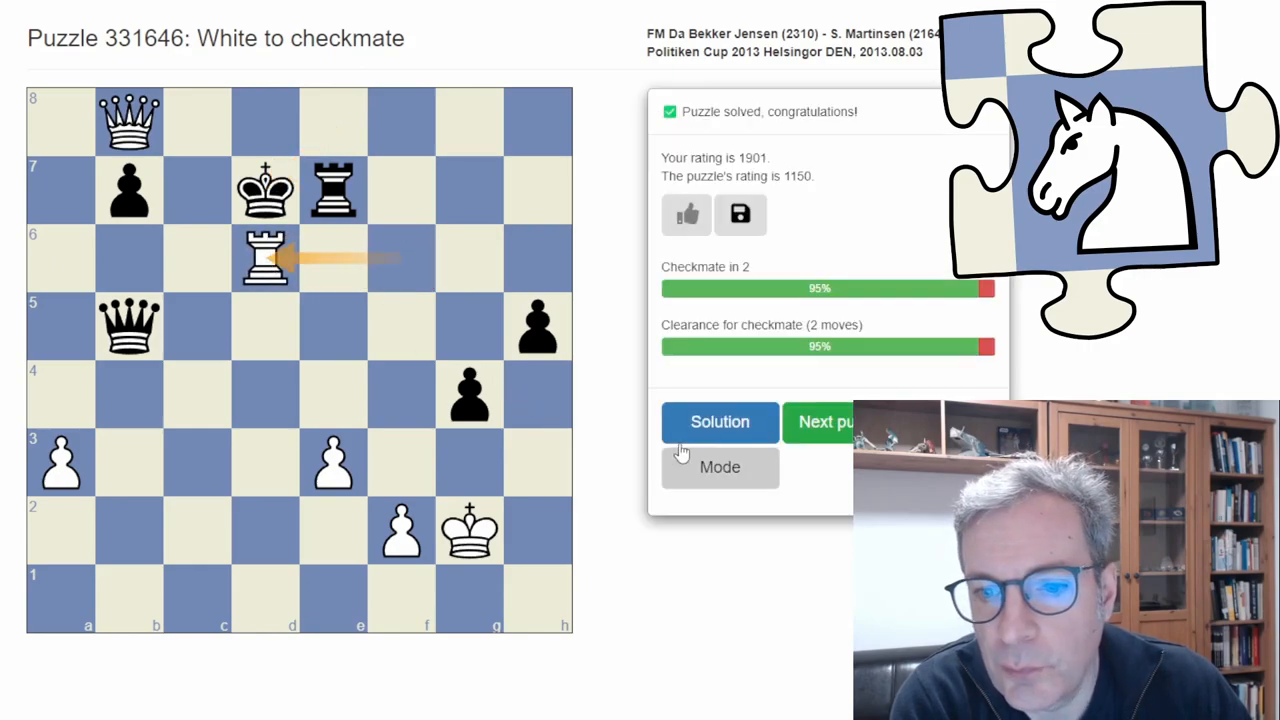
{"action": "left_click", "coordinate": [719, 421]}
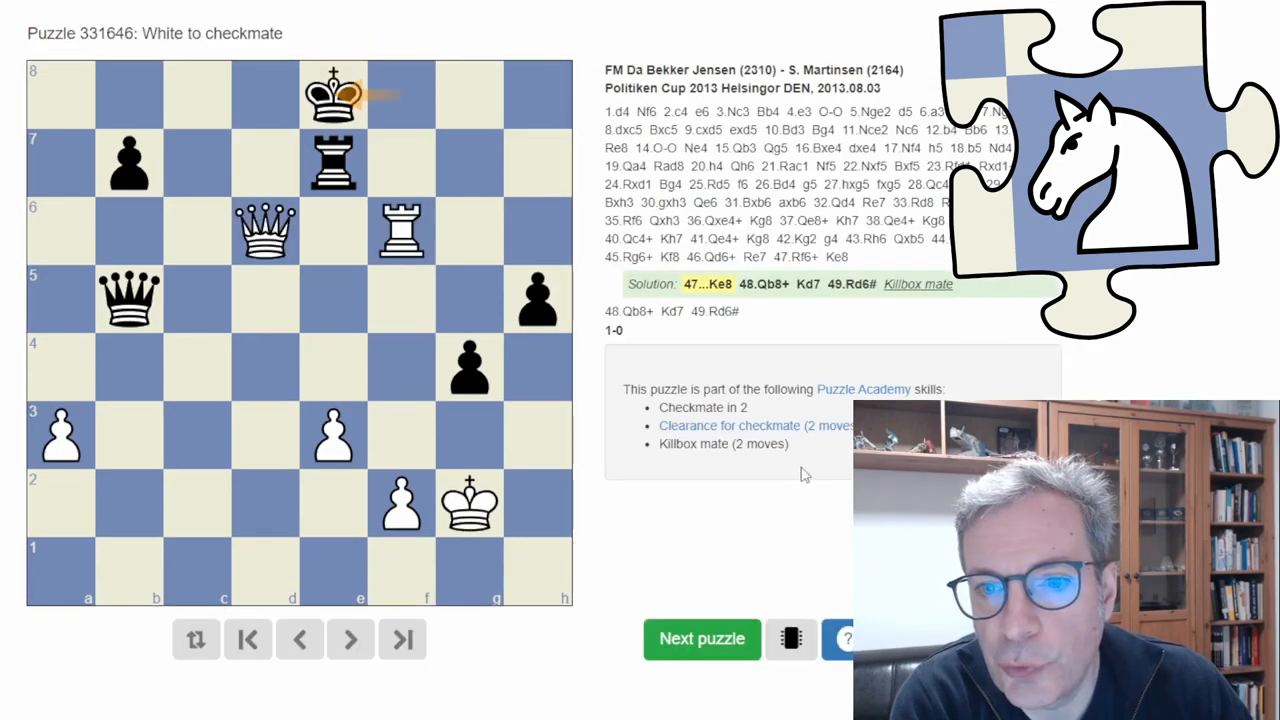
{"action": "mouse_move", "coordinate": [864, 299]}
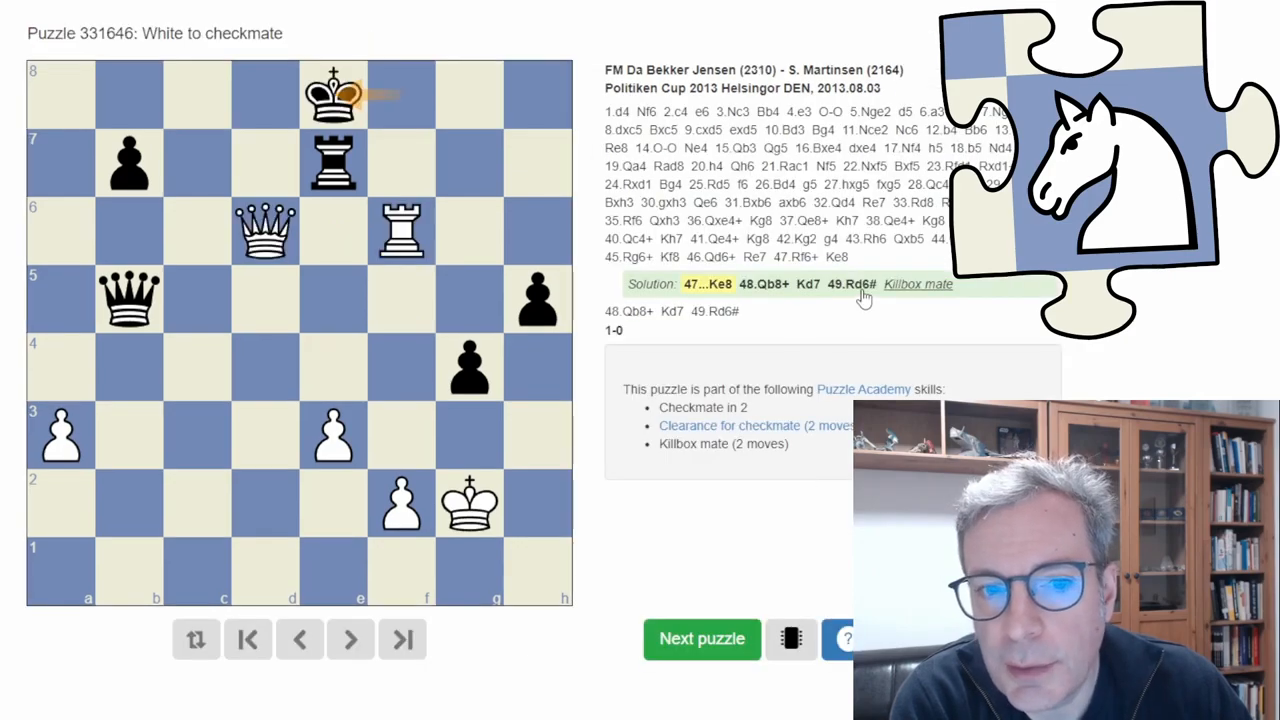
Jump to 49.Rd6# to show the final Killbox mating position with arrows.
{"action": "left_click", "coordinate": [848, 284]}
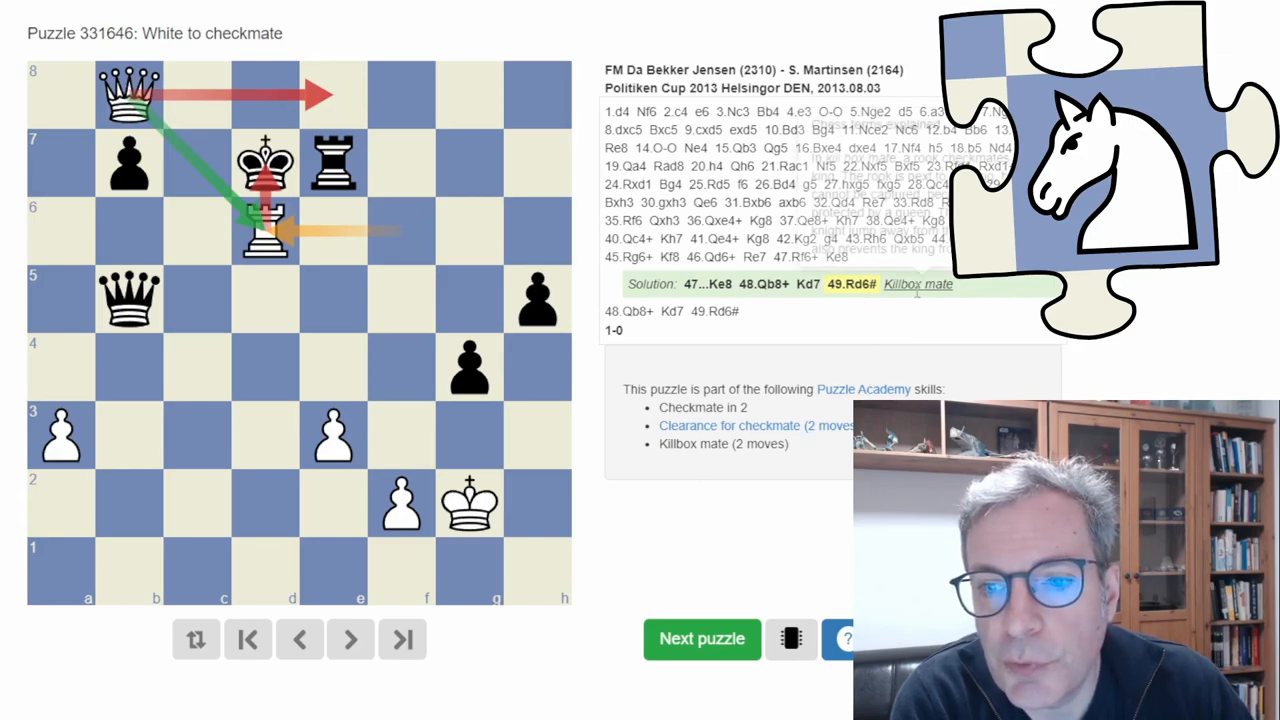
{"action": "mouse_move", "coordinate": [917, 284]}
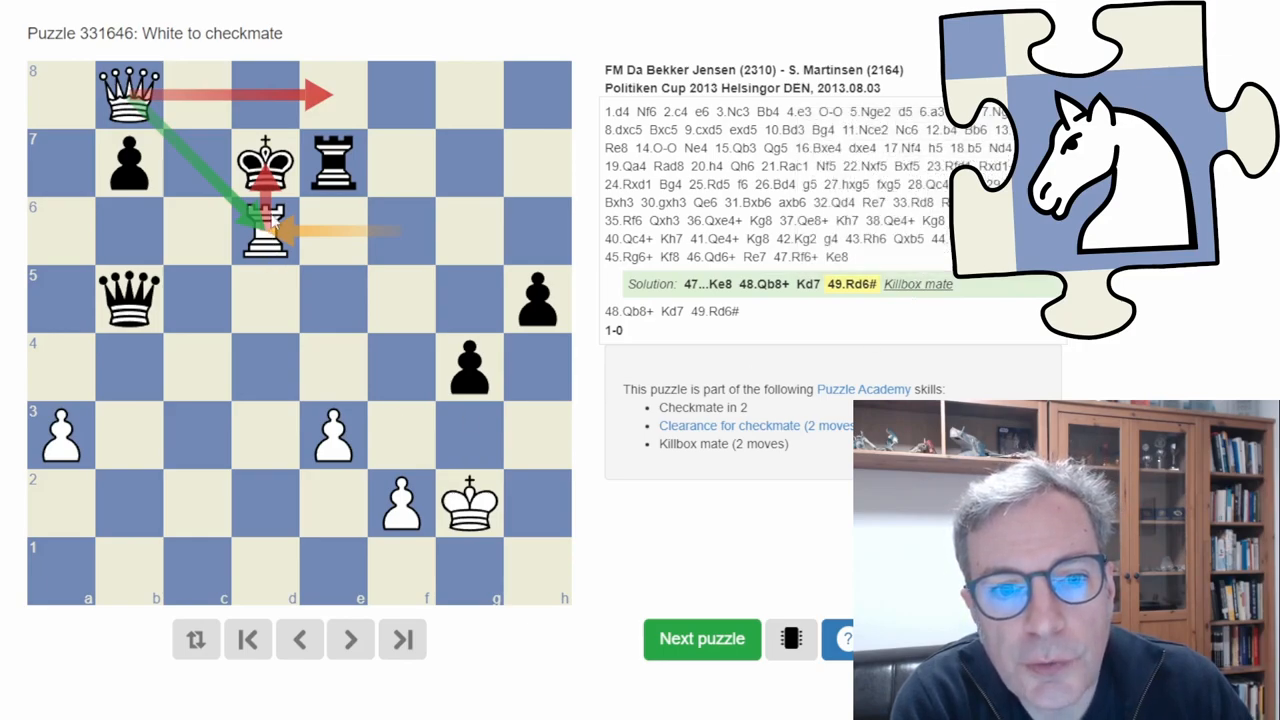
{"action": "mouse_move", "coordinate": [180, 182]}
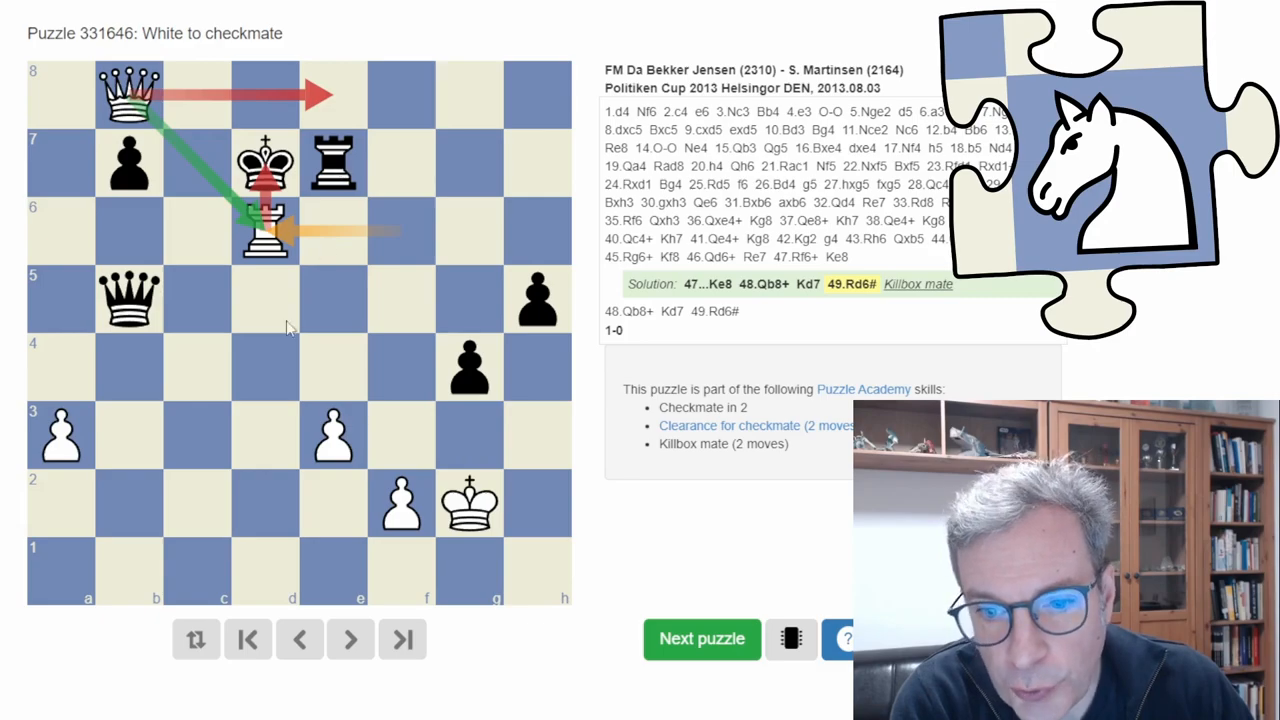
Scroll the newsletter down to the Checkmate Combinations level 2 example.
{"action": "scroll", "scroll_direction": "down", "scroll_amount": 3}
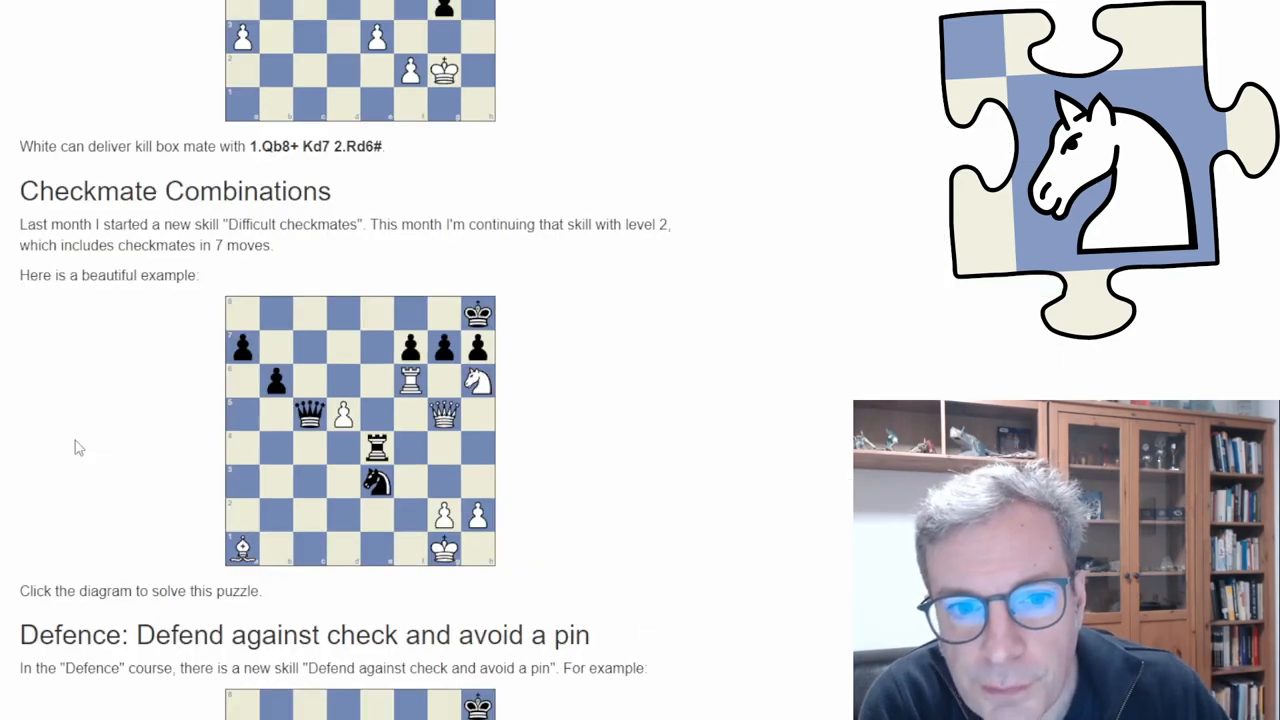
{"action": "mouse_move", "coordinate": [88, 438]}
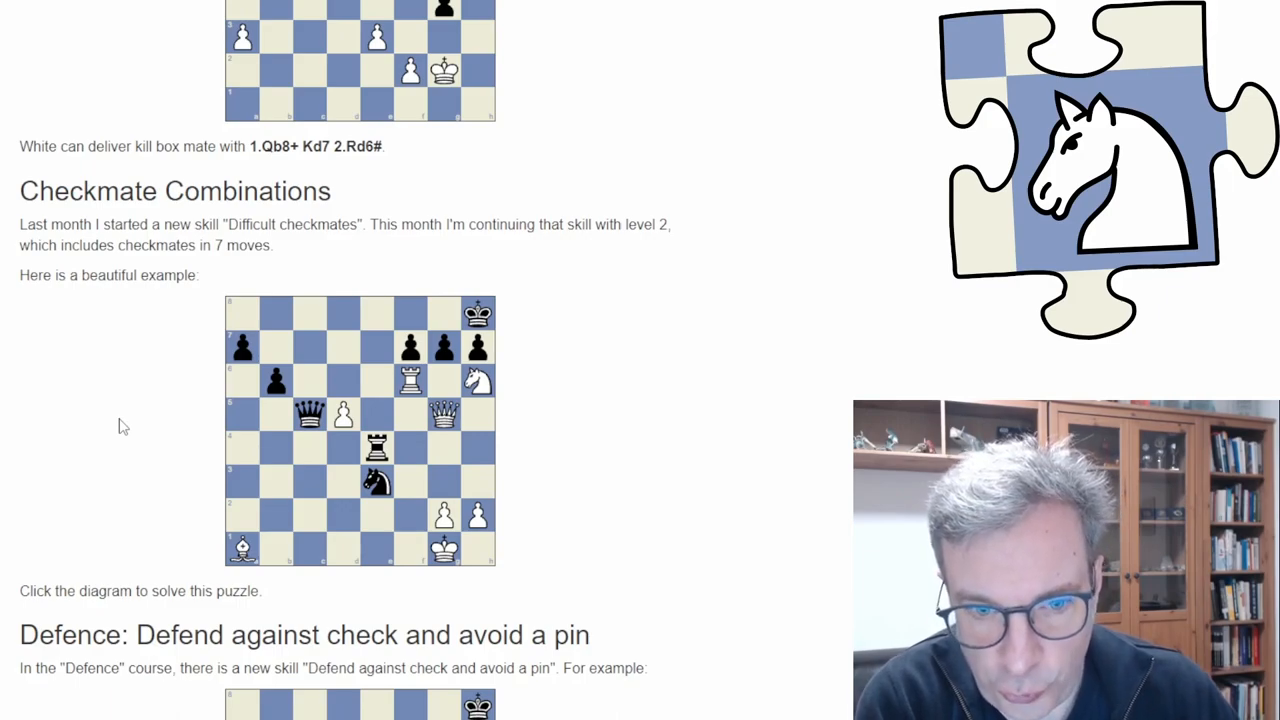
{"action": "mouse_move", "coordinate": [139, 396]}
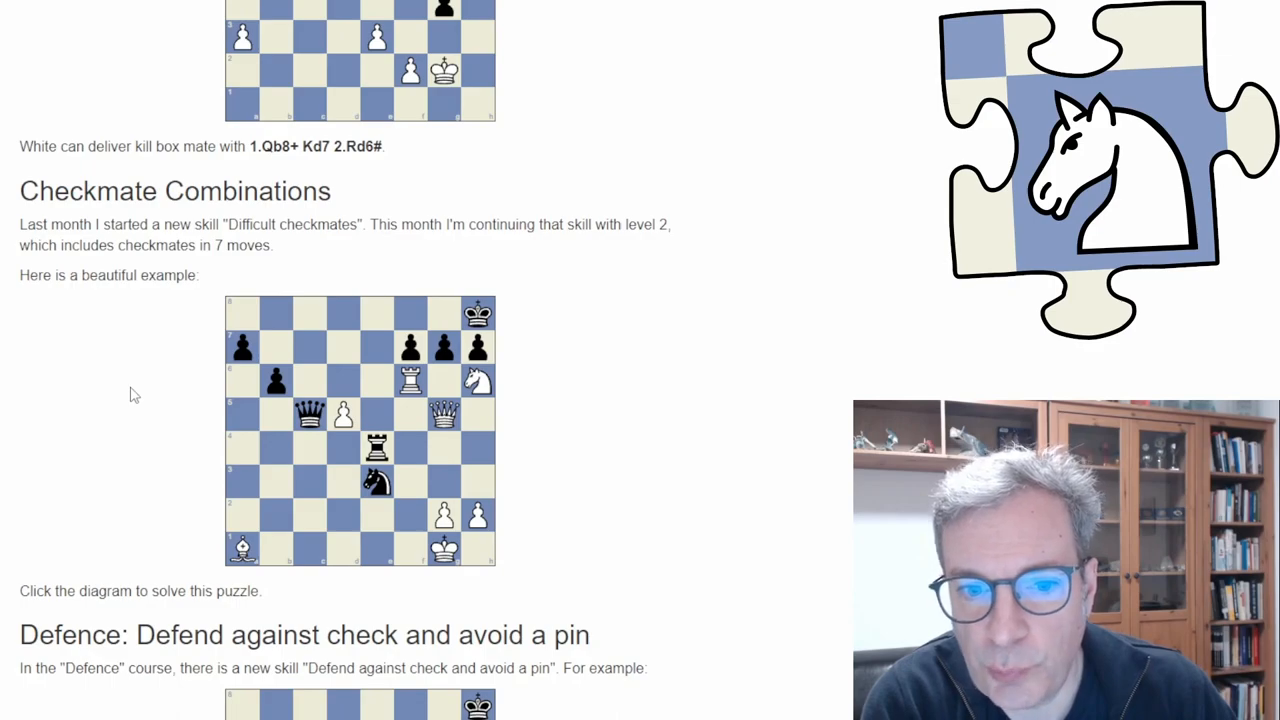
{"action": "mouse_move", "coordinate": [163, 422]}
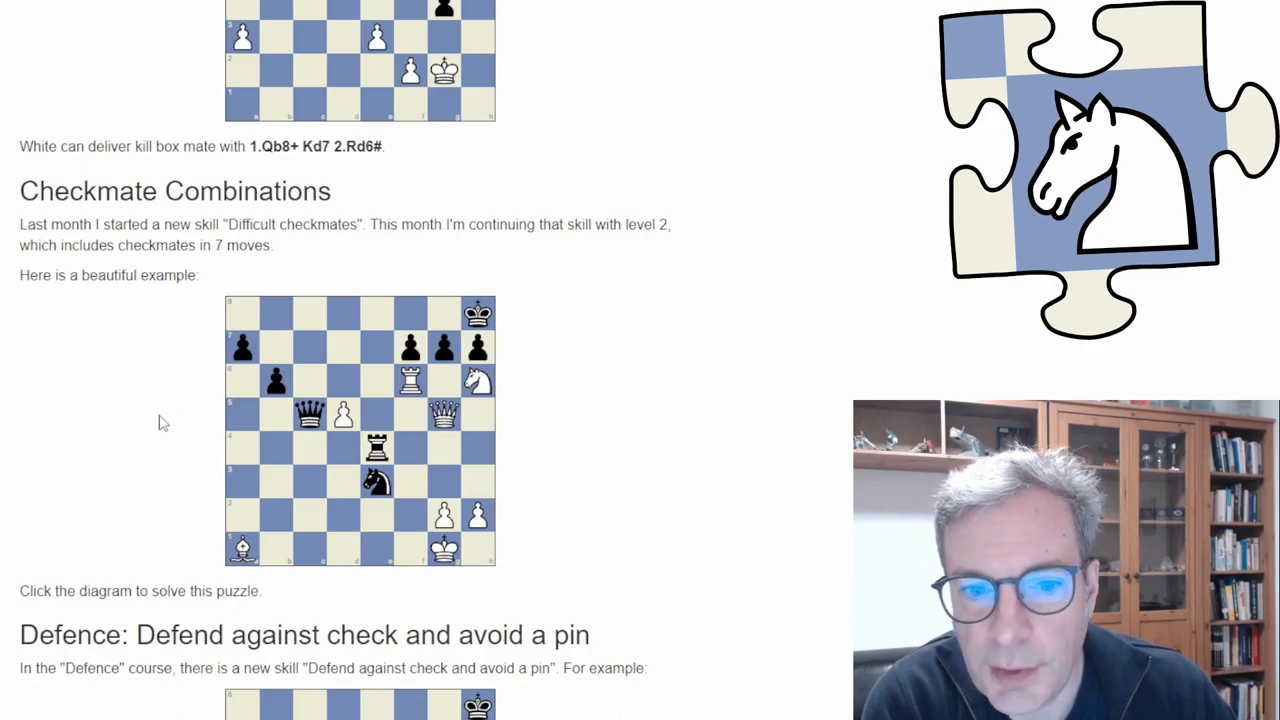
{"action": "mouse_move", "coordinate": [169, 385]}
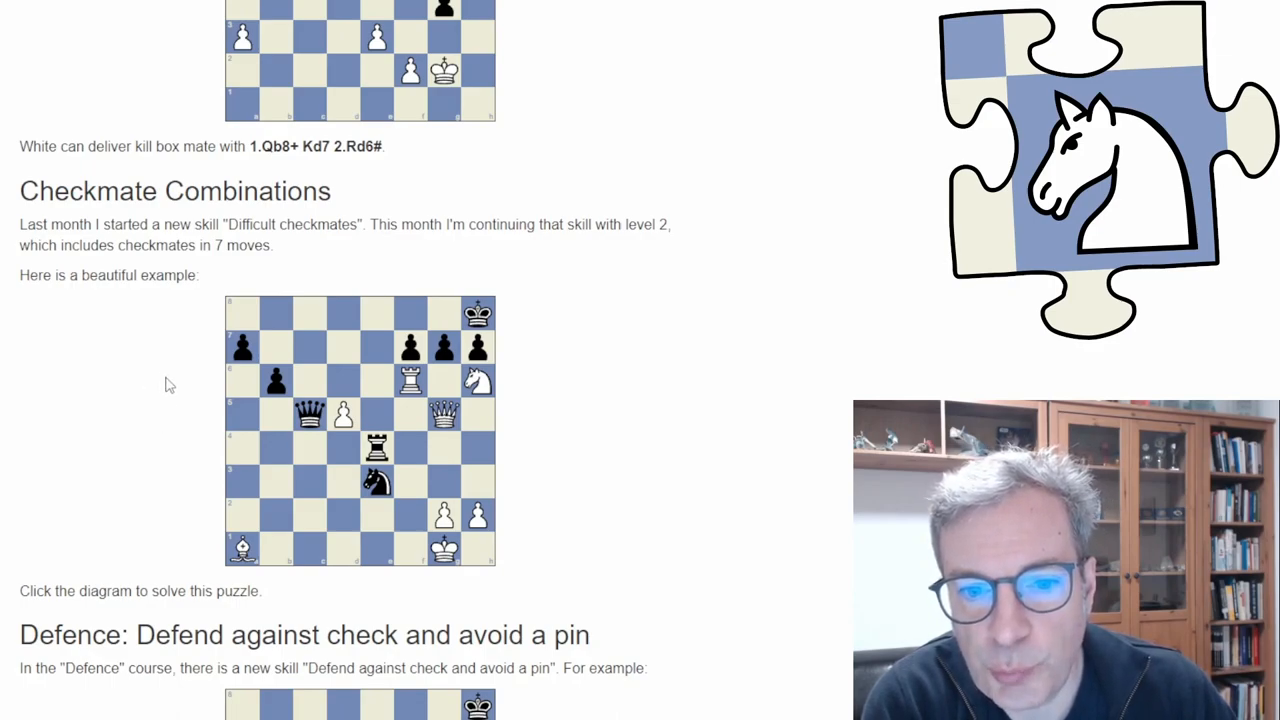
Open the seven-move mate as puzzle 775342 and play Nxf7+, Nh6+, Bxg7+ and Qd8+.
{"action": "left_click", "coordinate": [359, 430]}
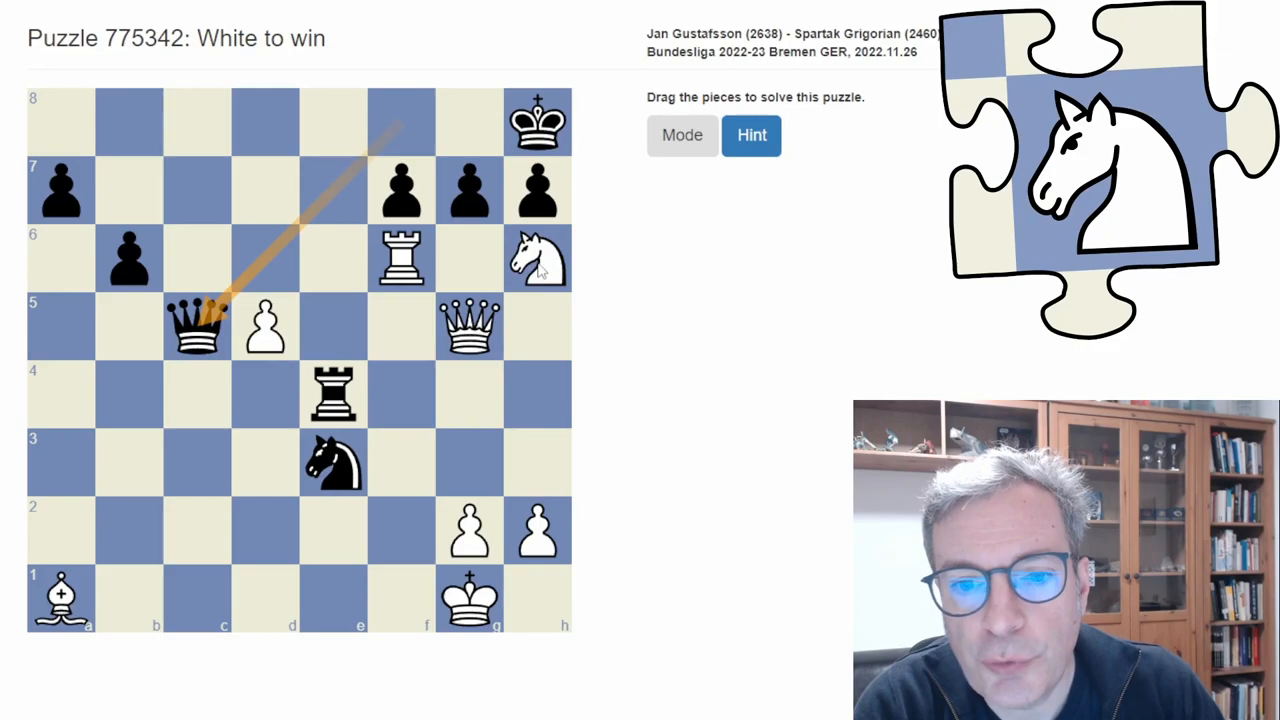
{"action": "left_click_drag", "start_coordinate": [538, 257], "coordinate": [402, 190]}
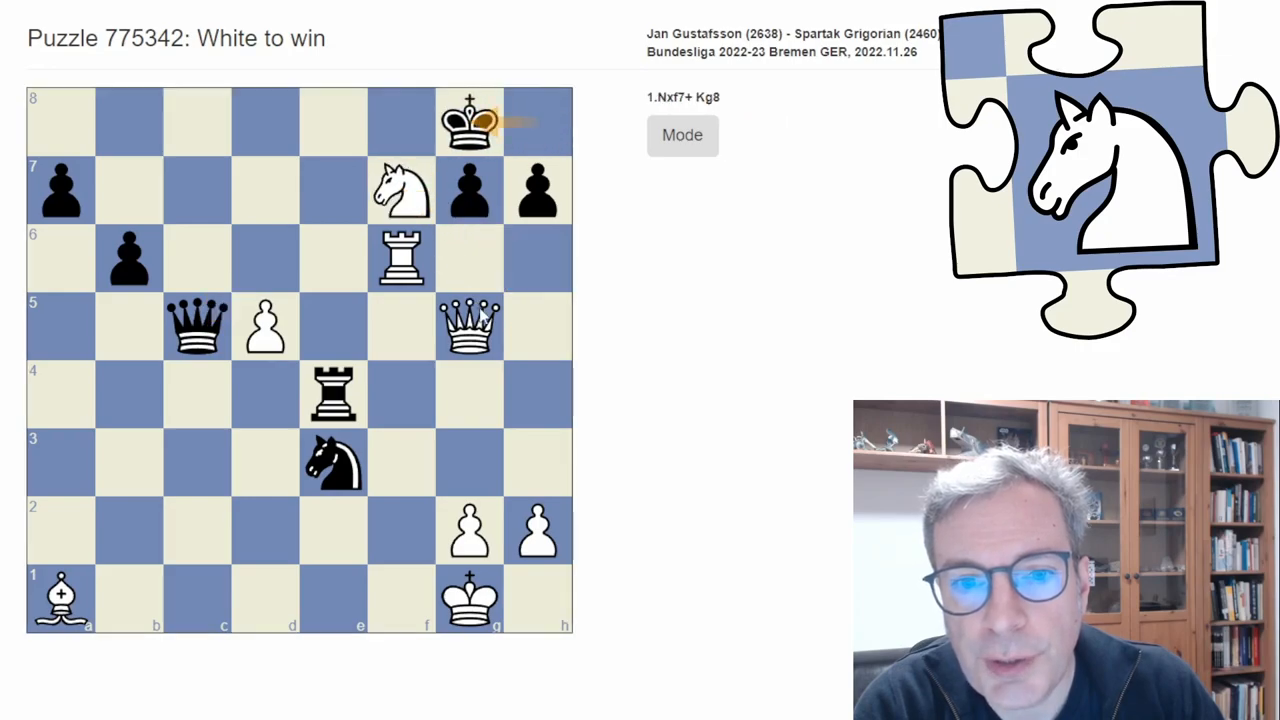
{"action": "mouse_move", "coordinate": [452, 295]}
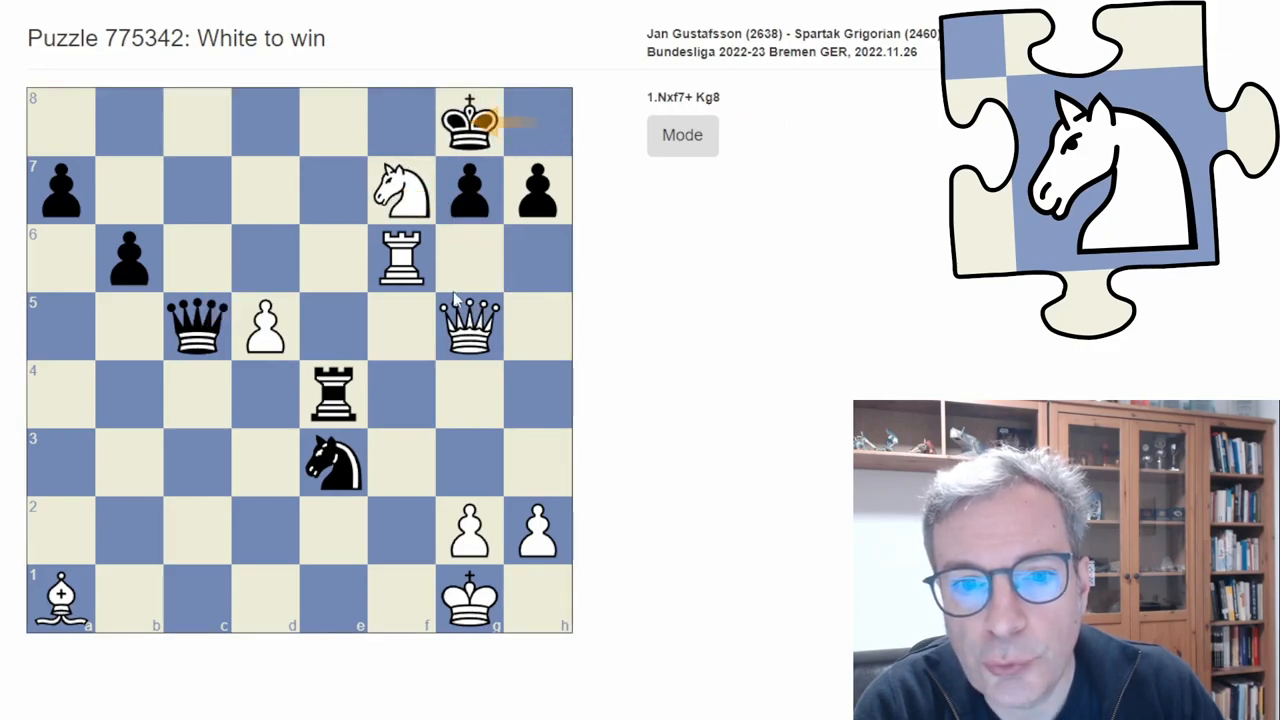
{"action": "left_click_drag", "start_coordinate": [401, 190], "coordinate": [537, 258]}
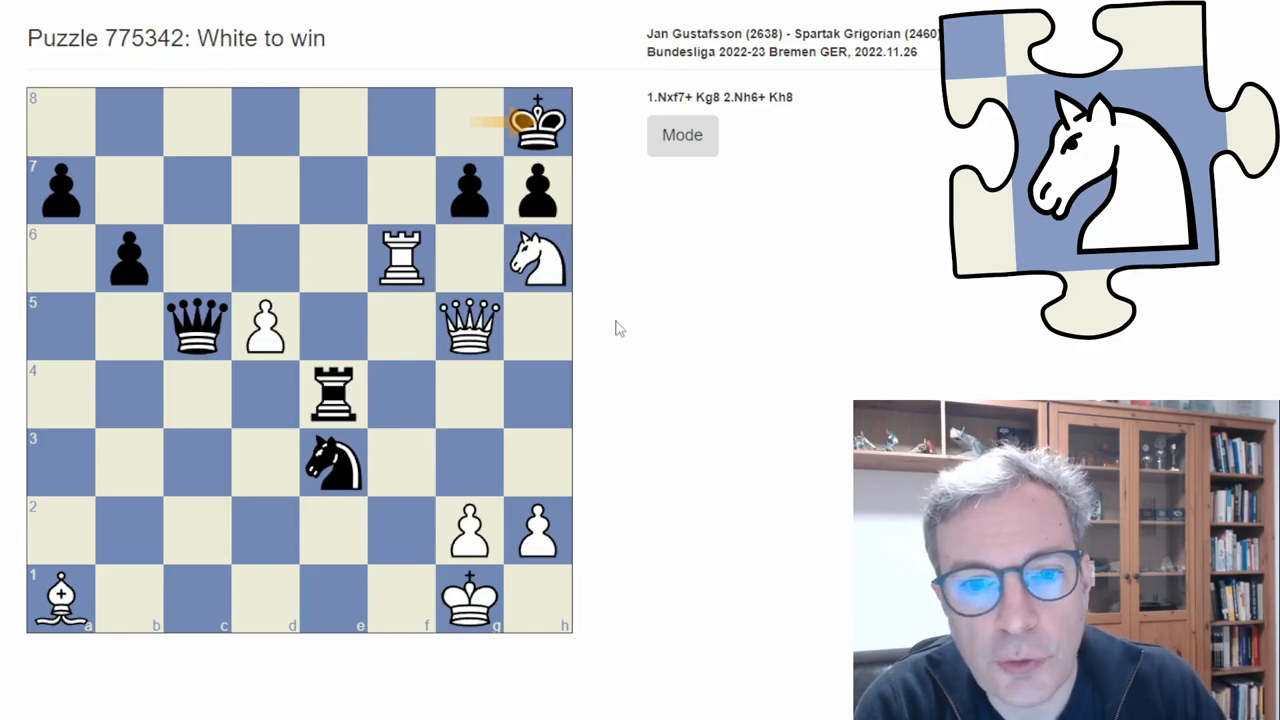
{"action": "mouse_move", "coordinate": [612, 315]}
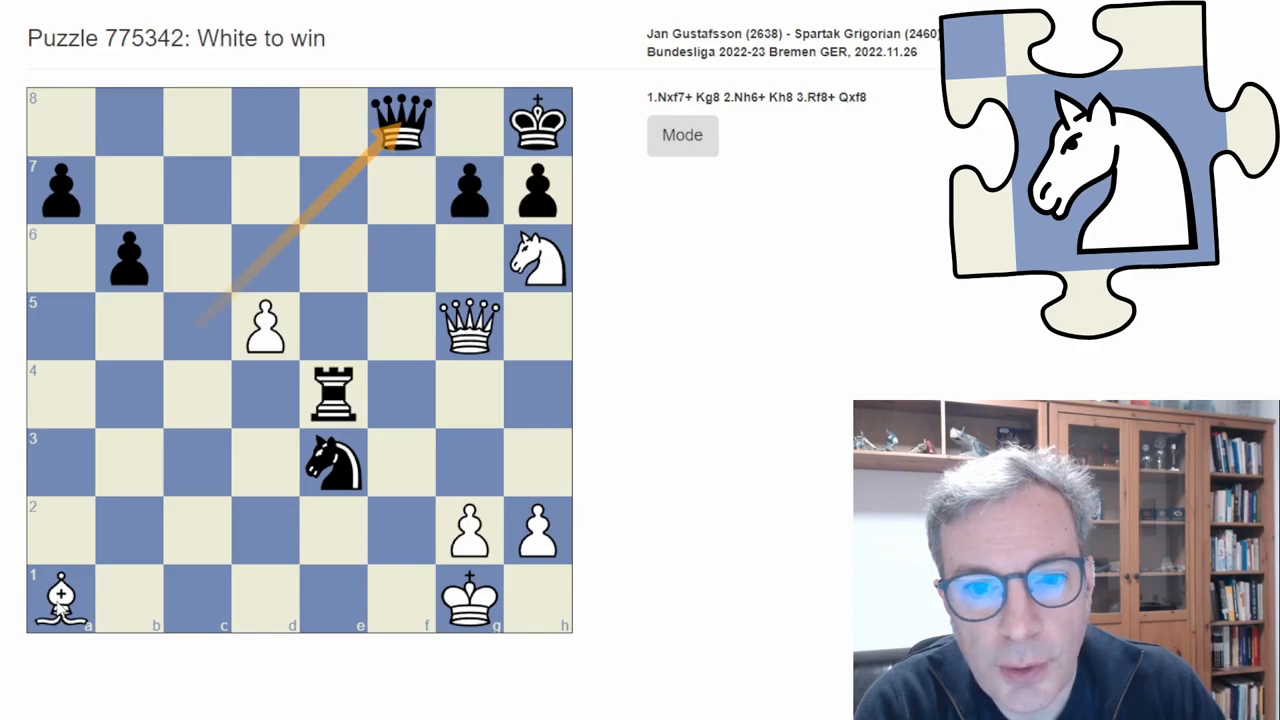
{"action": "left_click_drag", "start_coordinate": [60, 597], "coordinate": [470, 192]}
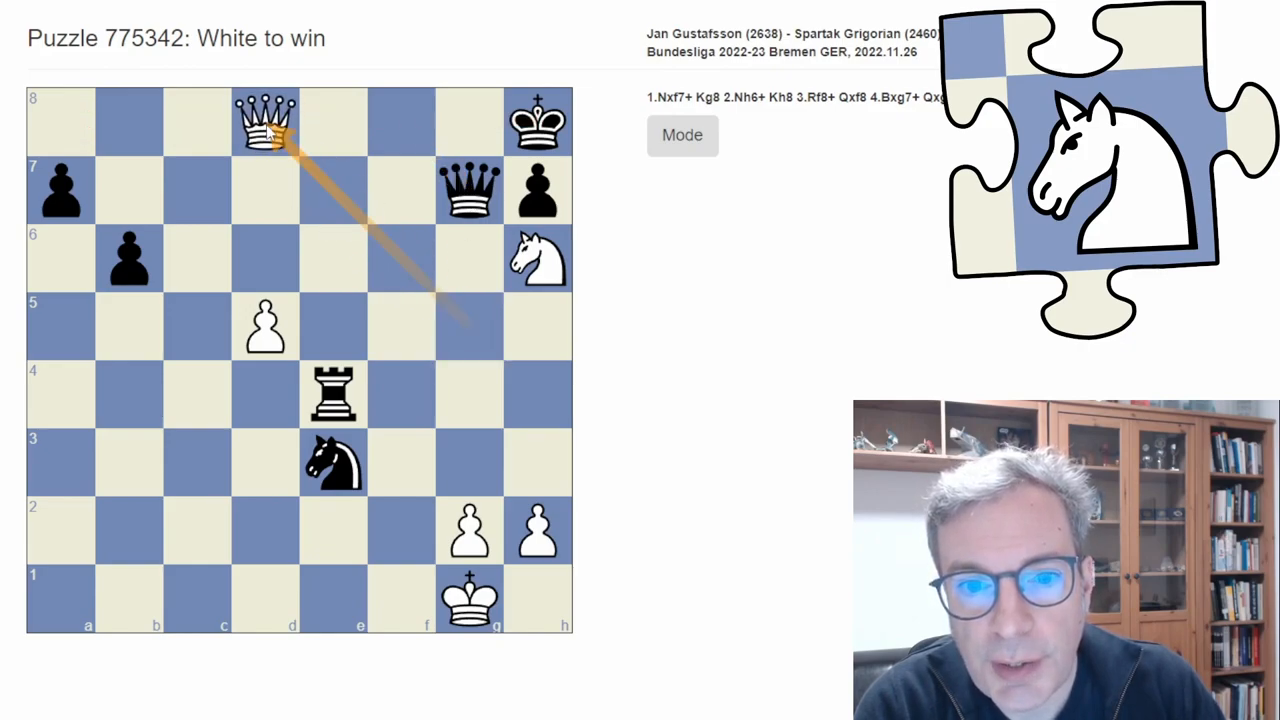
{"action": "left_click_drag", "start_coordinate": [334, 393], "coordinate": [334, 121]}
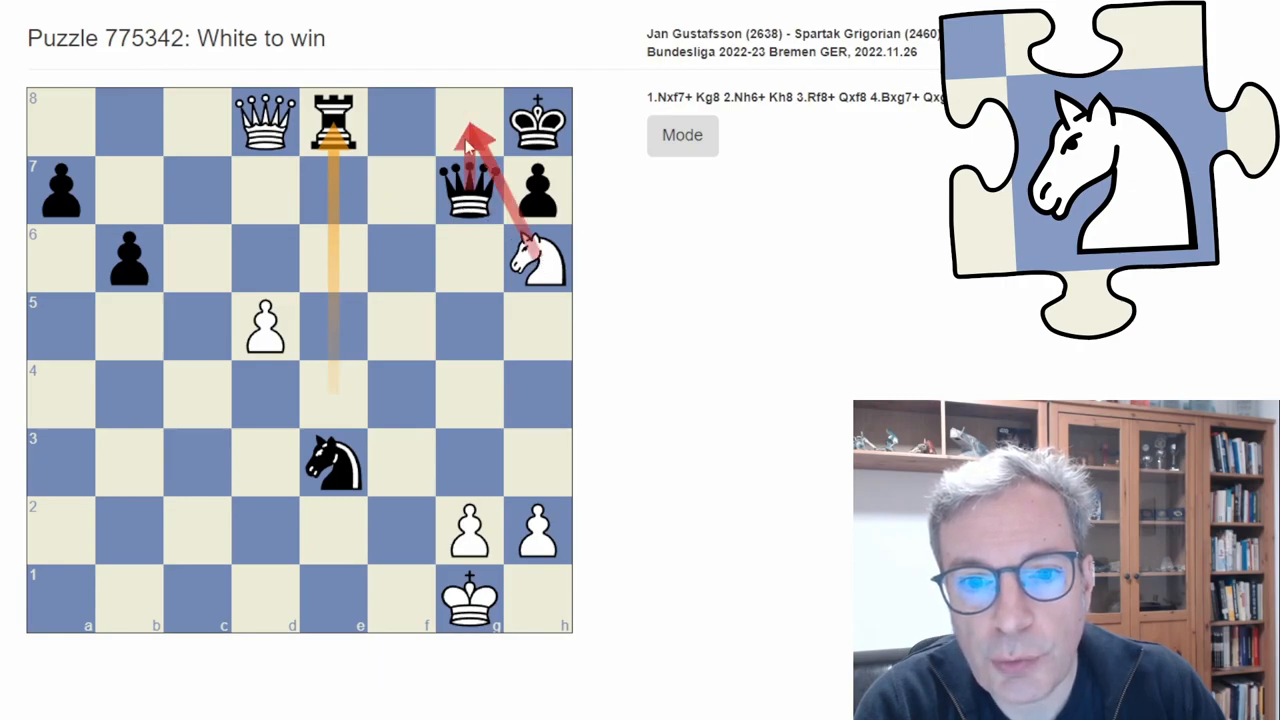
{"action": "mouse_move", "coordinate": [340, 255]}
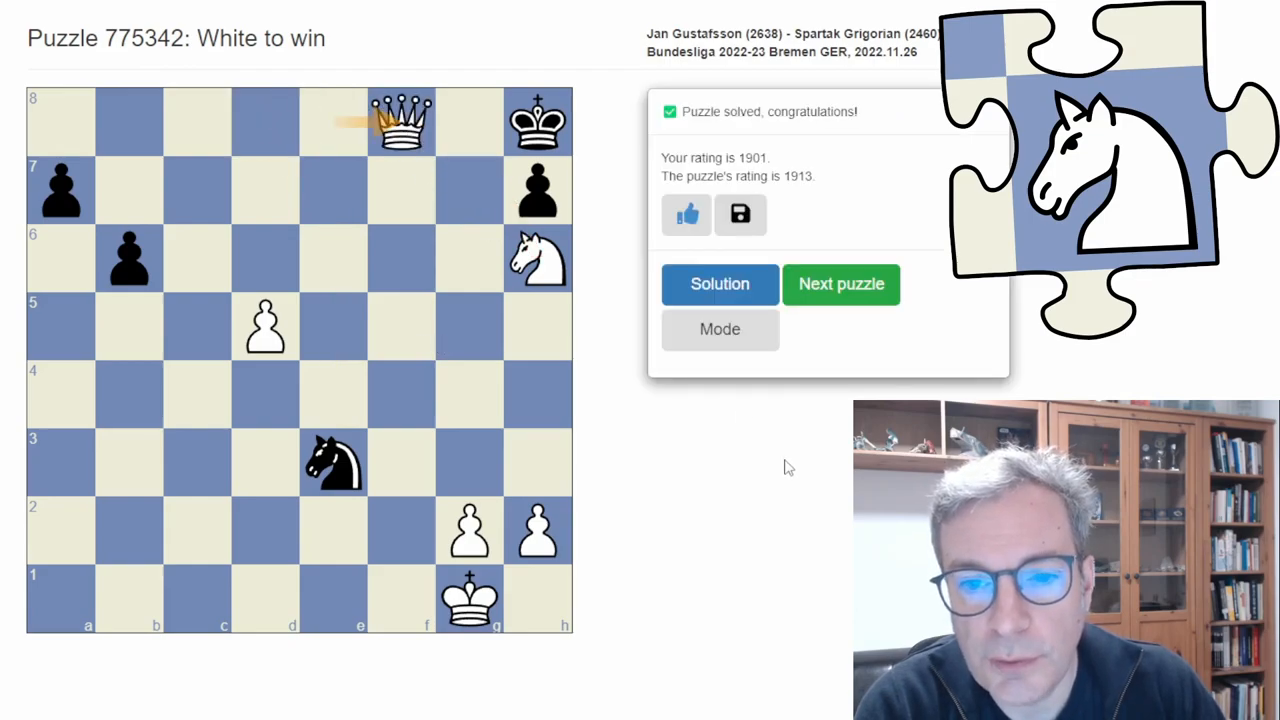
{"action": "mouse_move", "coordinate": [783, 458]}
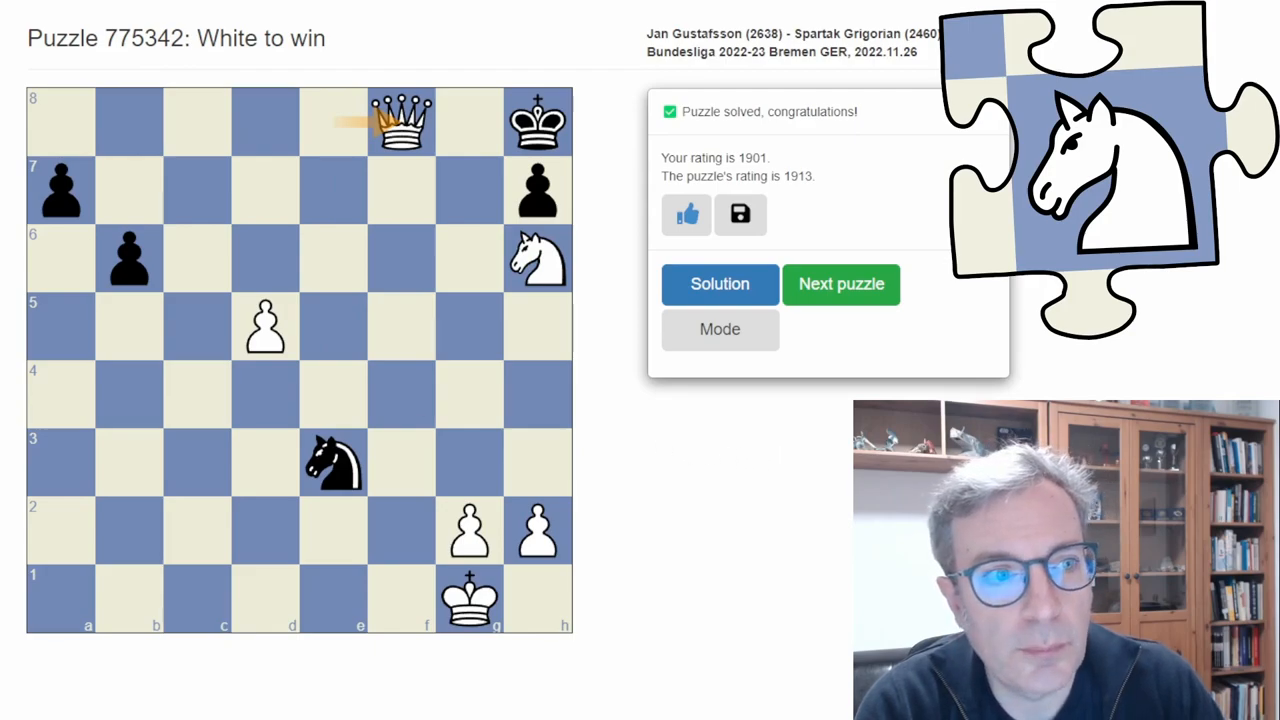
Open the Defend against check example as puzzle 641213 and answer Qc5+ with Kh1.
{"action": "scroll", "scroll_direction": "down", "scroll_amount": 3}
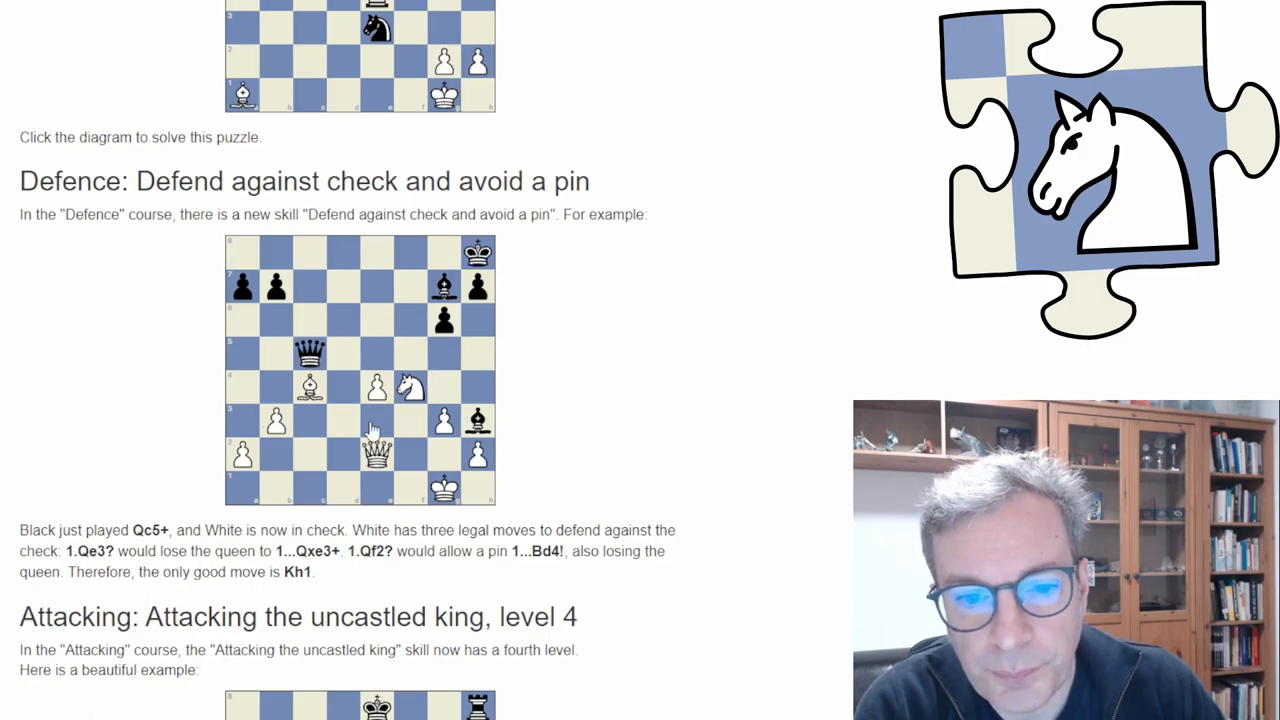
{"action": "left_click", "coordinate": [360, 370]}
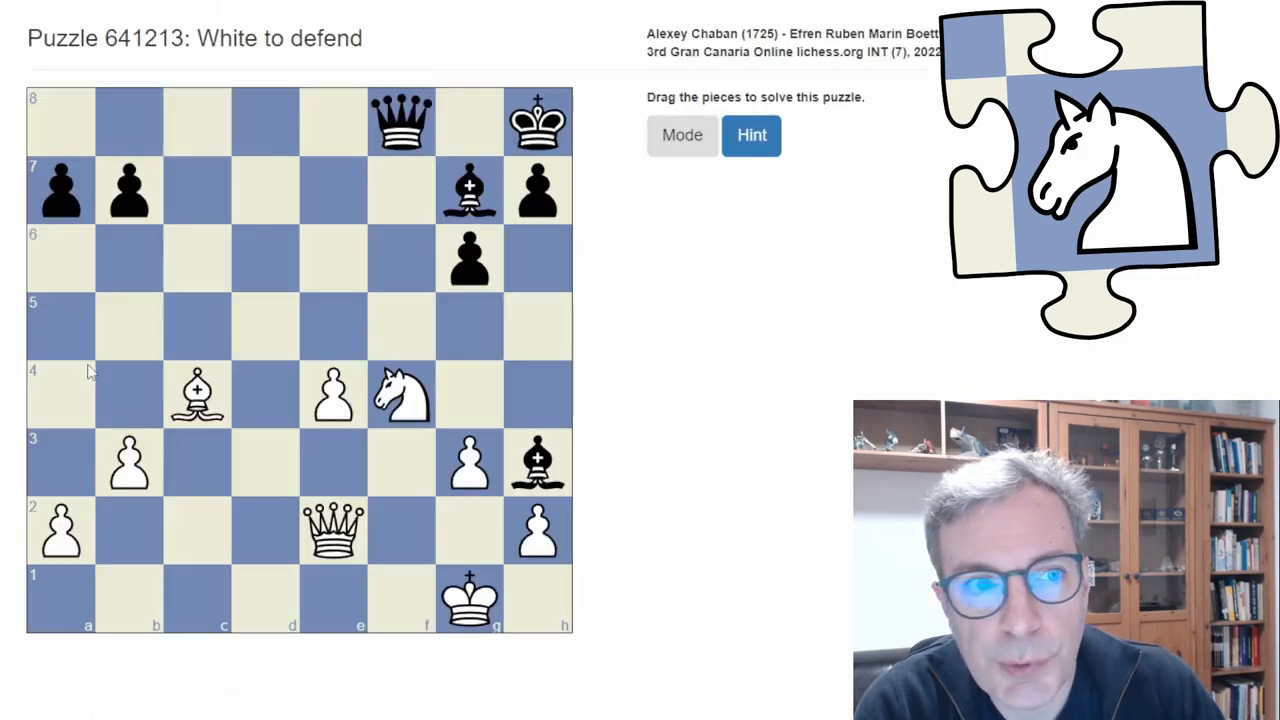
{"action": "left_click_drag", "start_coordinate": [400, 120], "coordinate": [197, 325]}
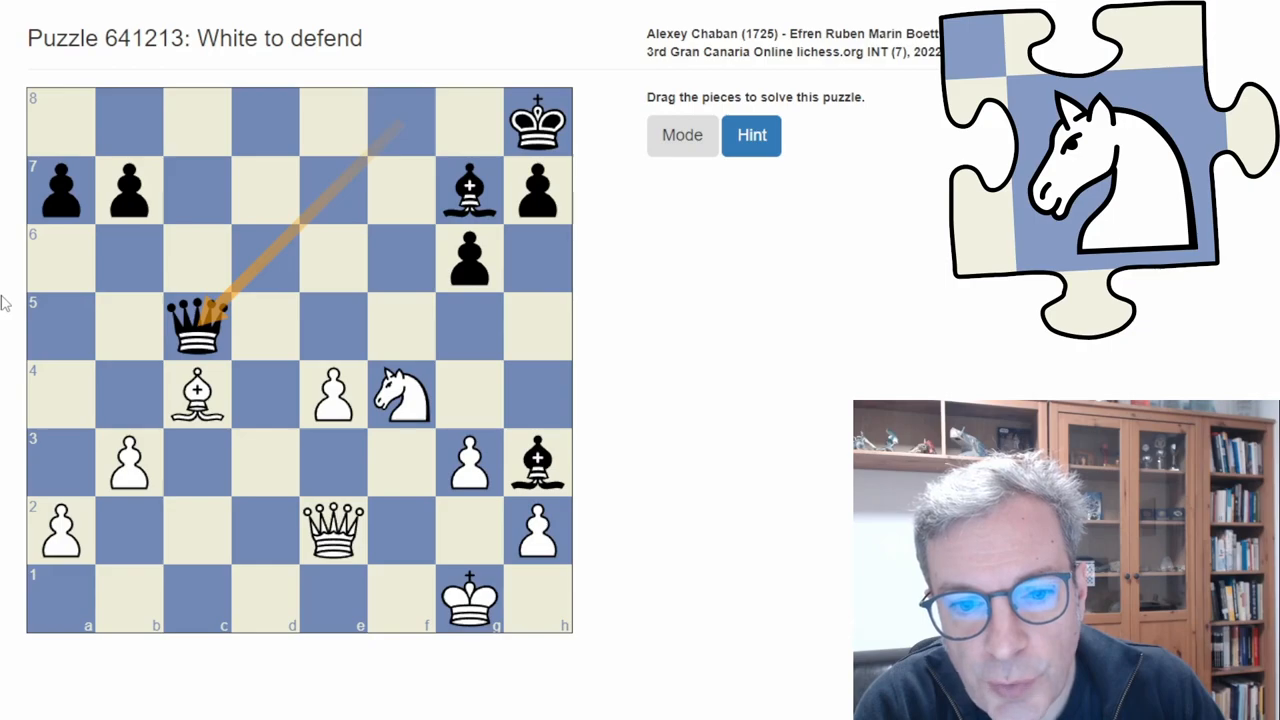
{"action": "mouse_move", "coordinate": [24, 308]}
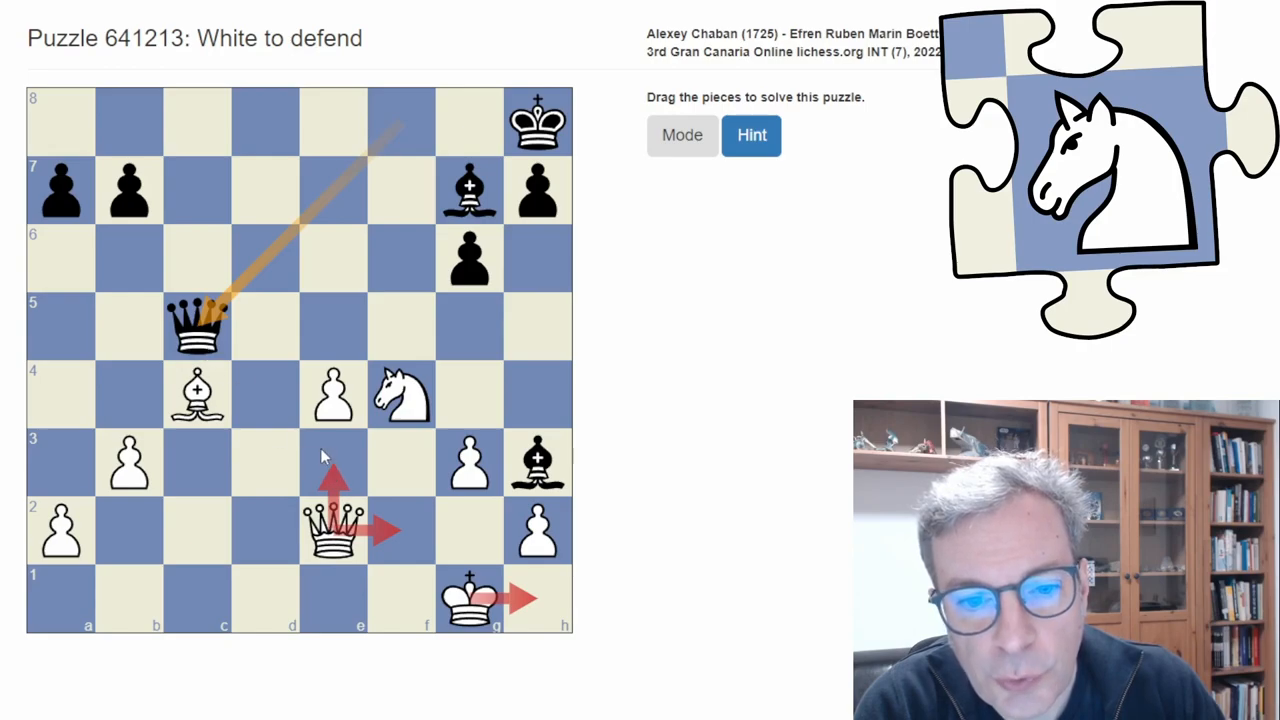
{"action": "mouse_move", "coordinate": [384, 540]}
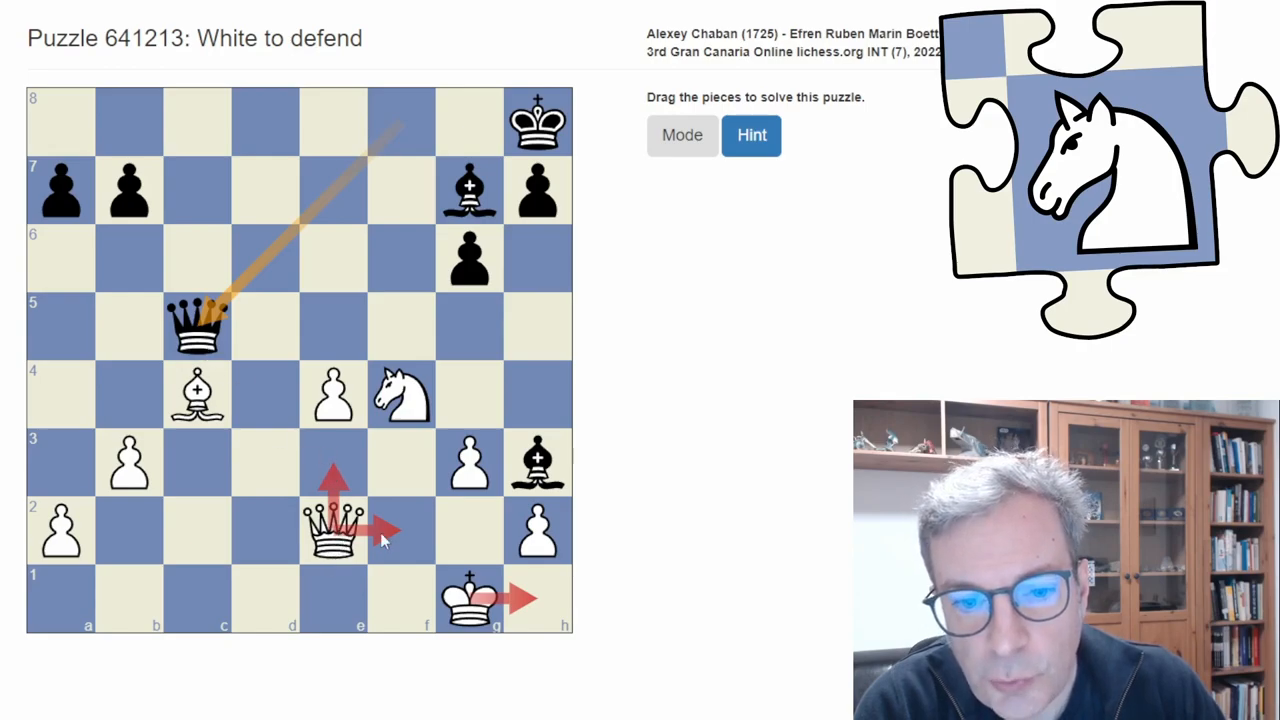
{"action": "mouse_move", "coordinate": [402, 541]}
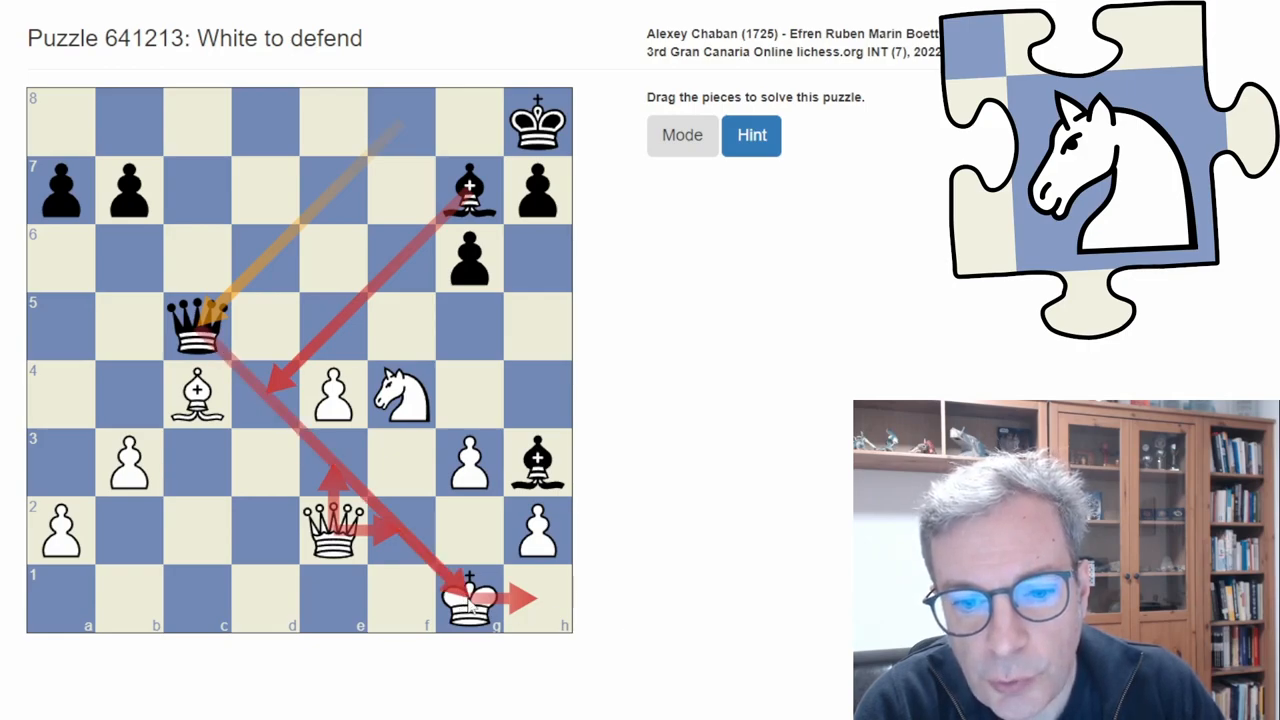
{"action": "left_click_drag", "start_coordinate": [470, 598], "coordinate": [538, 598]}
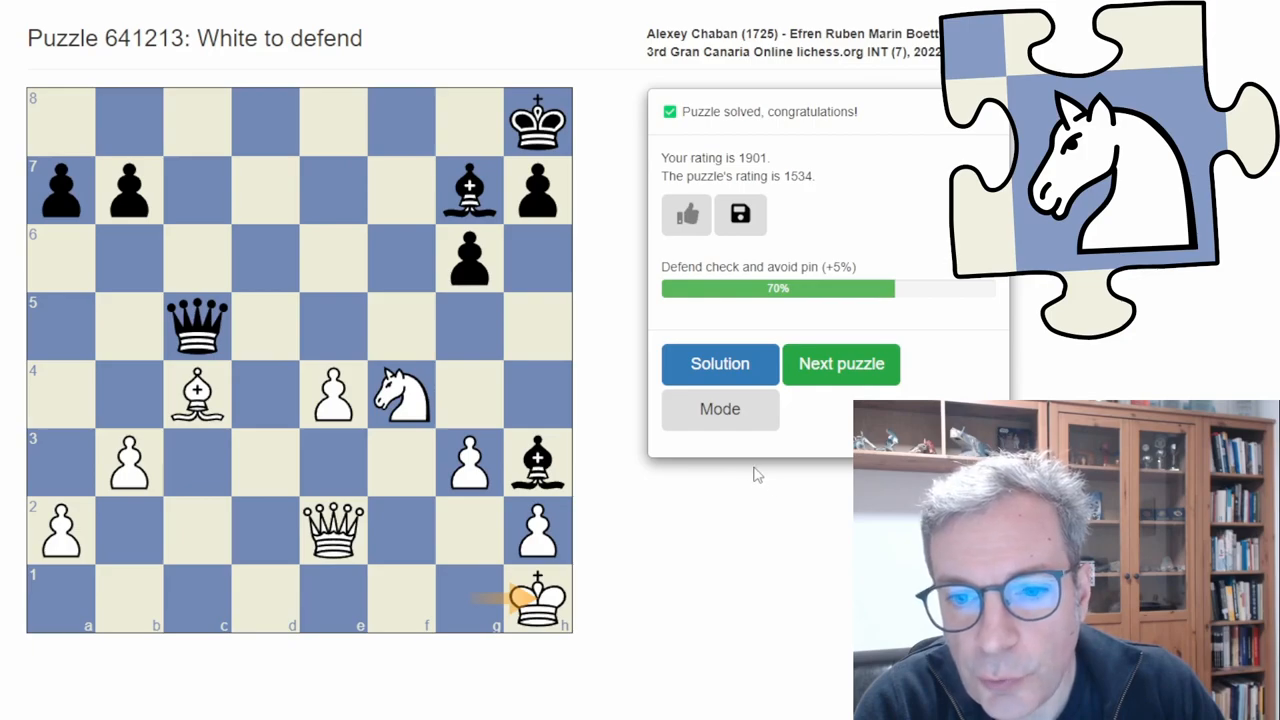
{"action": "mouse_move", "coordinate": [720, 363]}
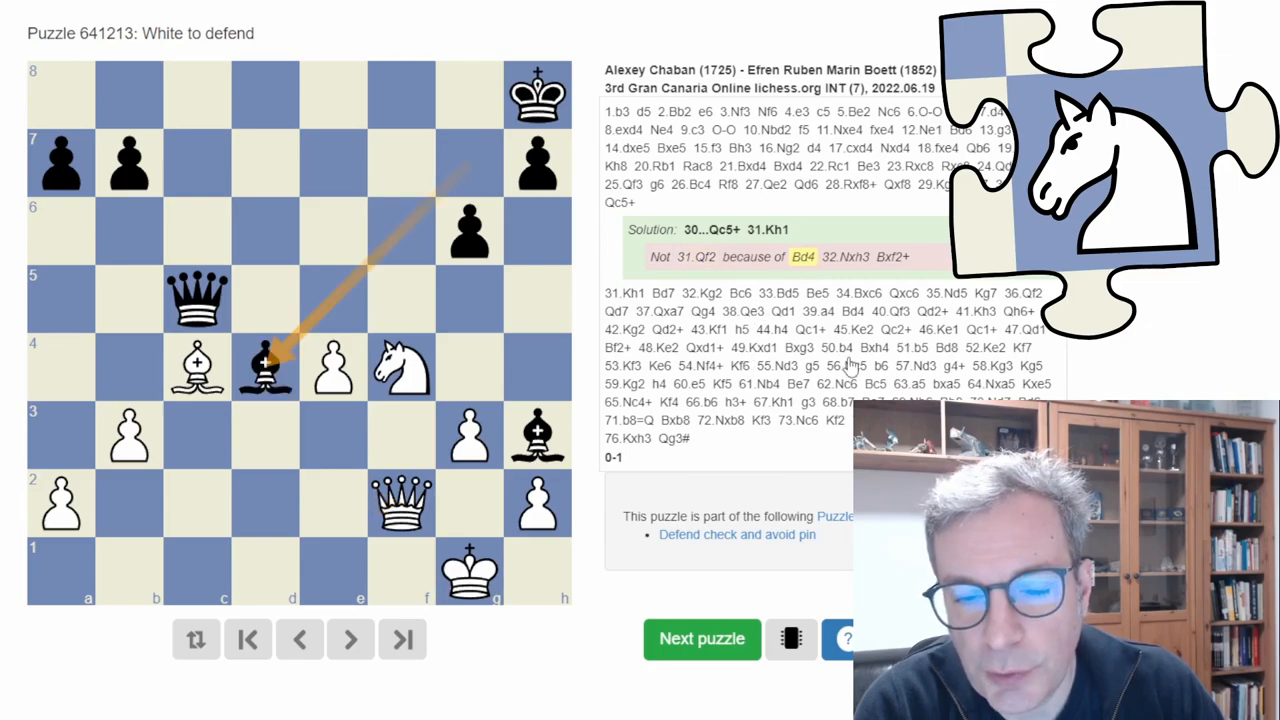
Scroll the newsletter to the 'Attacking the uncastled king, level 4' queen-sacrifice example.
{"action": "scroll", "scroll_direction": "down", "scroll_amount": 3}
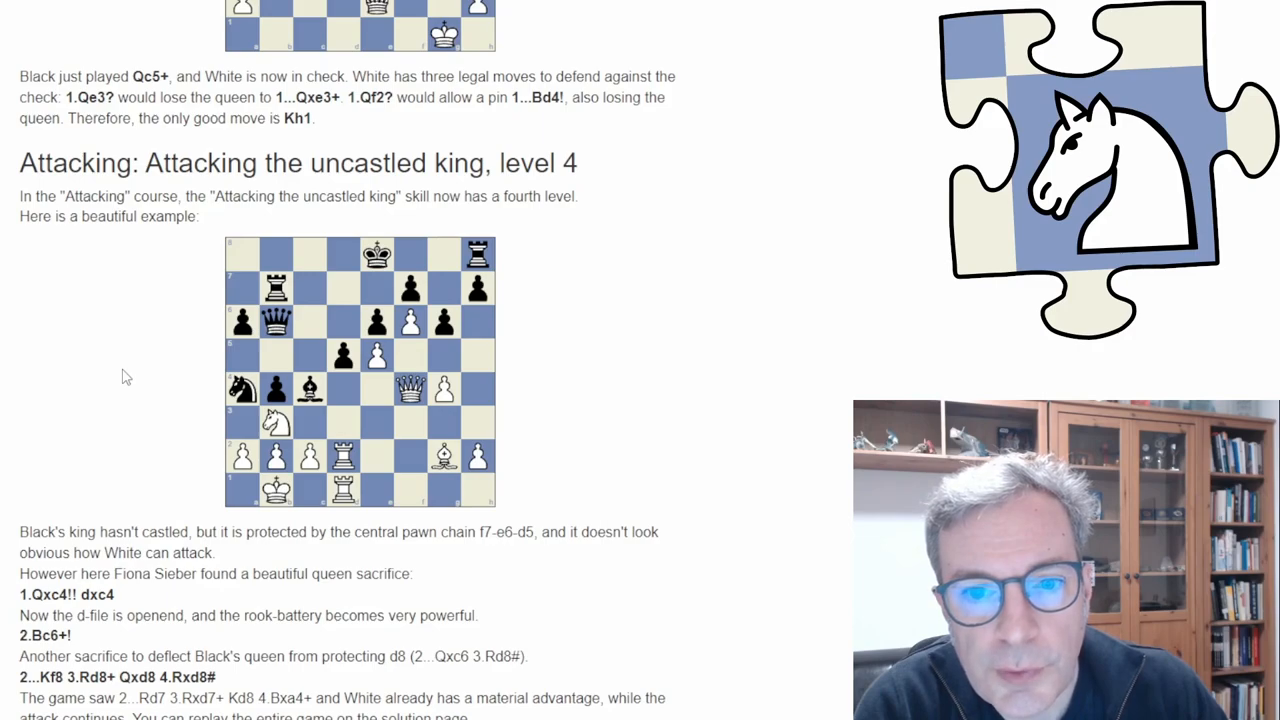
{"action": "mouse_move", "coordinate": [370, 417]}
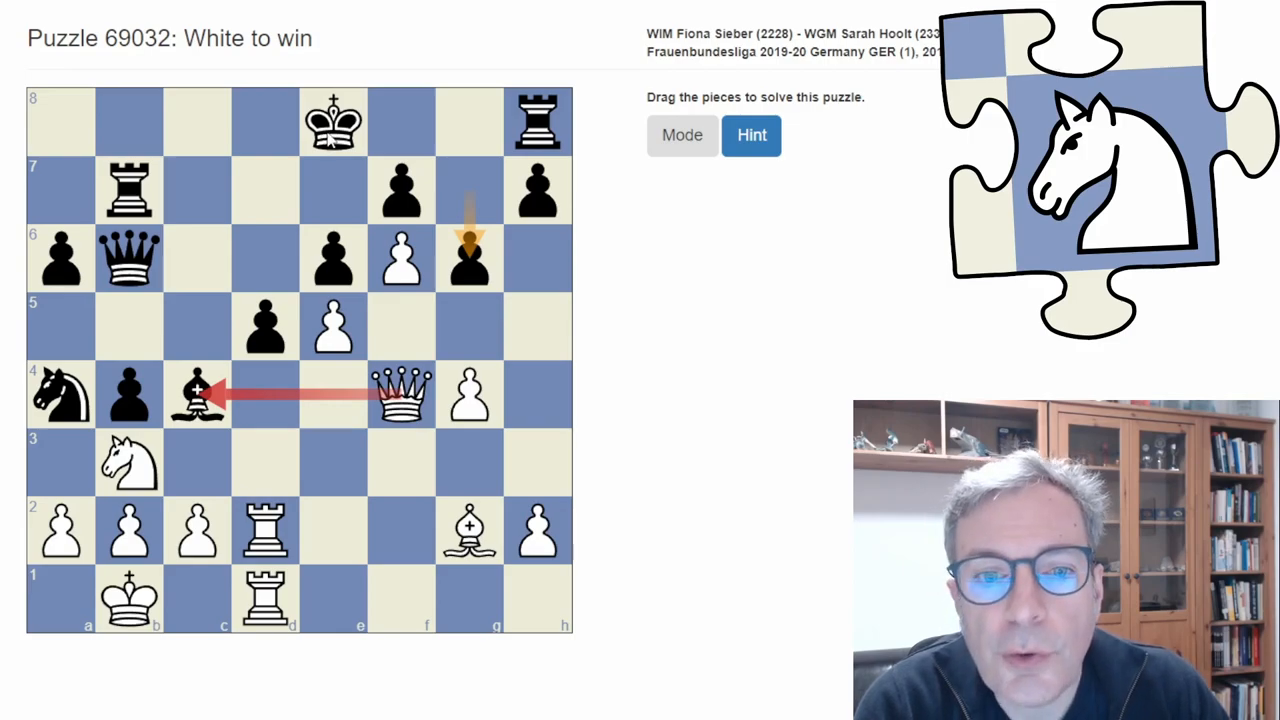
Mark e8 and d2, then finish puzzle 69032 with Rd8+ and Rxd8 mate.
{"action": "left_click", "coordinate": [333, 120]}
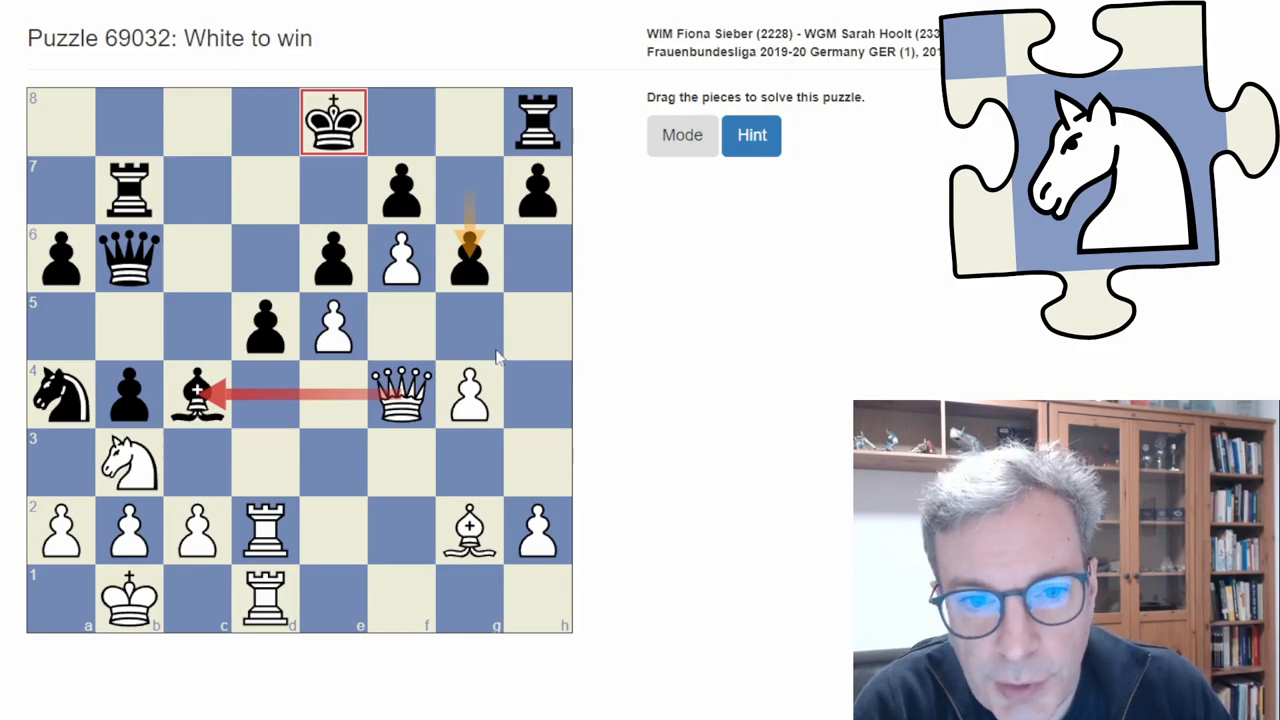
{"action": "mouse_move", "coordinate": [405, 197]}
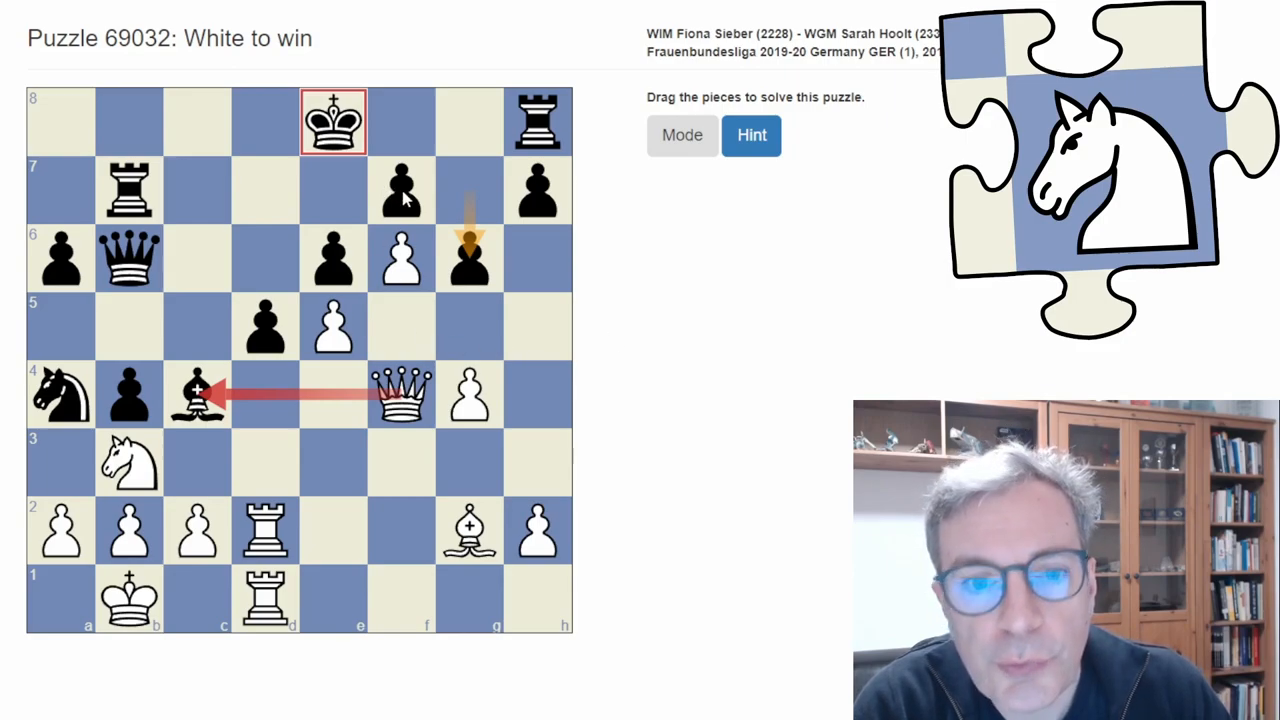
{"action": "mouse_move", "coordinate": [337, 283]}
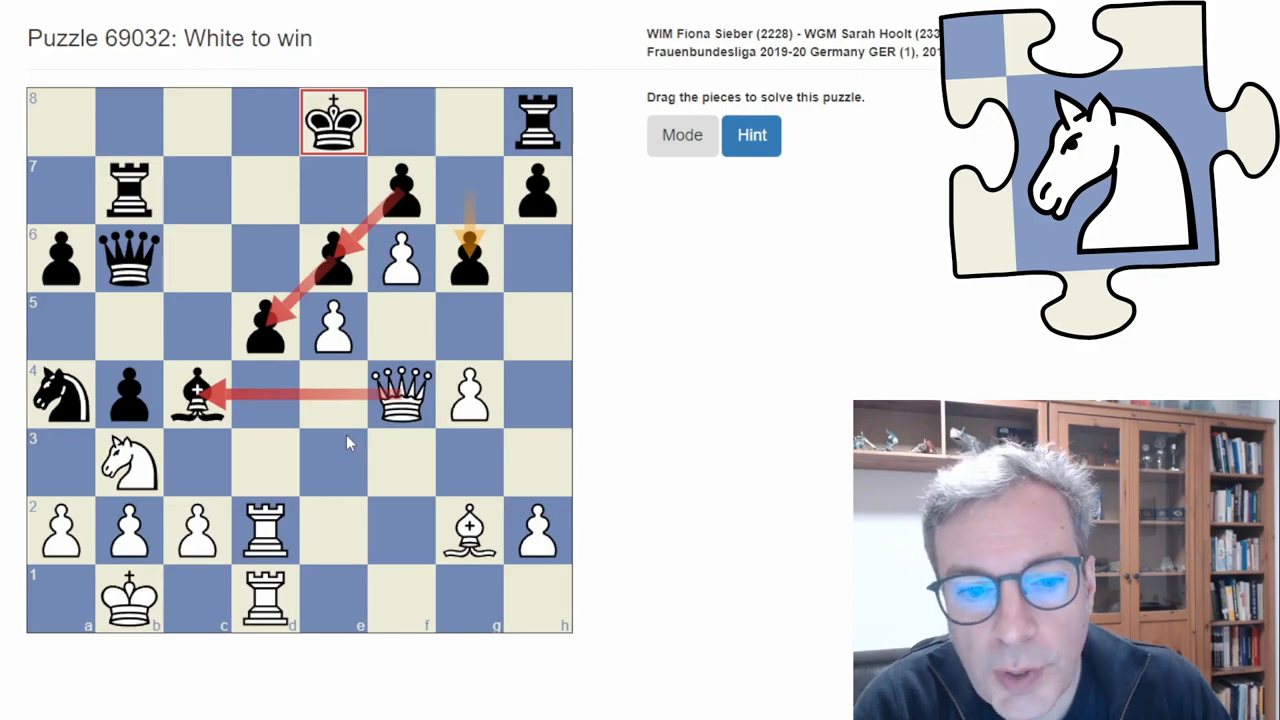
{"action": "mouse_move", "coordinate": [370, 418]}
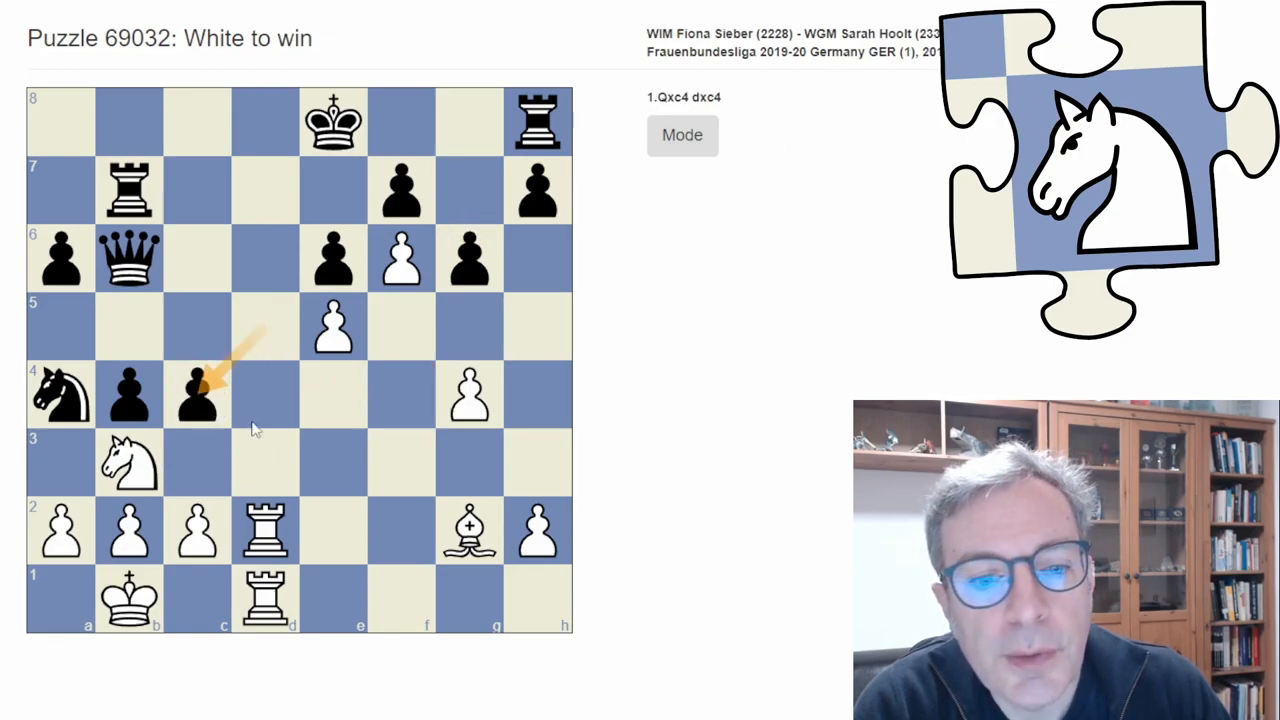
{"action": "mouse_move", "coordinate": [369, 477]}
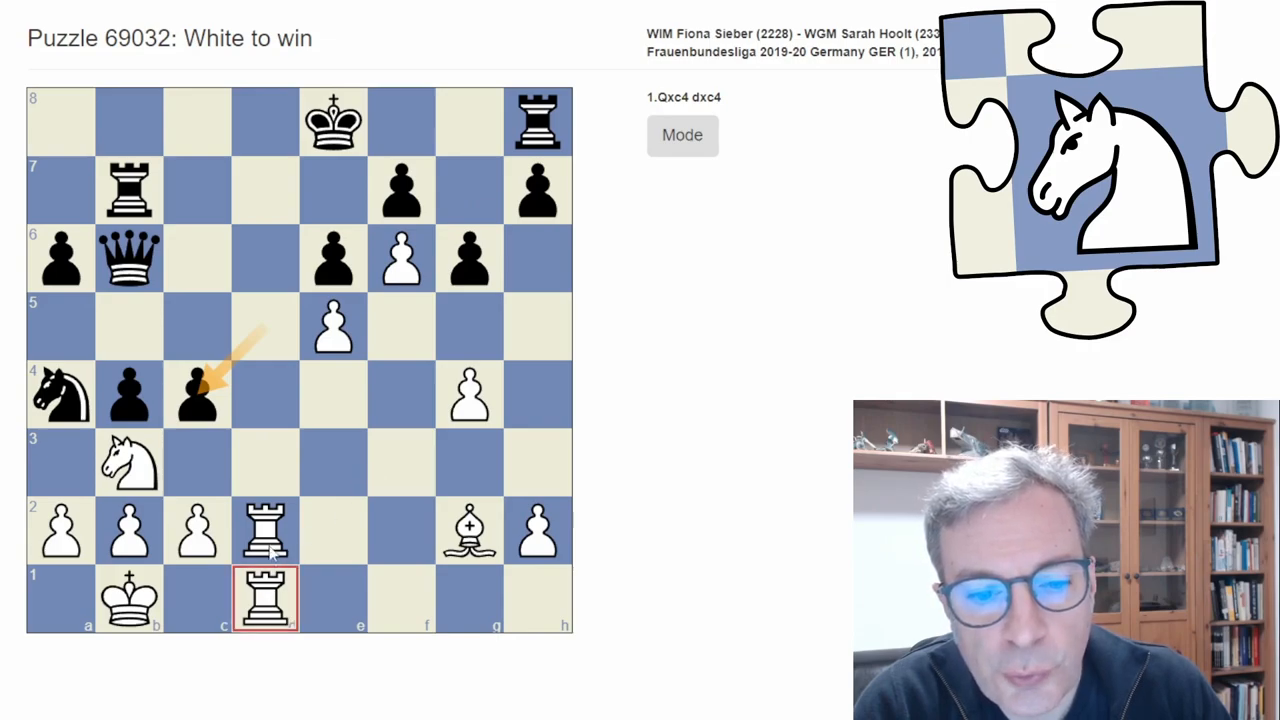
{"action": "left_click", "coordinate": [266, 530]}
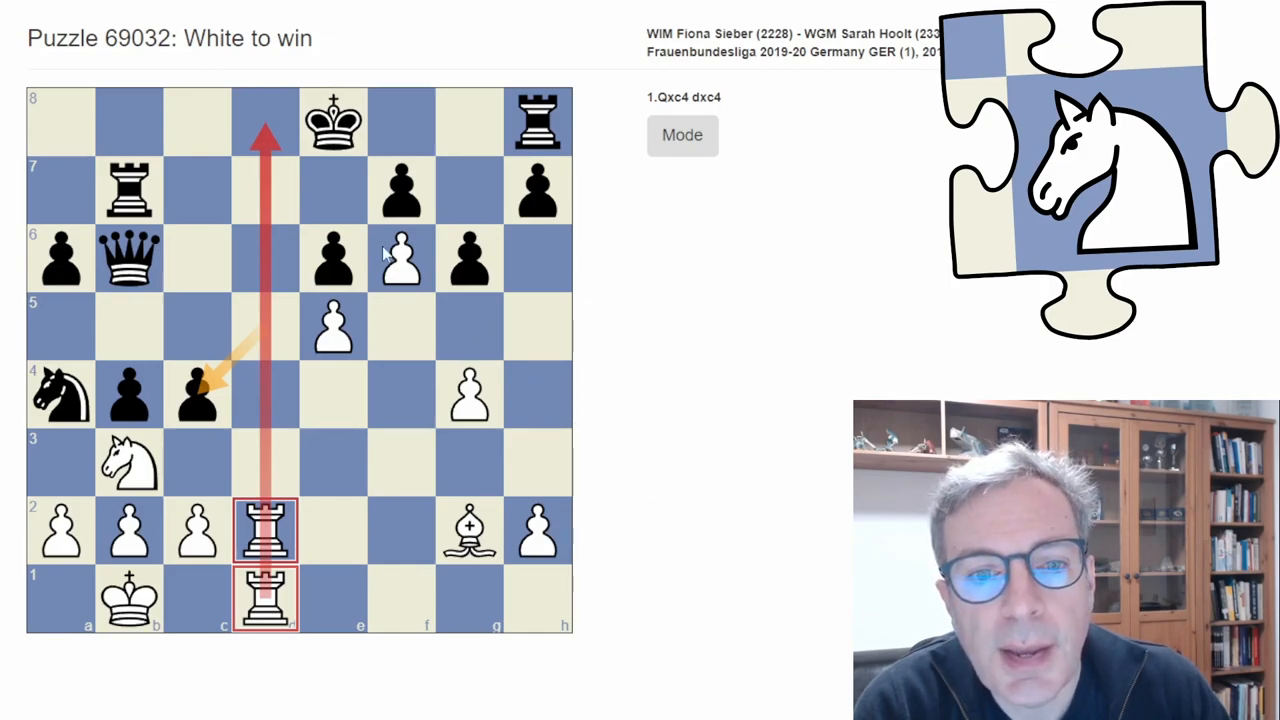
{"action": "mouse_move", "coordinate": [615, 417]}
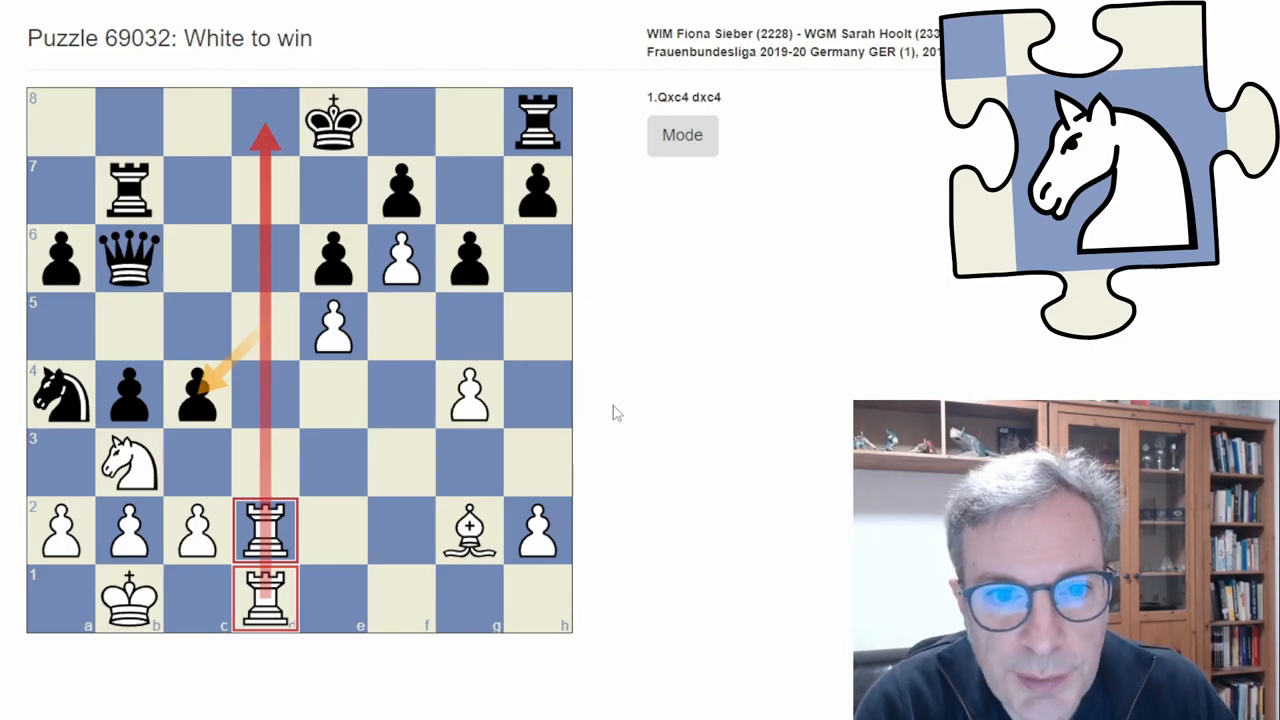
{"action": "mouse_move", "coordinate": [268, 143]}
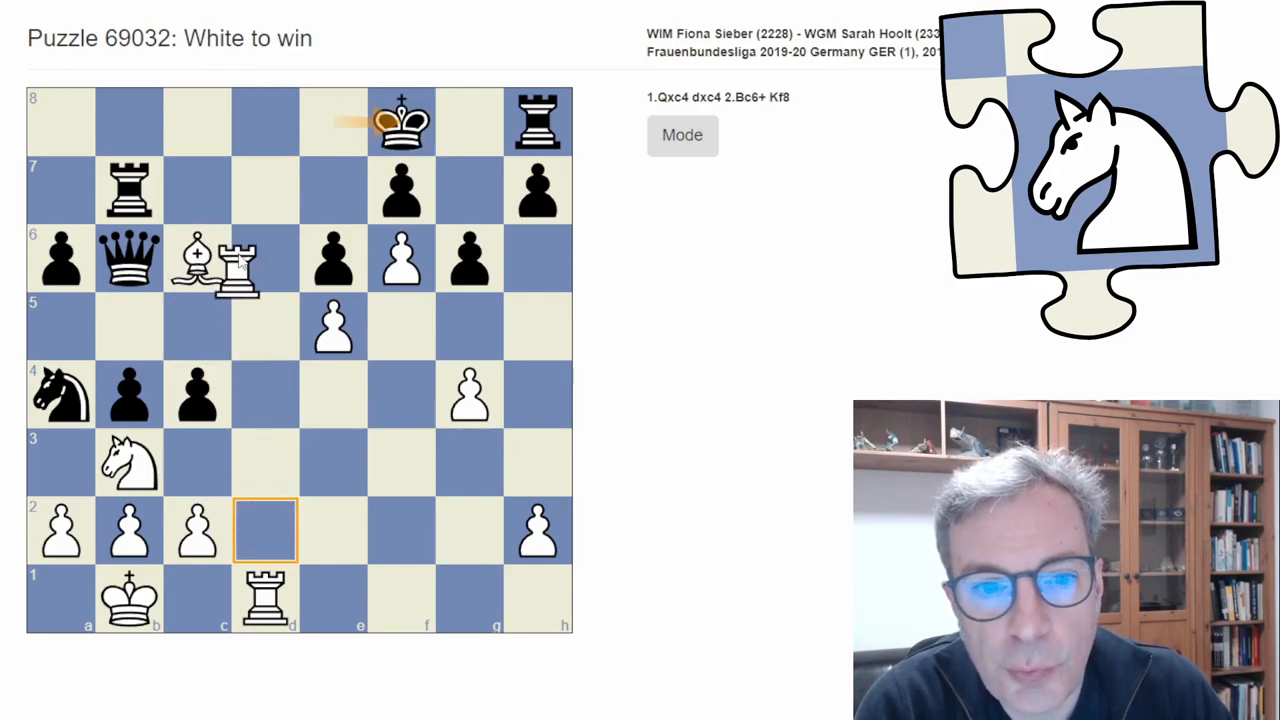
{"action": "left_click_drag", "start_coordinate": [266, 257], "coordinate": [266, 121]}
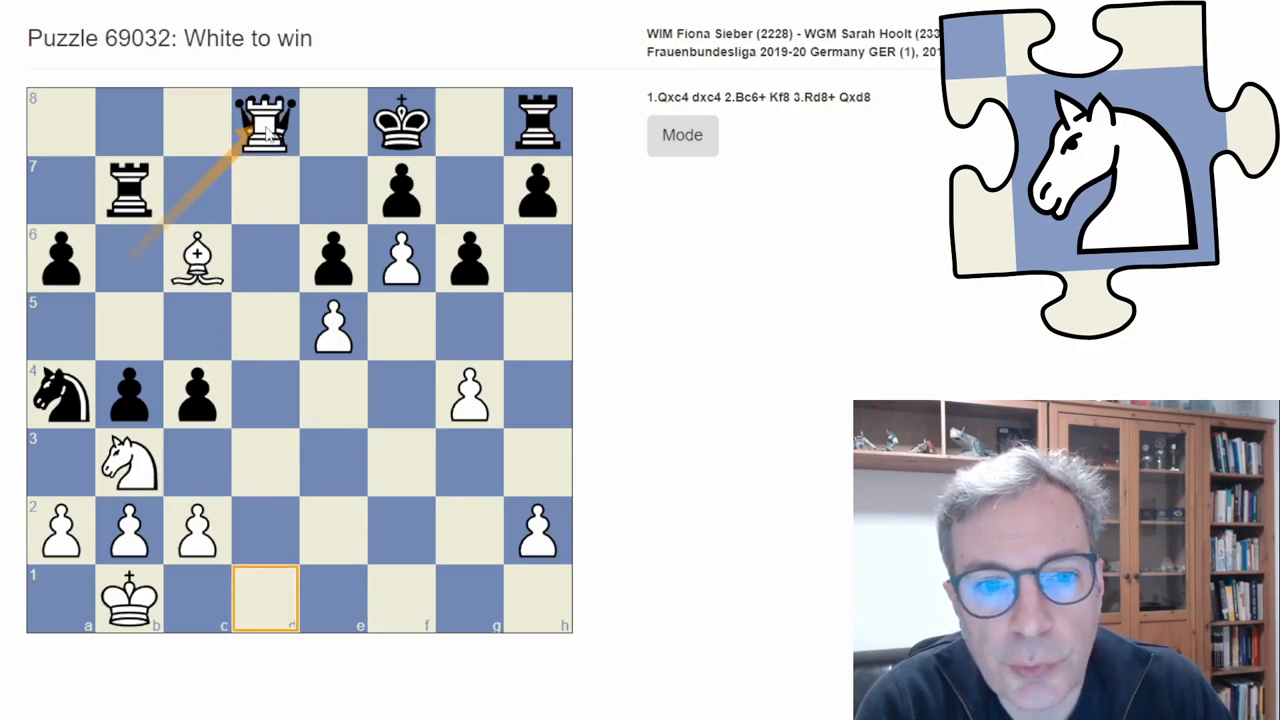
{"action": "left_click_drag", "start_coordinate": [265, 600], "coordinate": [265, 120]}
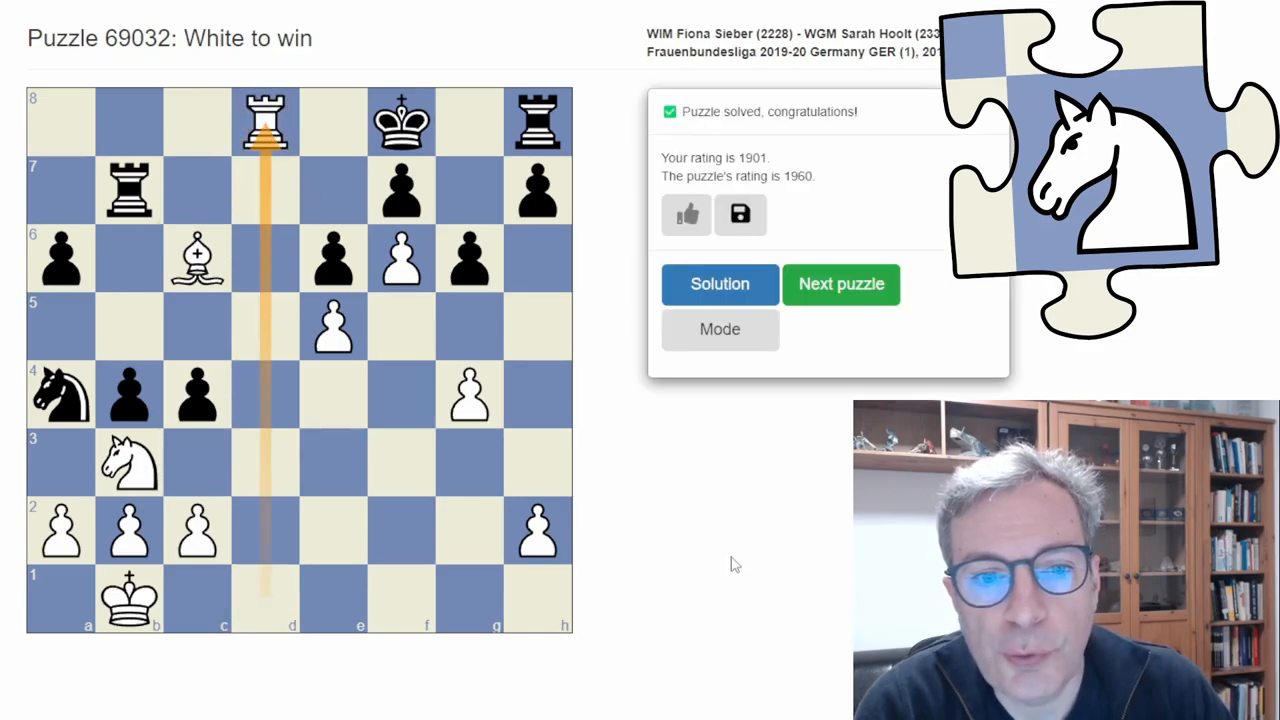
{"action": "mouse_move", "coordinate": [719, 284]}
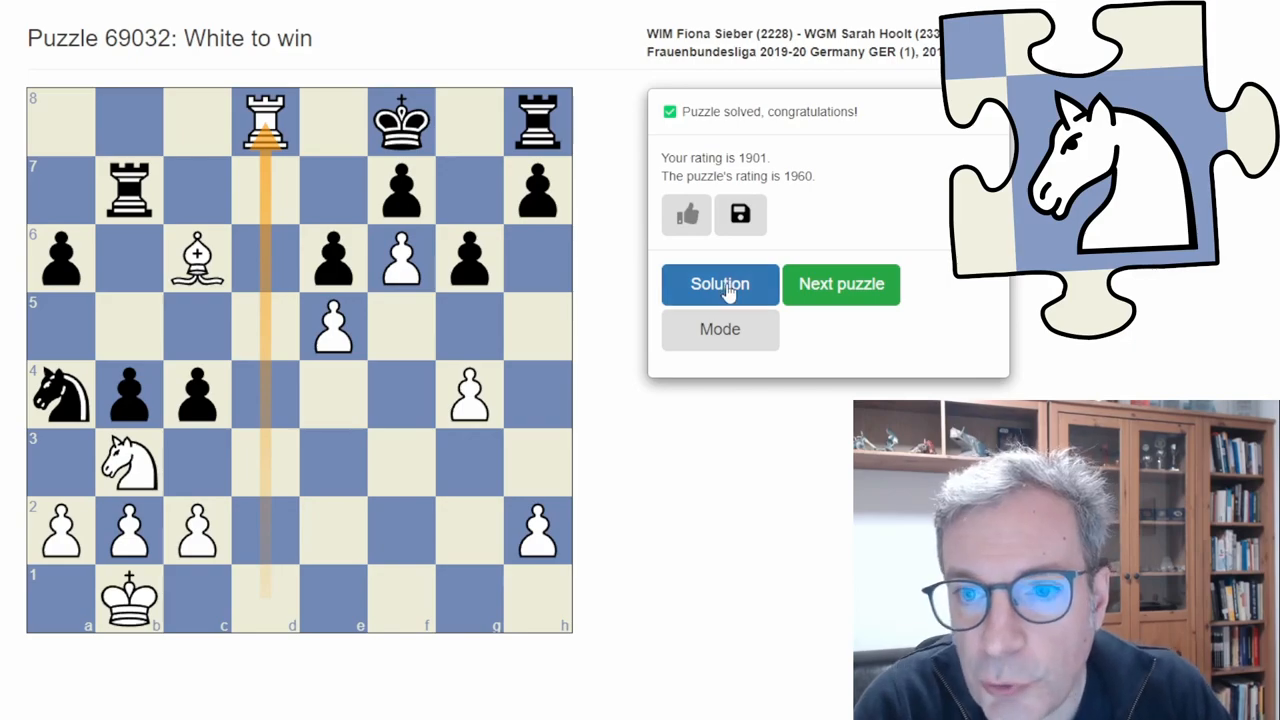
Show puzzle 69032's solution and replay the game through dxc4, Rd7, Rxd7 and 30...Kd8.
{"action": "left_click", "coordinate": [719, 284]}
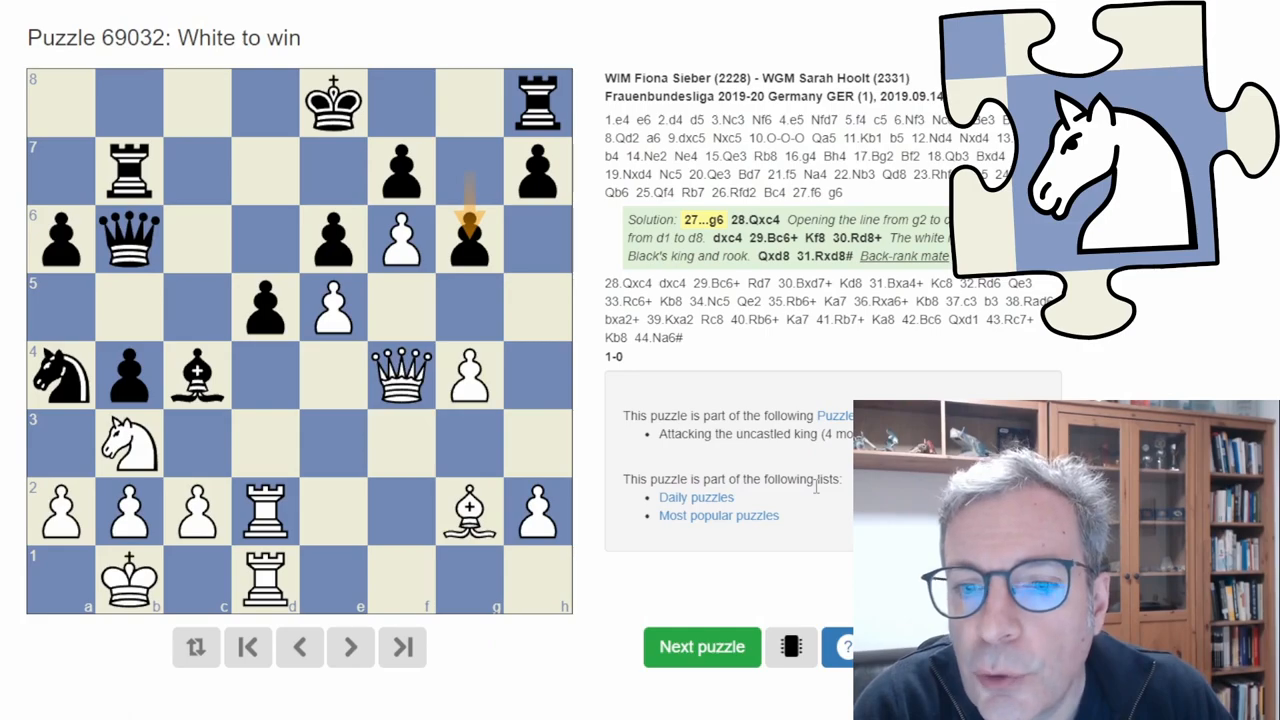
{"action": "mouse_move", "coordinate": [818, 483]}
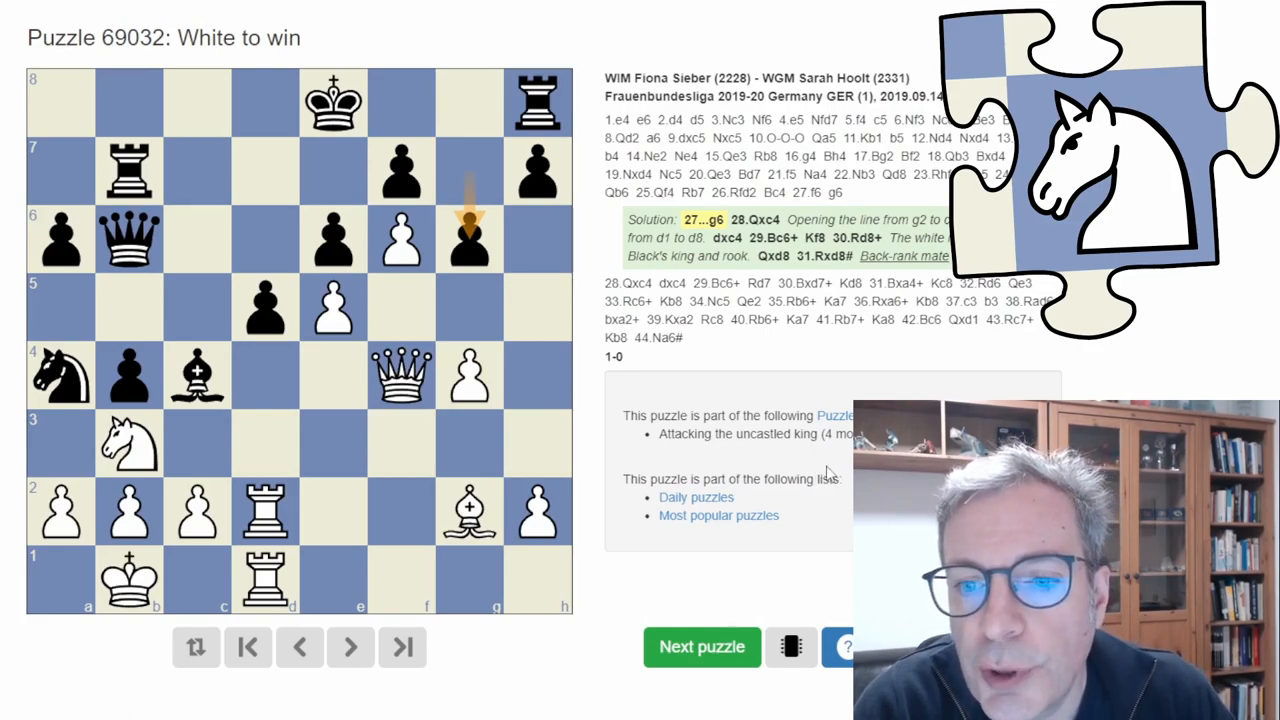
{"action": "mouse_move", "coordinate": [723, 290]}
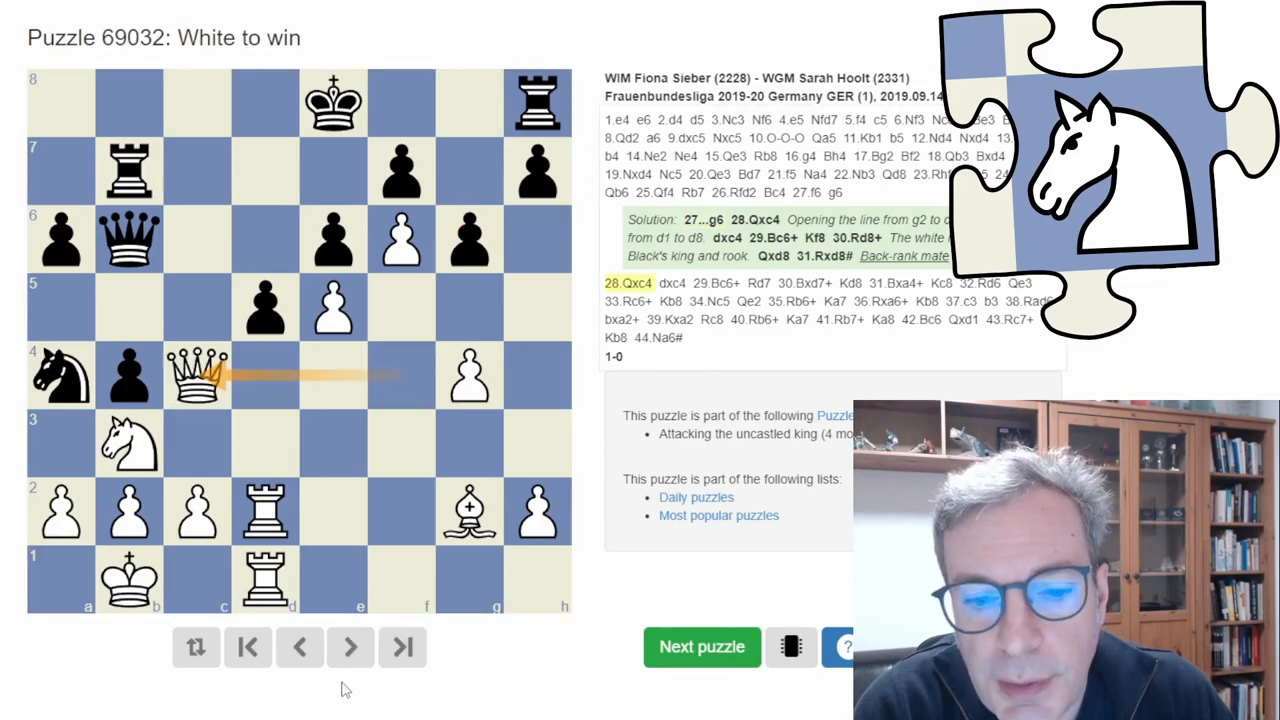
{"action": "left_click", "coordinate": [350, 647]}
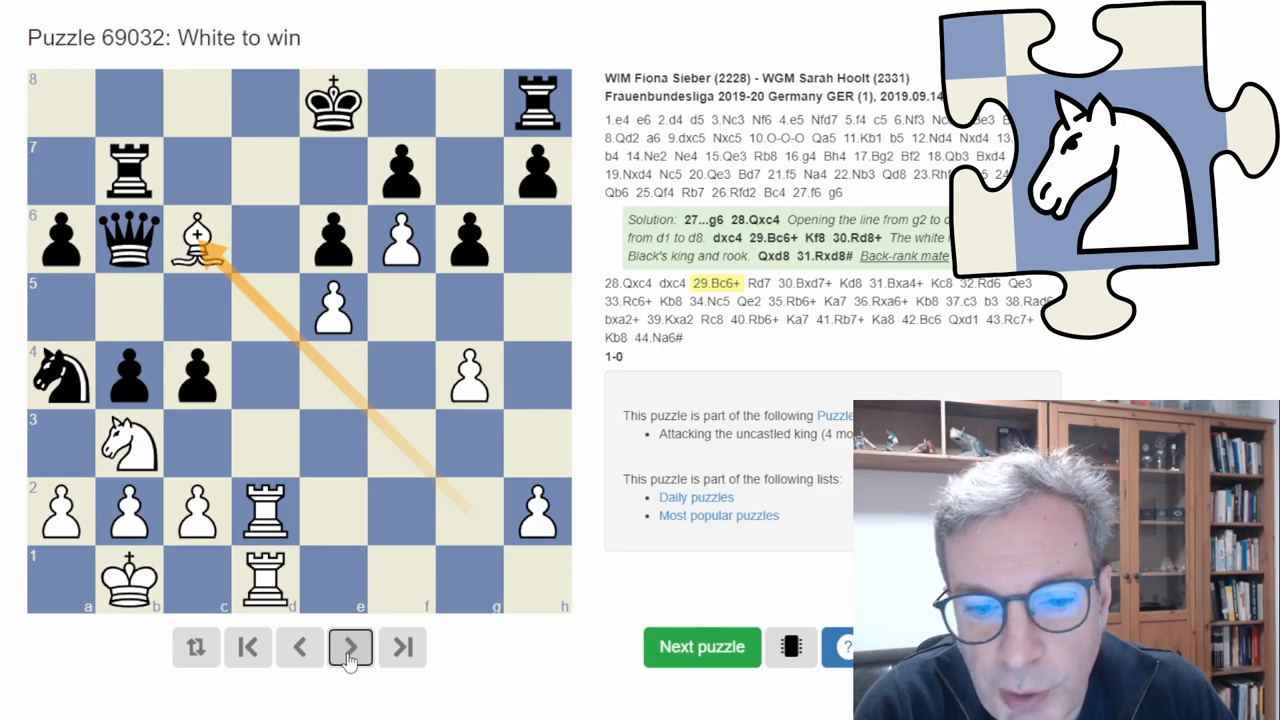
{"action": "left_click", "coordinate": [350, 647]}
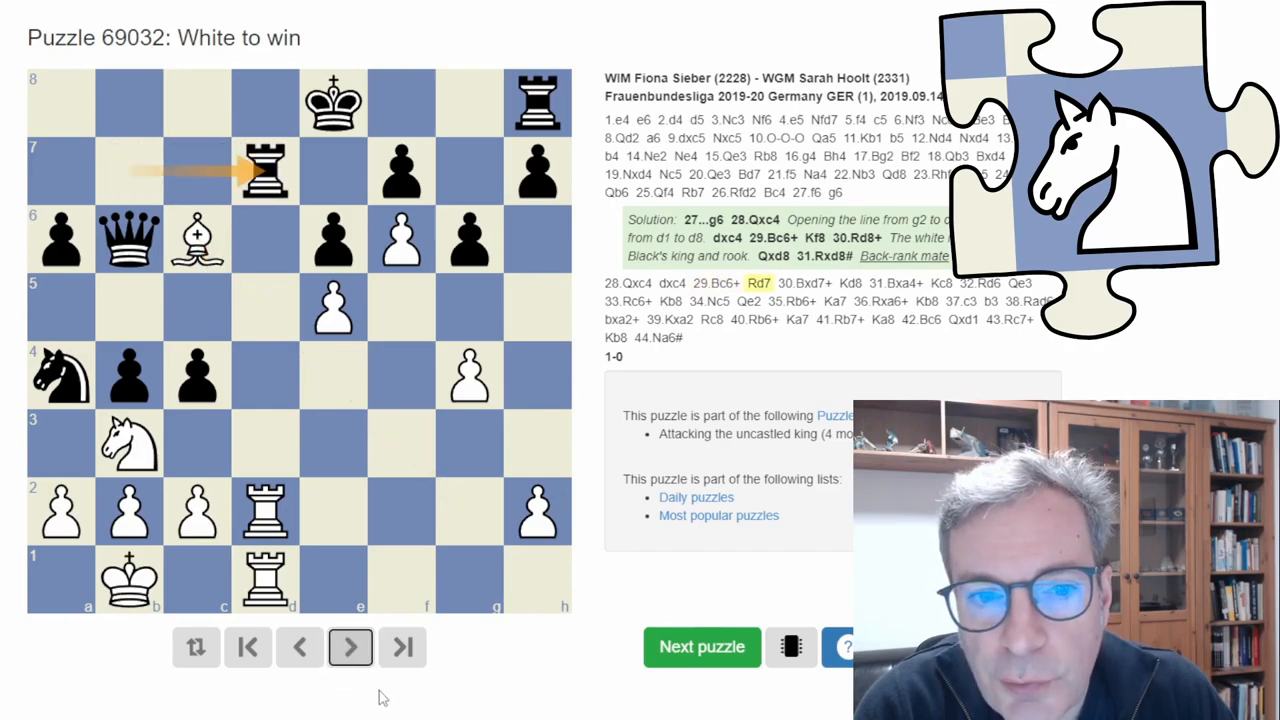
{"action": "left_click", "coordinate": [350, 647]}
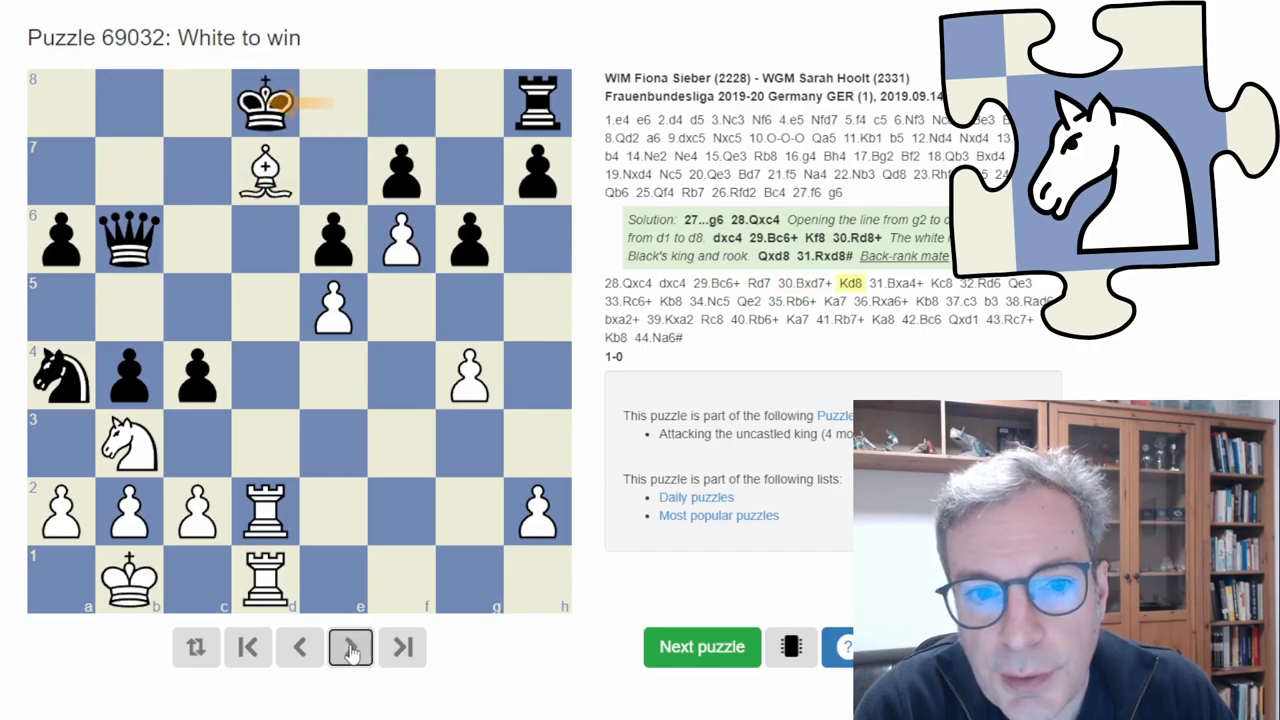
{"action": "left_click", "coordinate": [350, 647]}
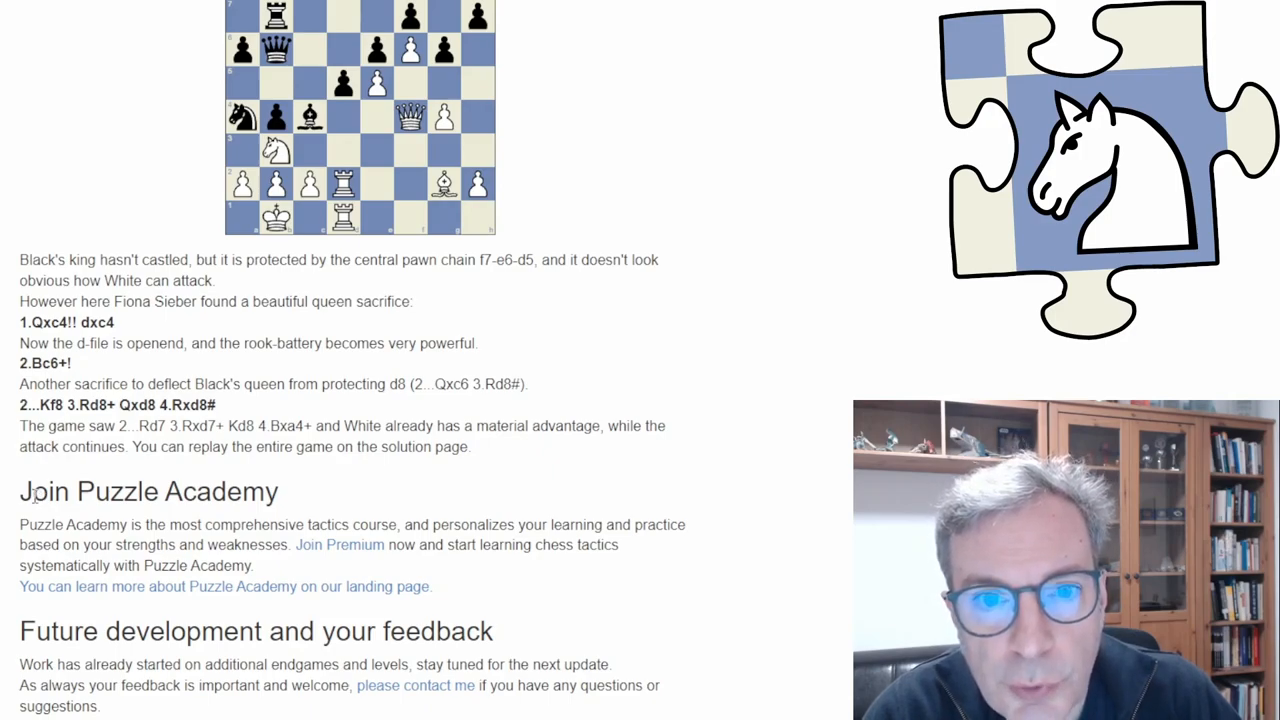
{"action": "mouse_move", "coordinate": [177, 601]}
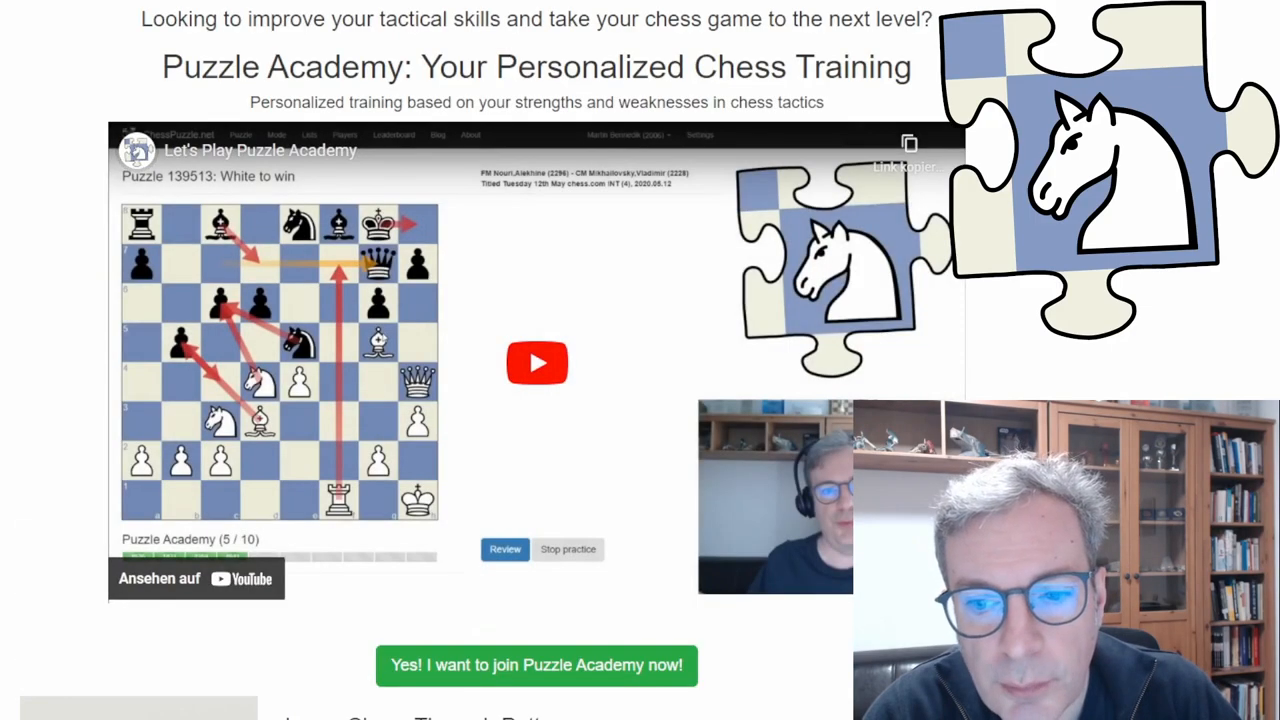
Reach the Premium Membership page via 'Yes! I want to join Puzzle Academy now!'.
{"action": "scroll", "scroll_direction": "down", "scroll_amount": 3}
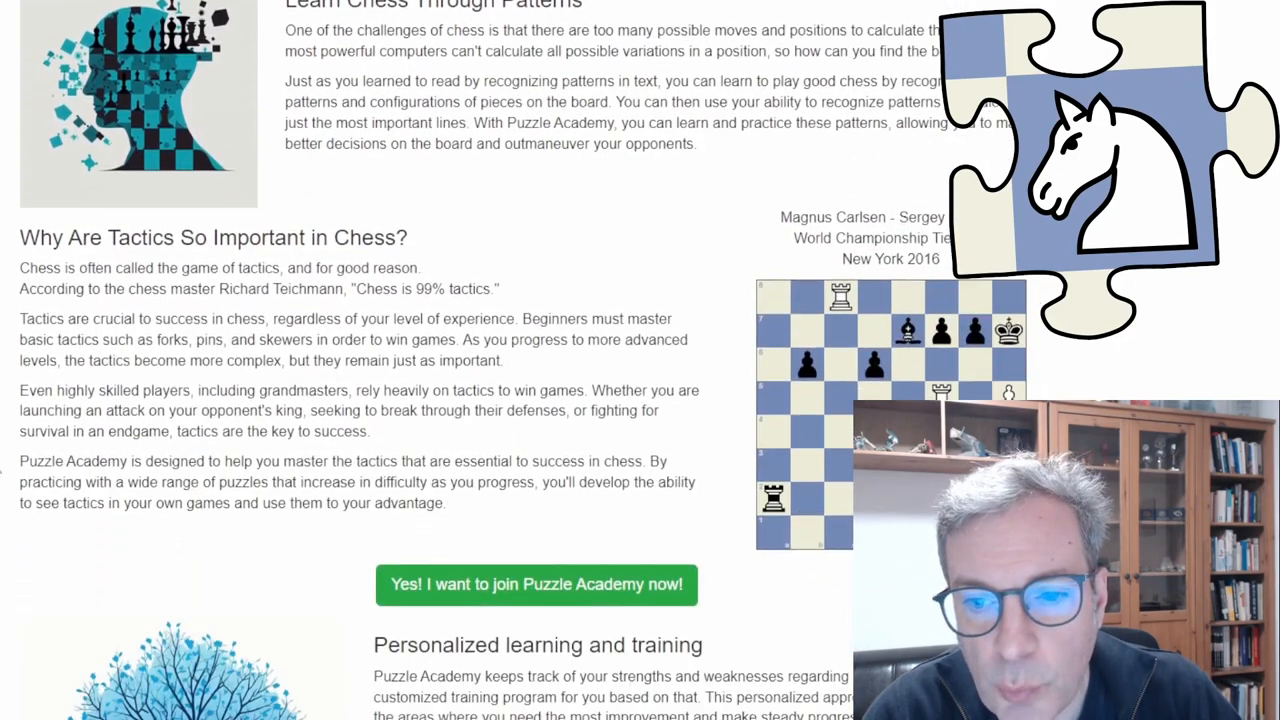
{"action": "scroll", "scroll_direction": "down", "scroll_amount": 3}
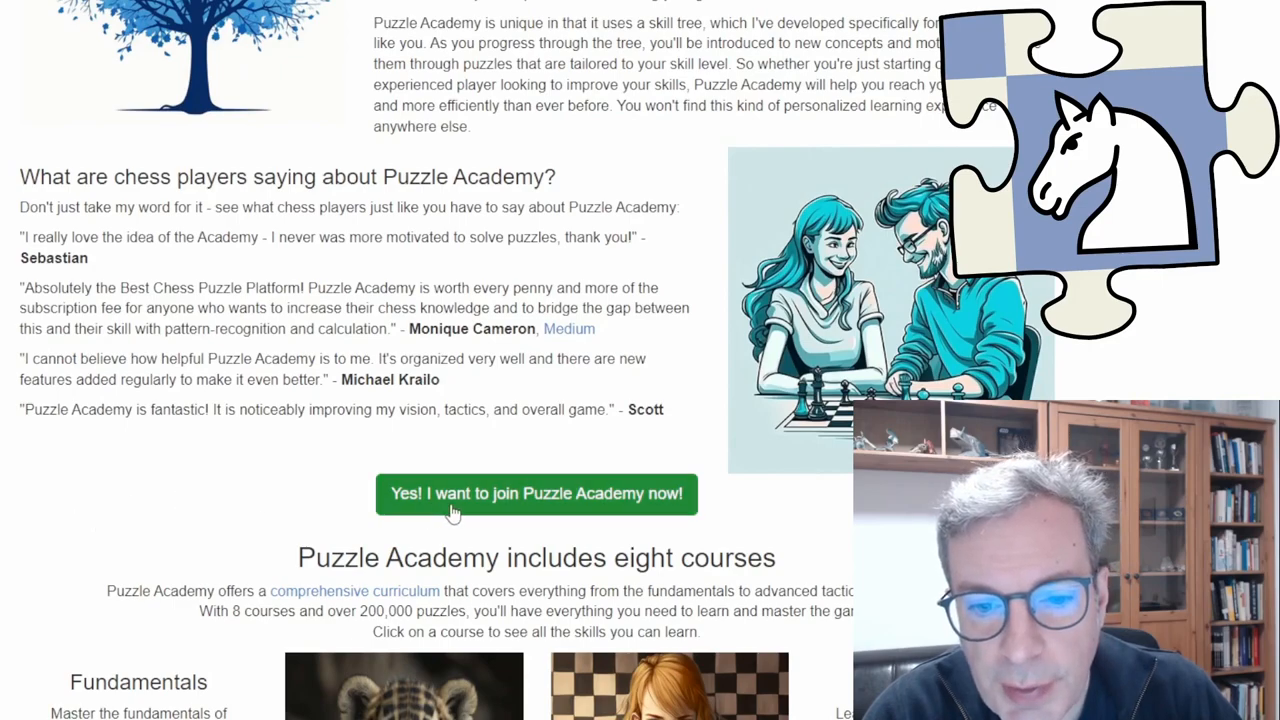
{"action": "left_click", "coordinate": [536, 493]}
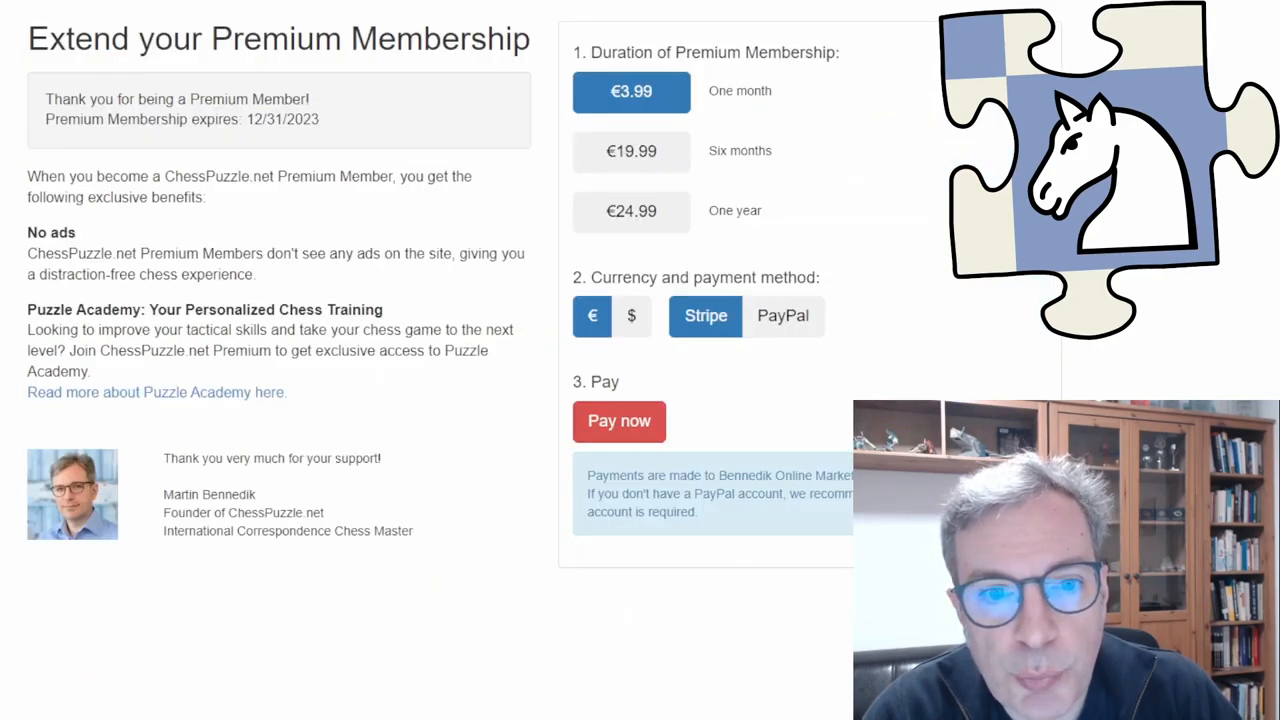